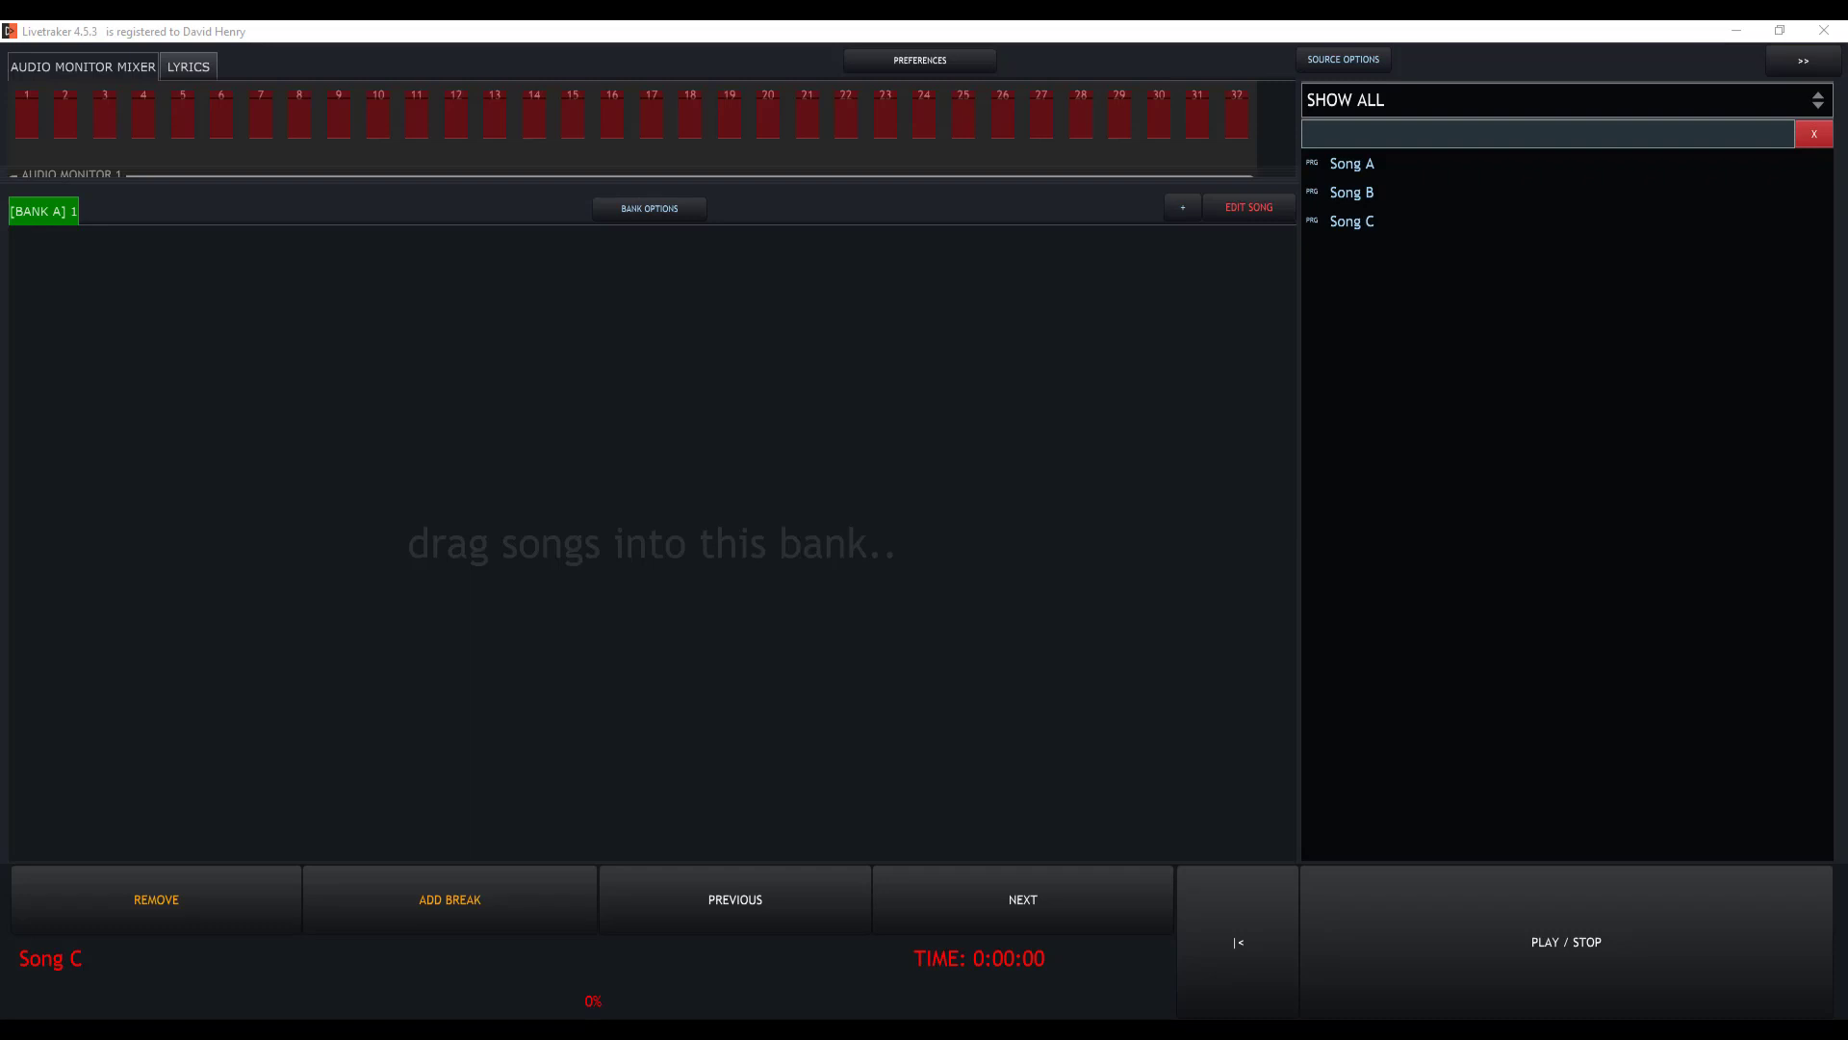
# Collapse the source song list so Bank A 1 fills the workspace.
pyautogui.click(40, 212)
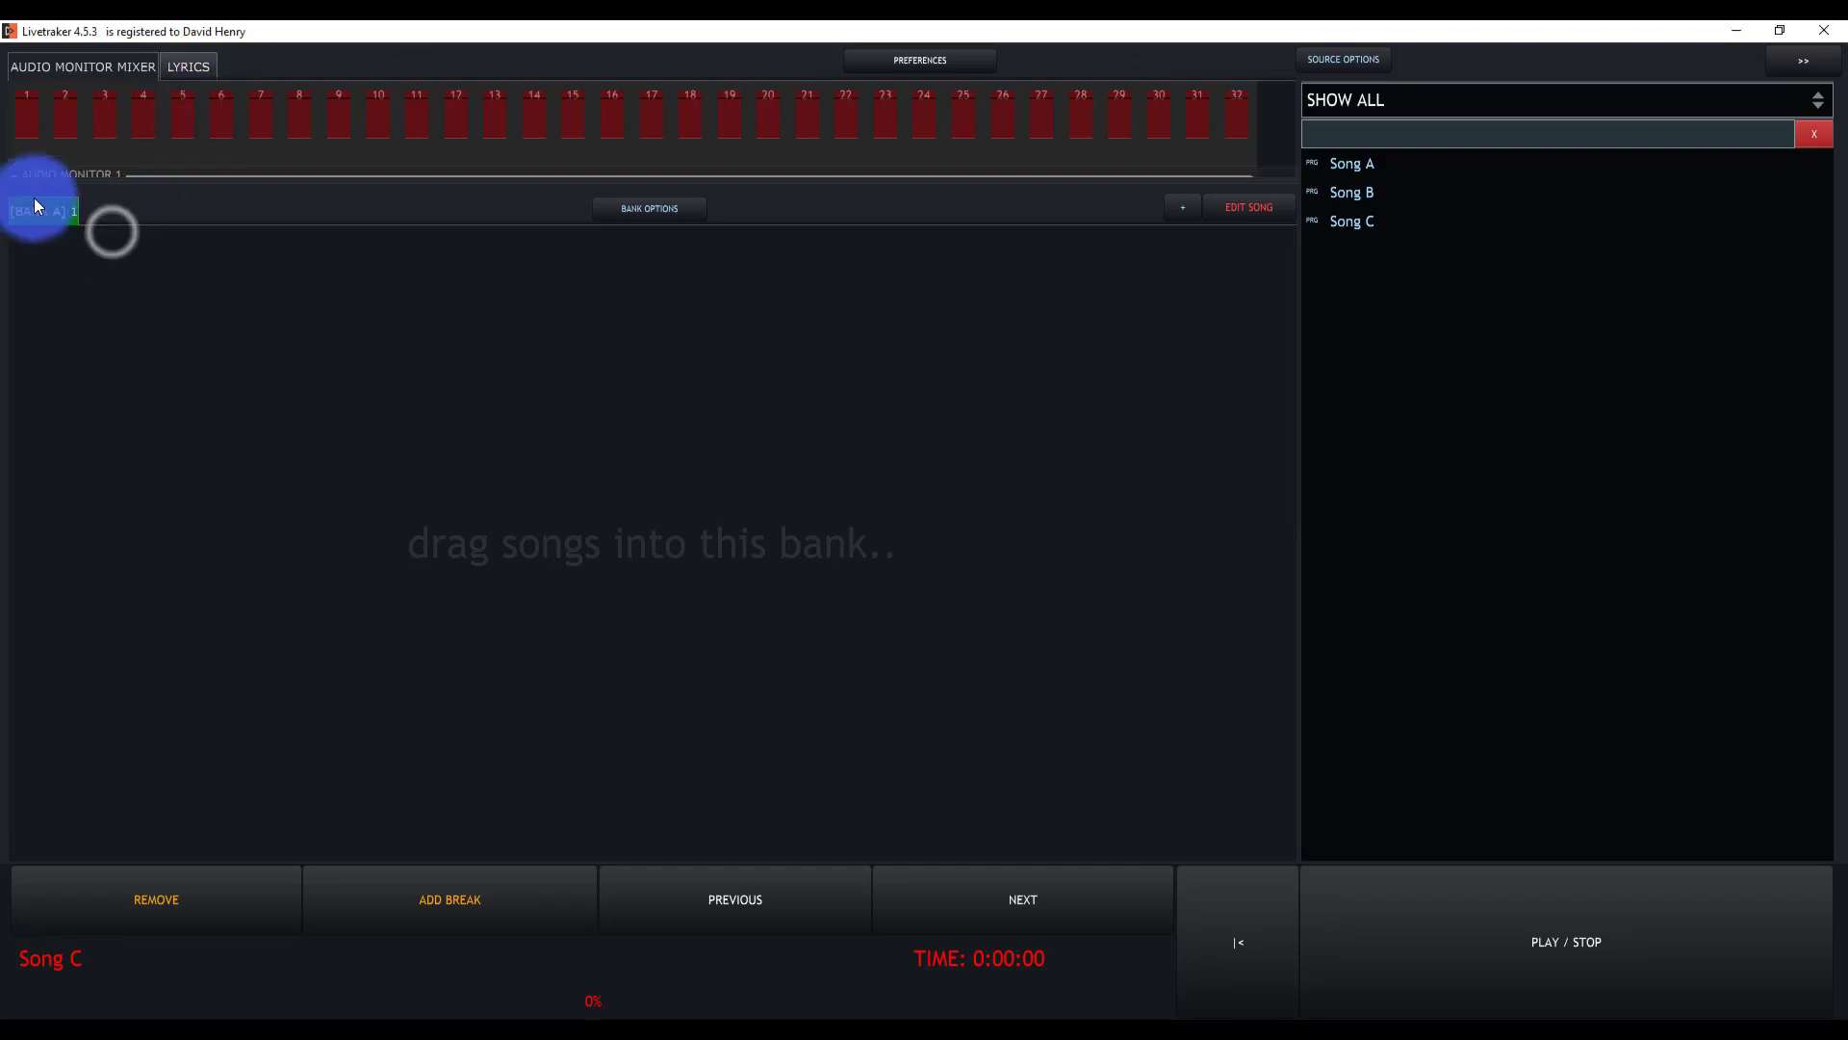
pyautogui.click(1802, 60)
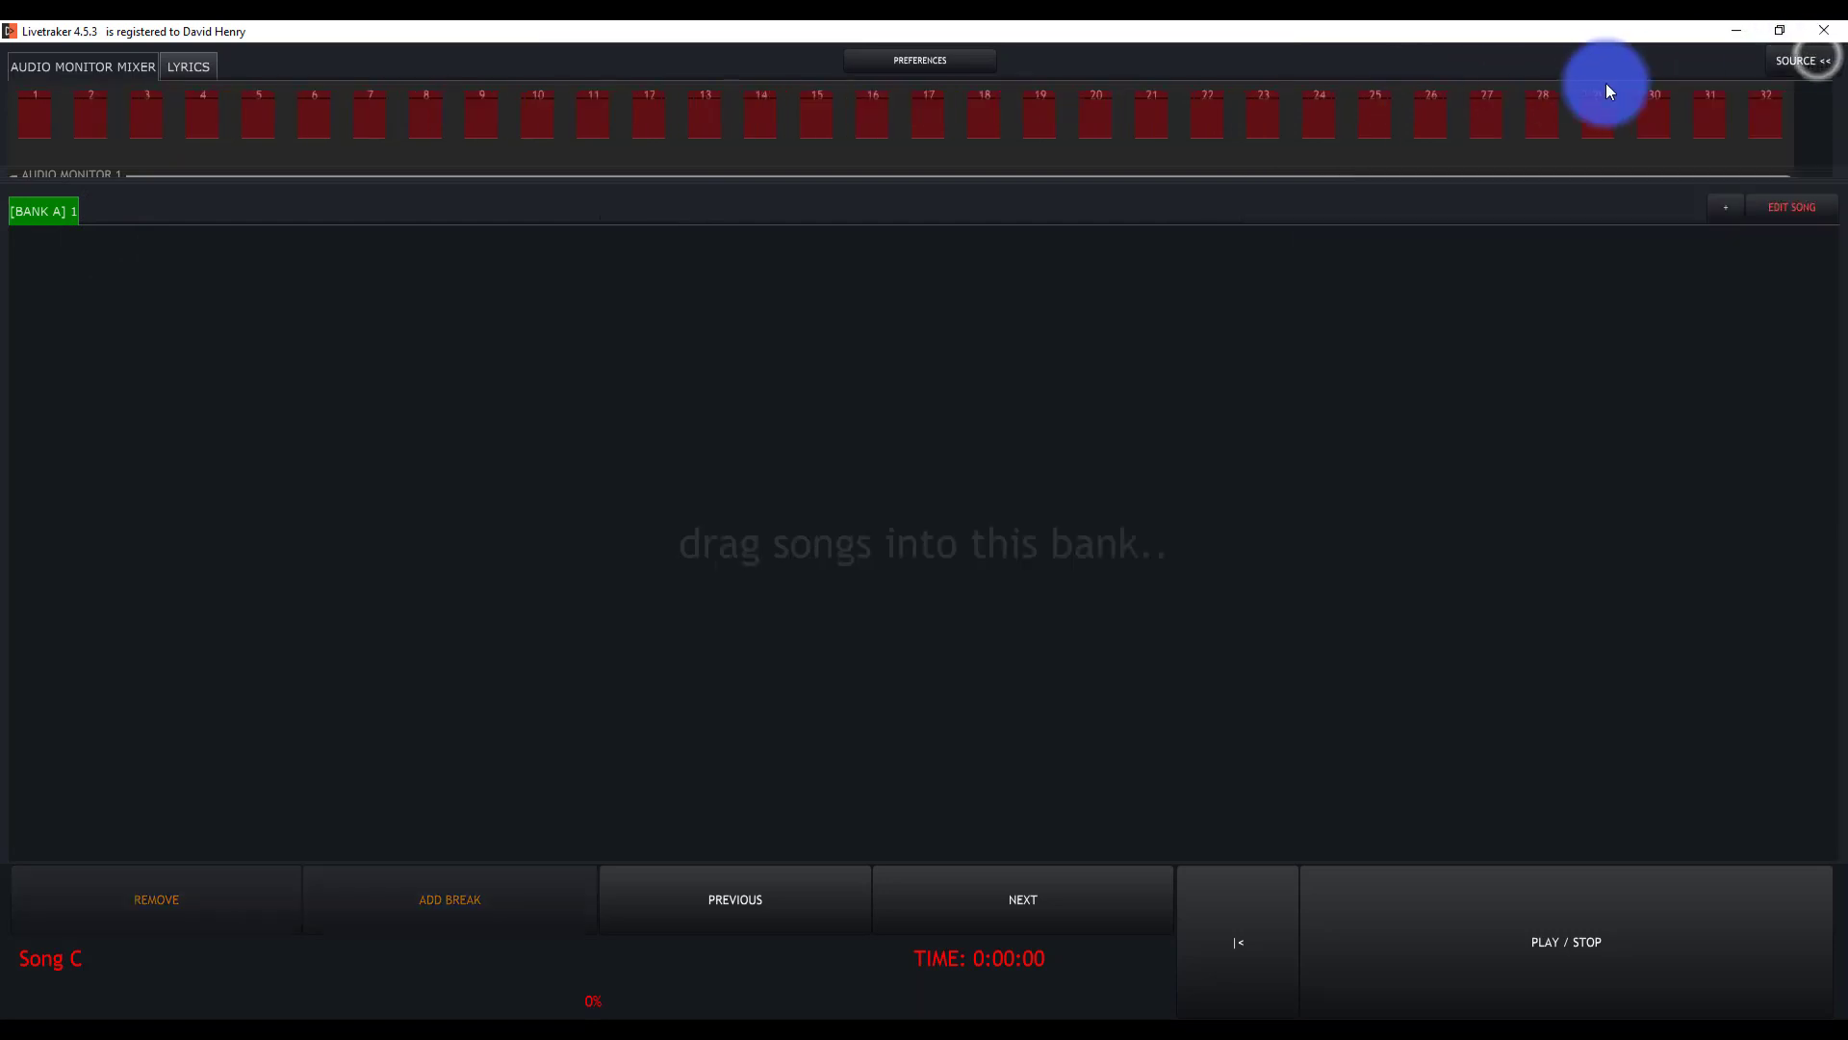
pyautogui.moveTo(879, 618)
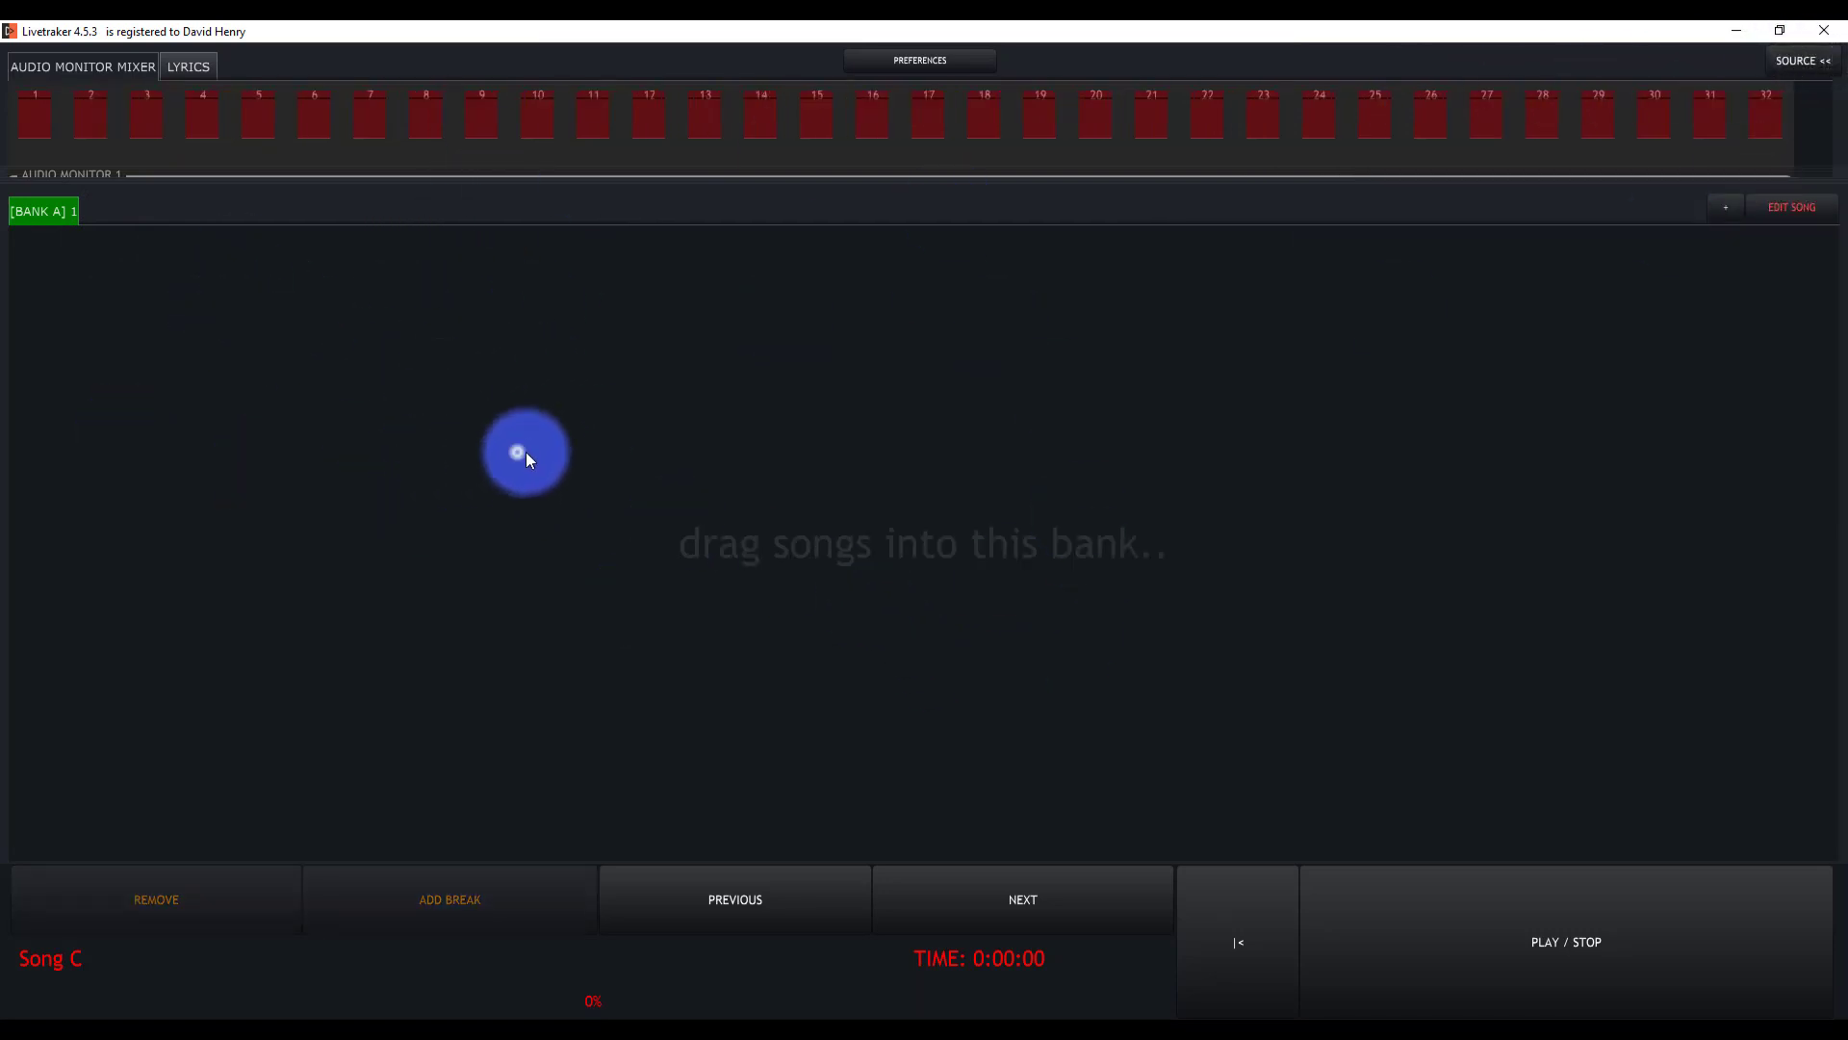
# Create a new song, retitling it 'Song D' after the duplicate-name warning, and proceed to its editor.
pyautogui.click(1725, 208)
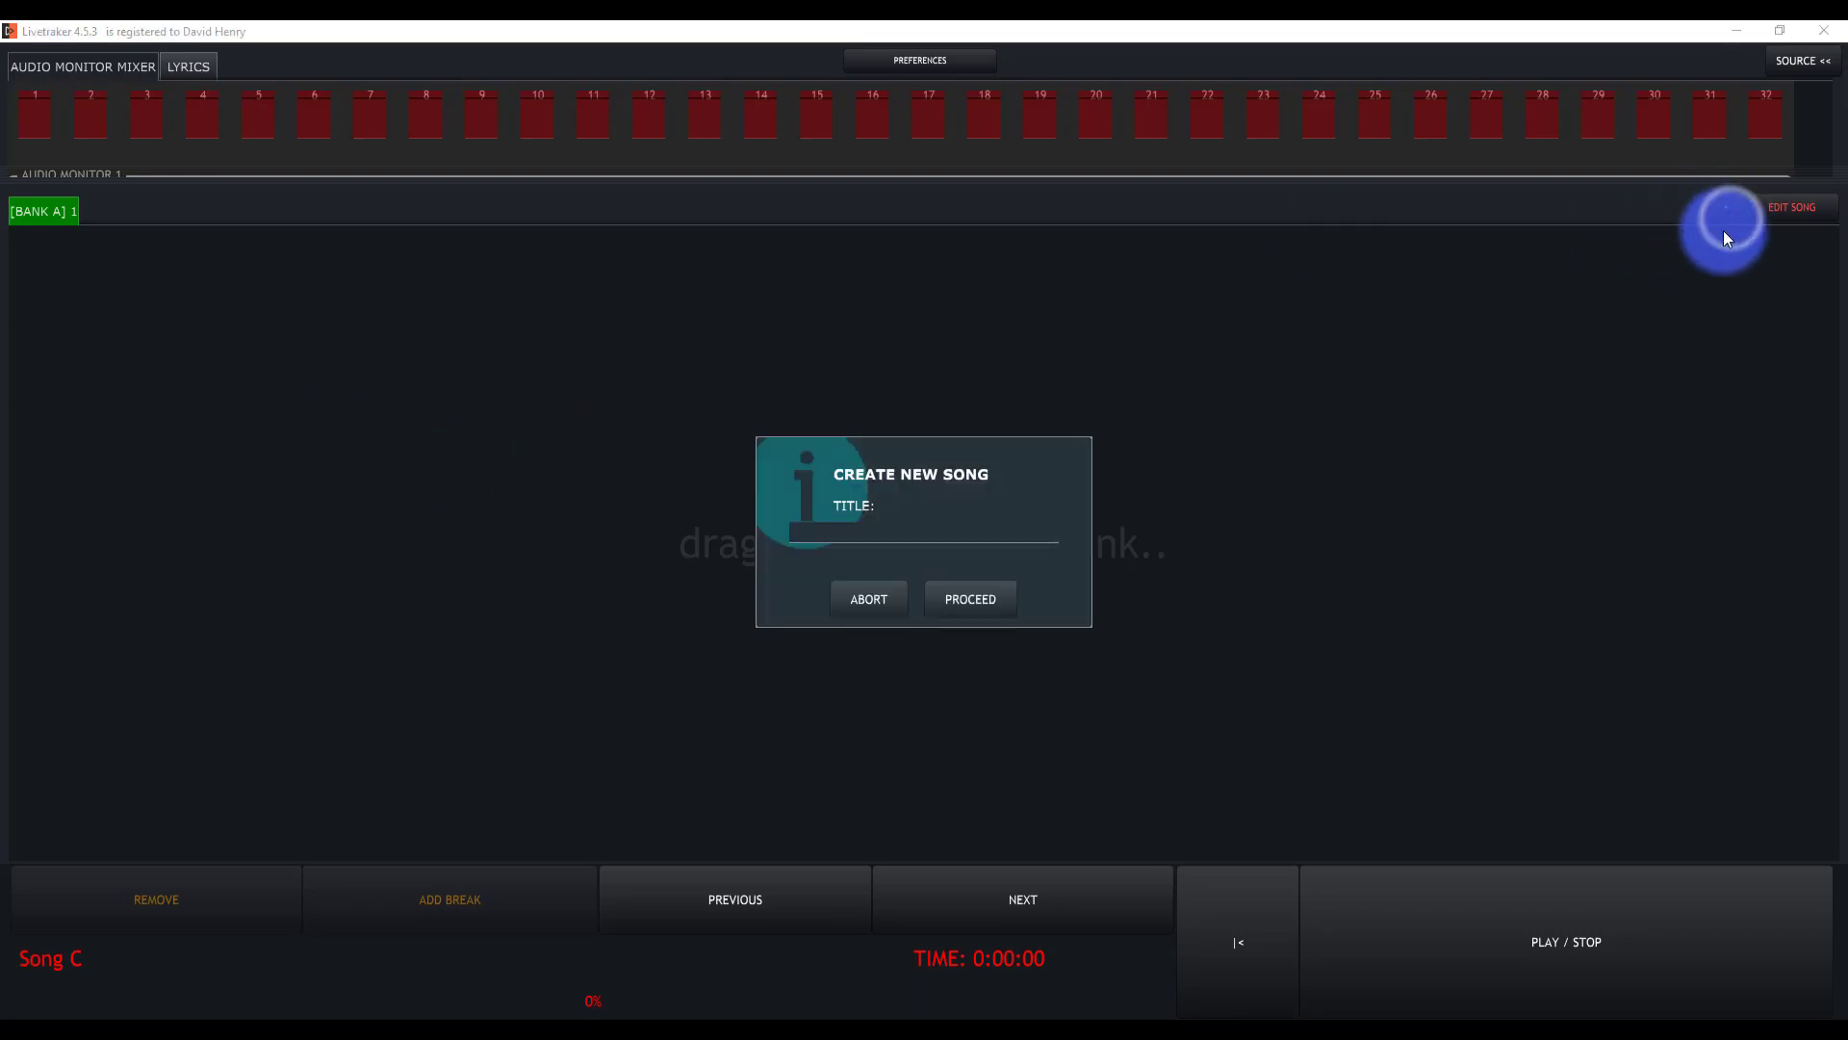
pyautogui.write('Song A')
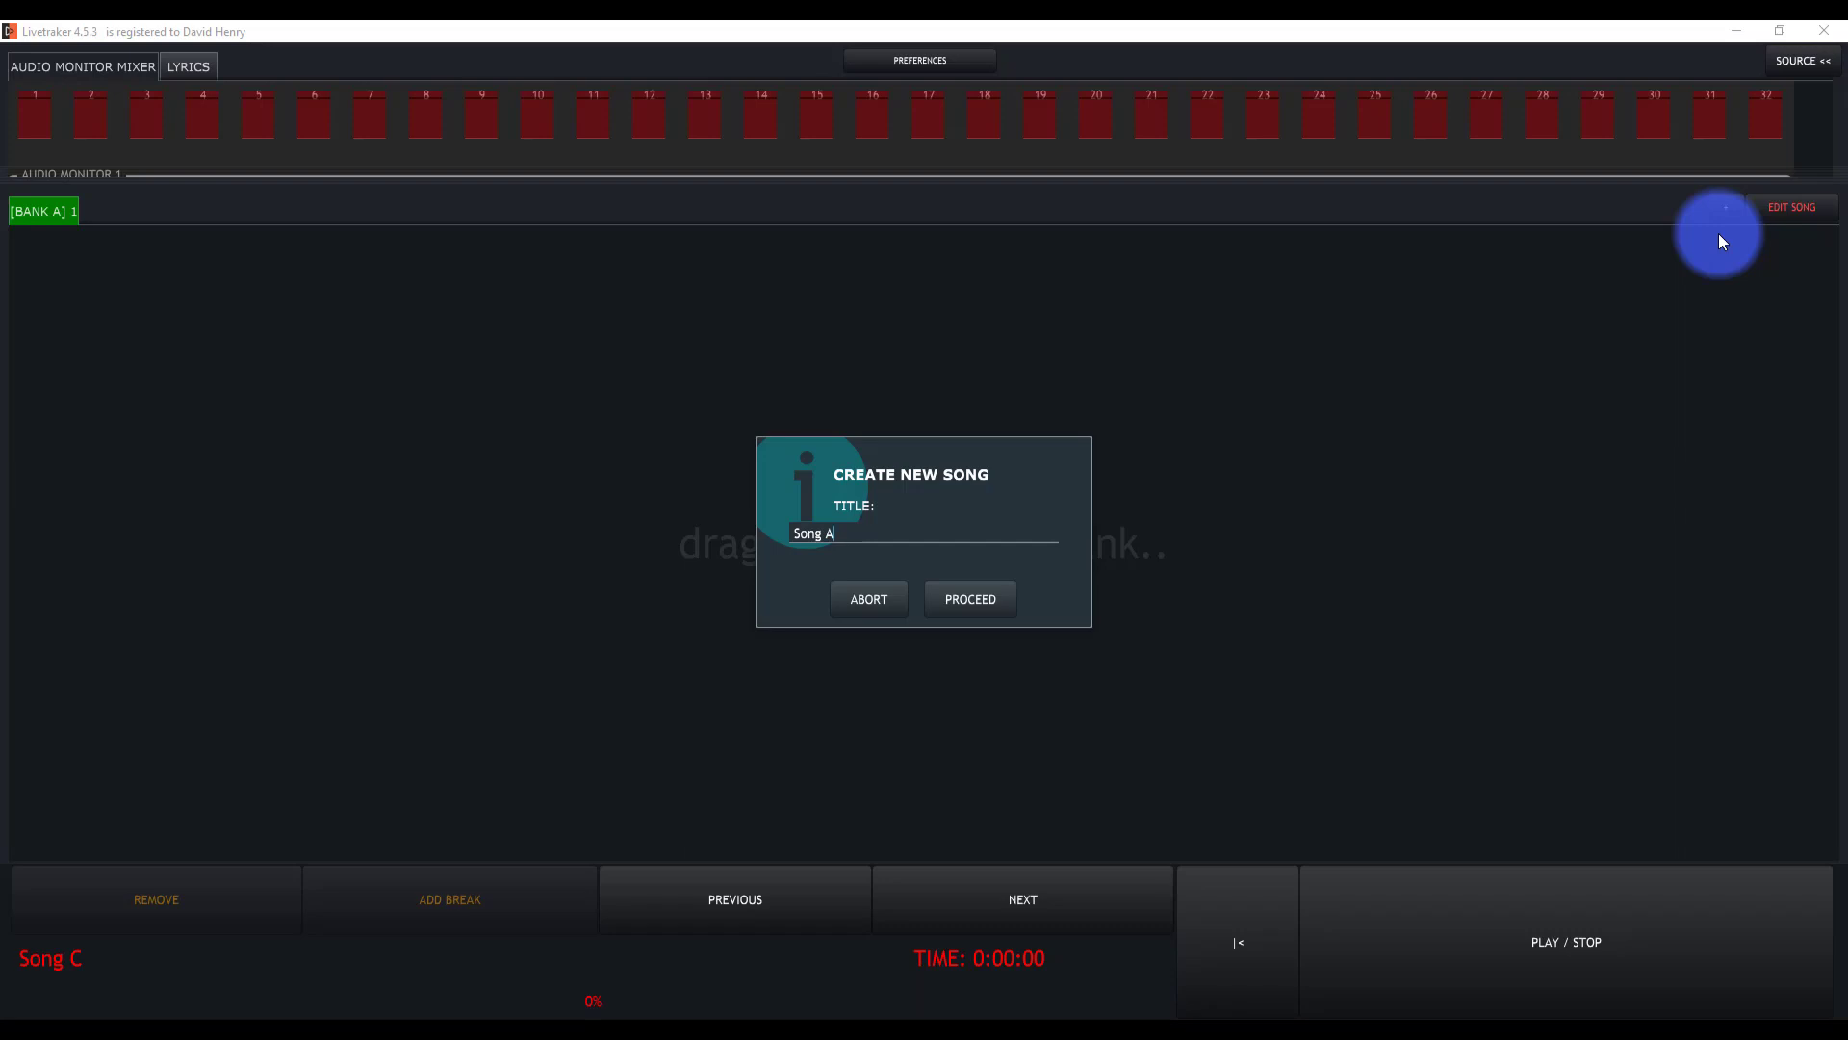
pyautogui.click(970, 599)
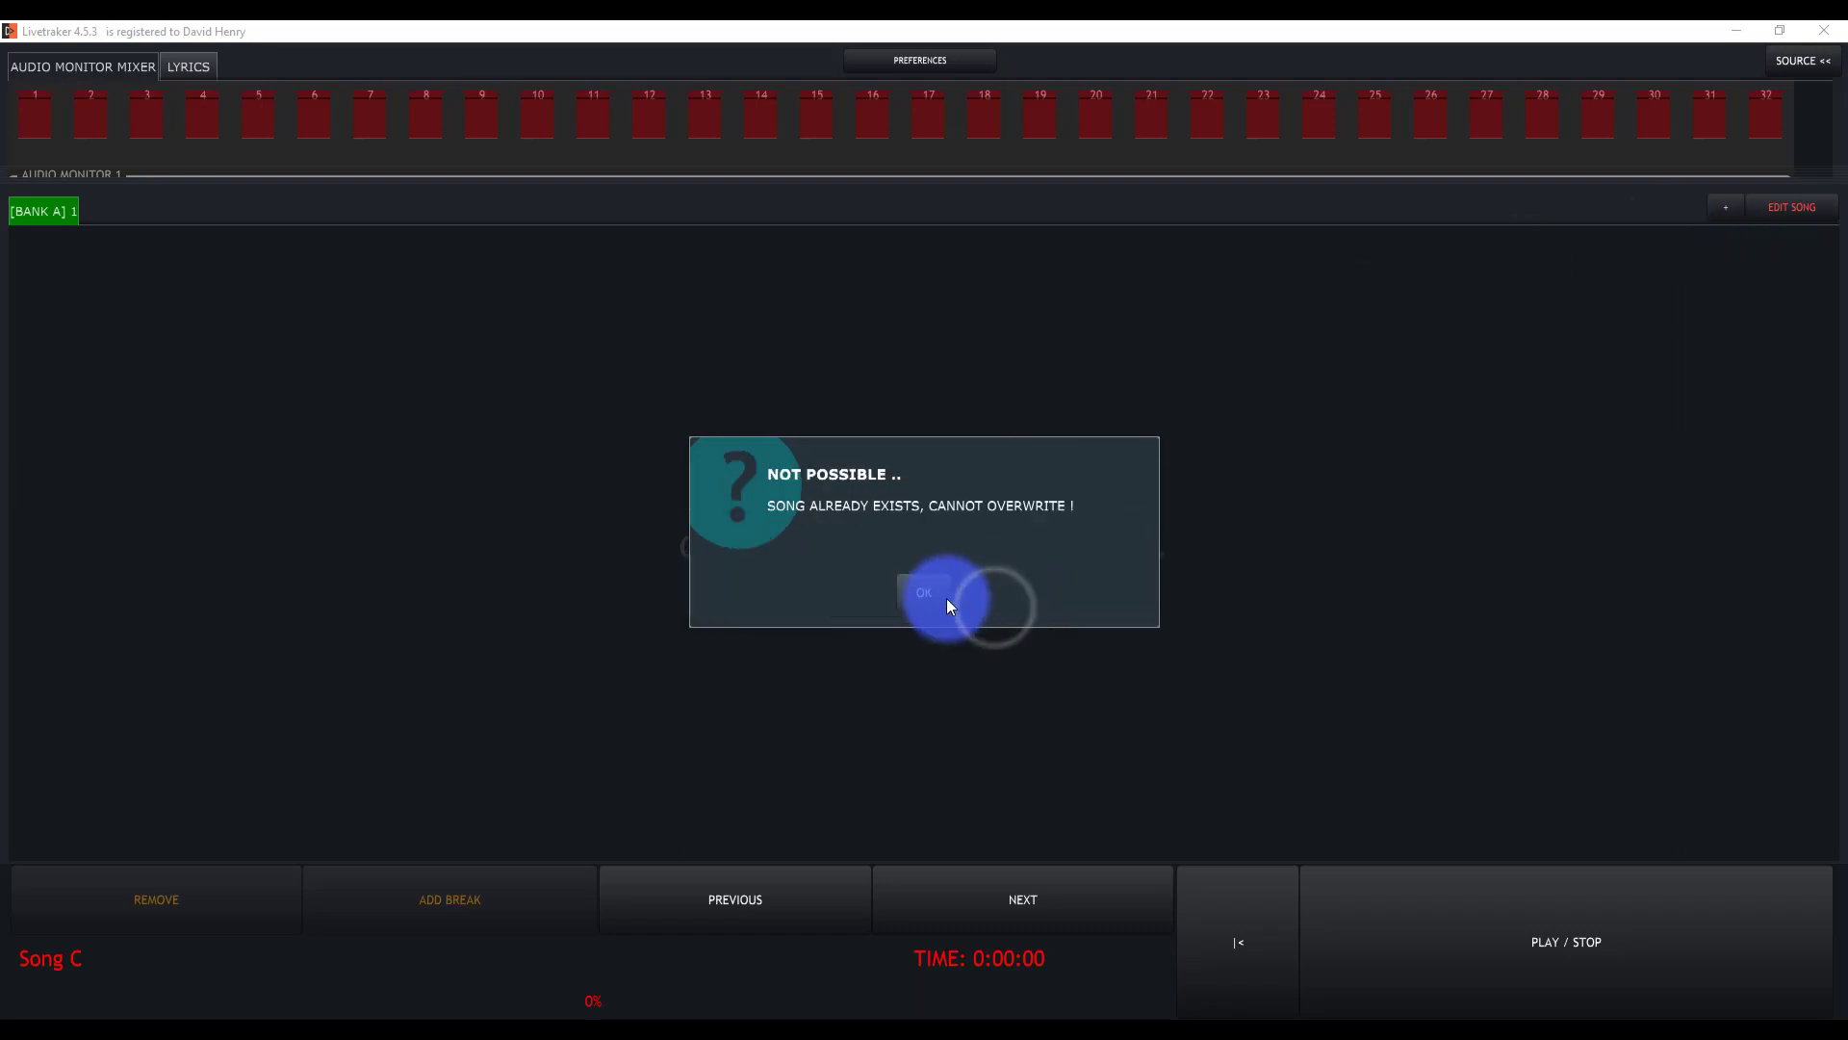
pyautogui.click(924, 593)
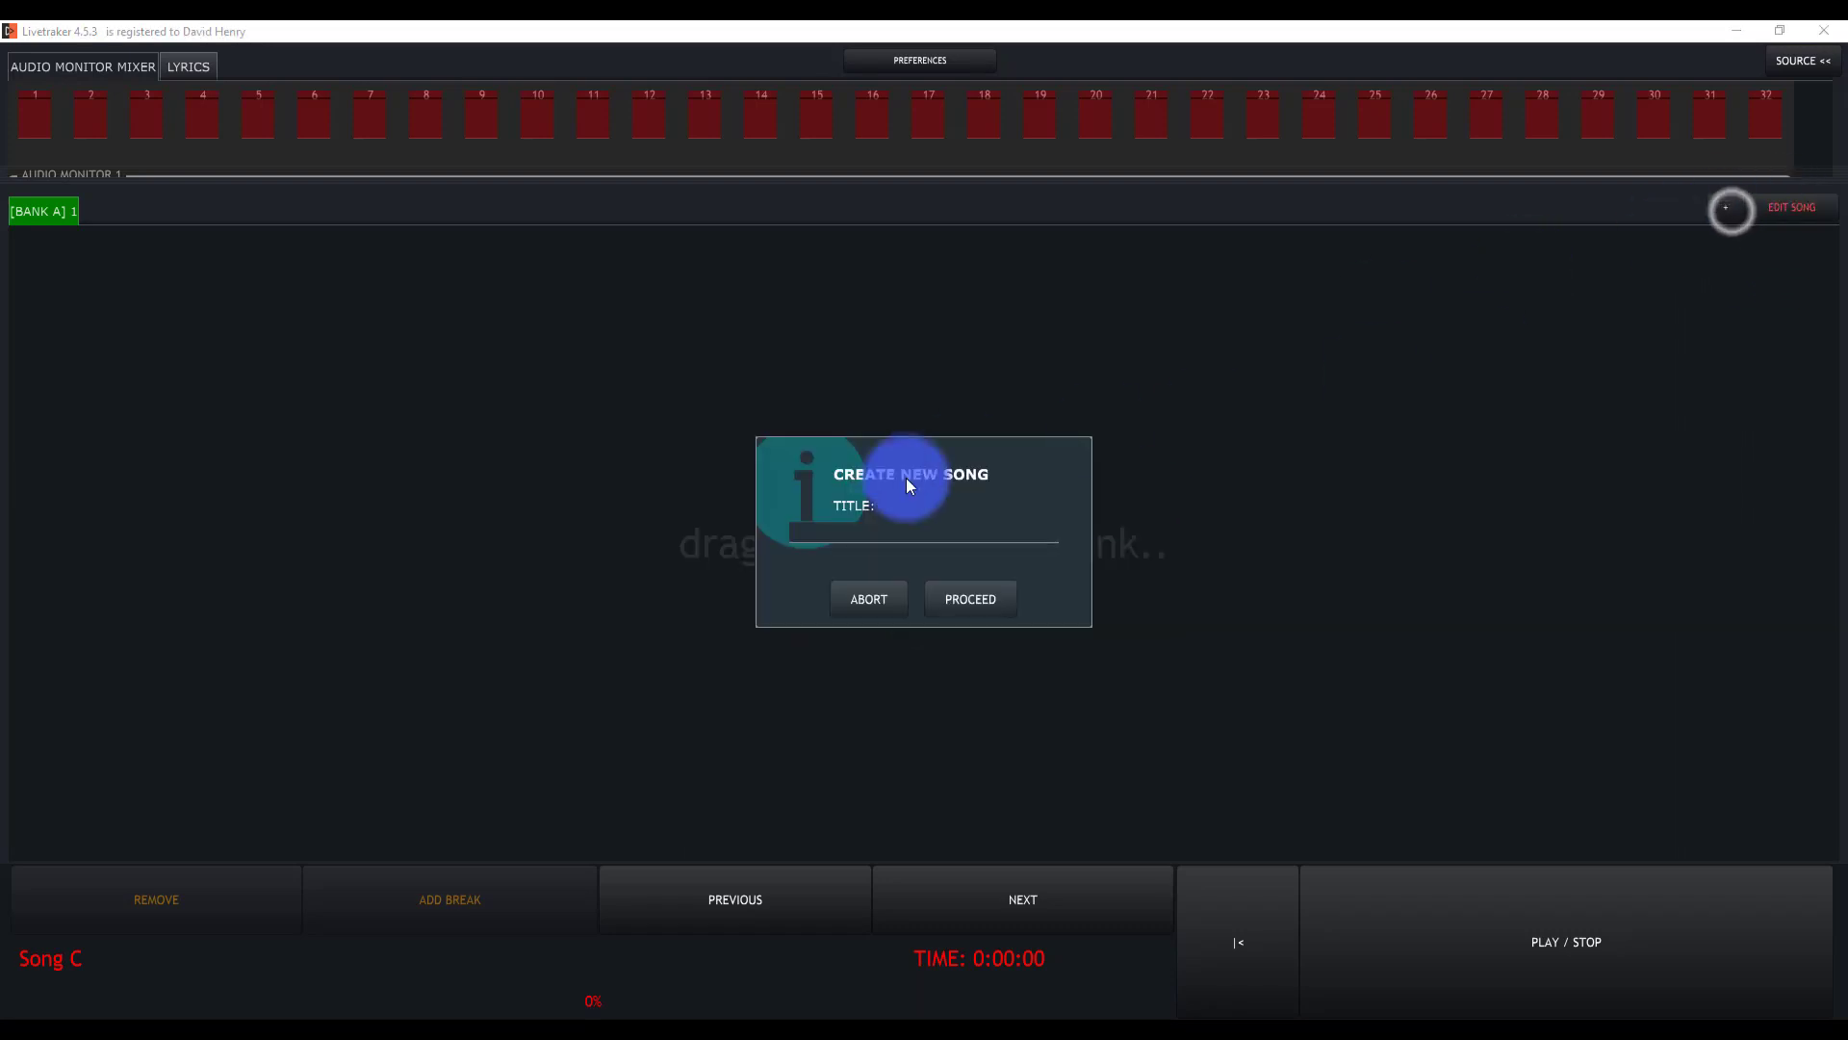
pyautogui.write('Song D')
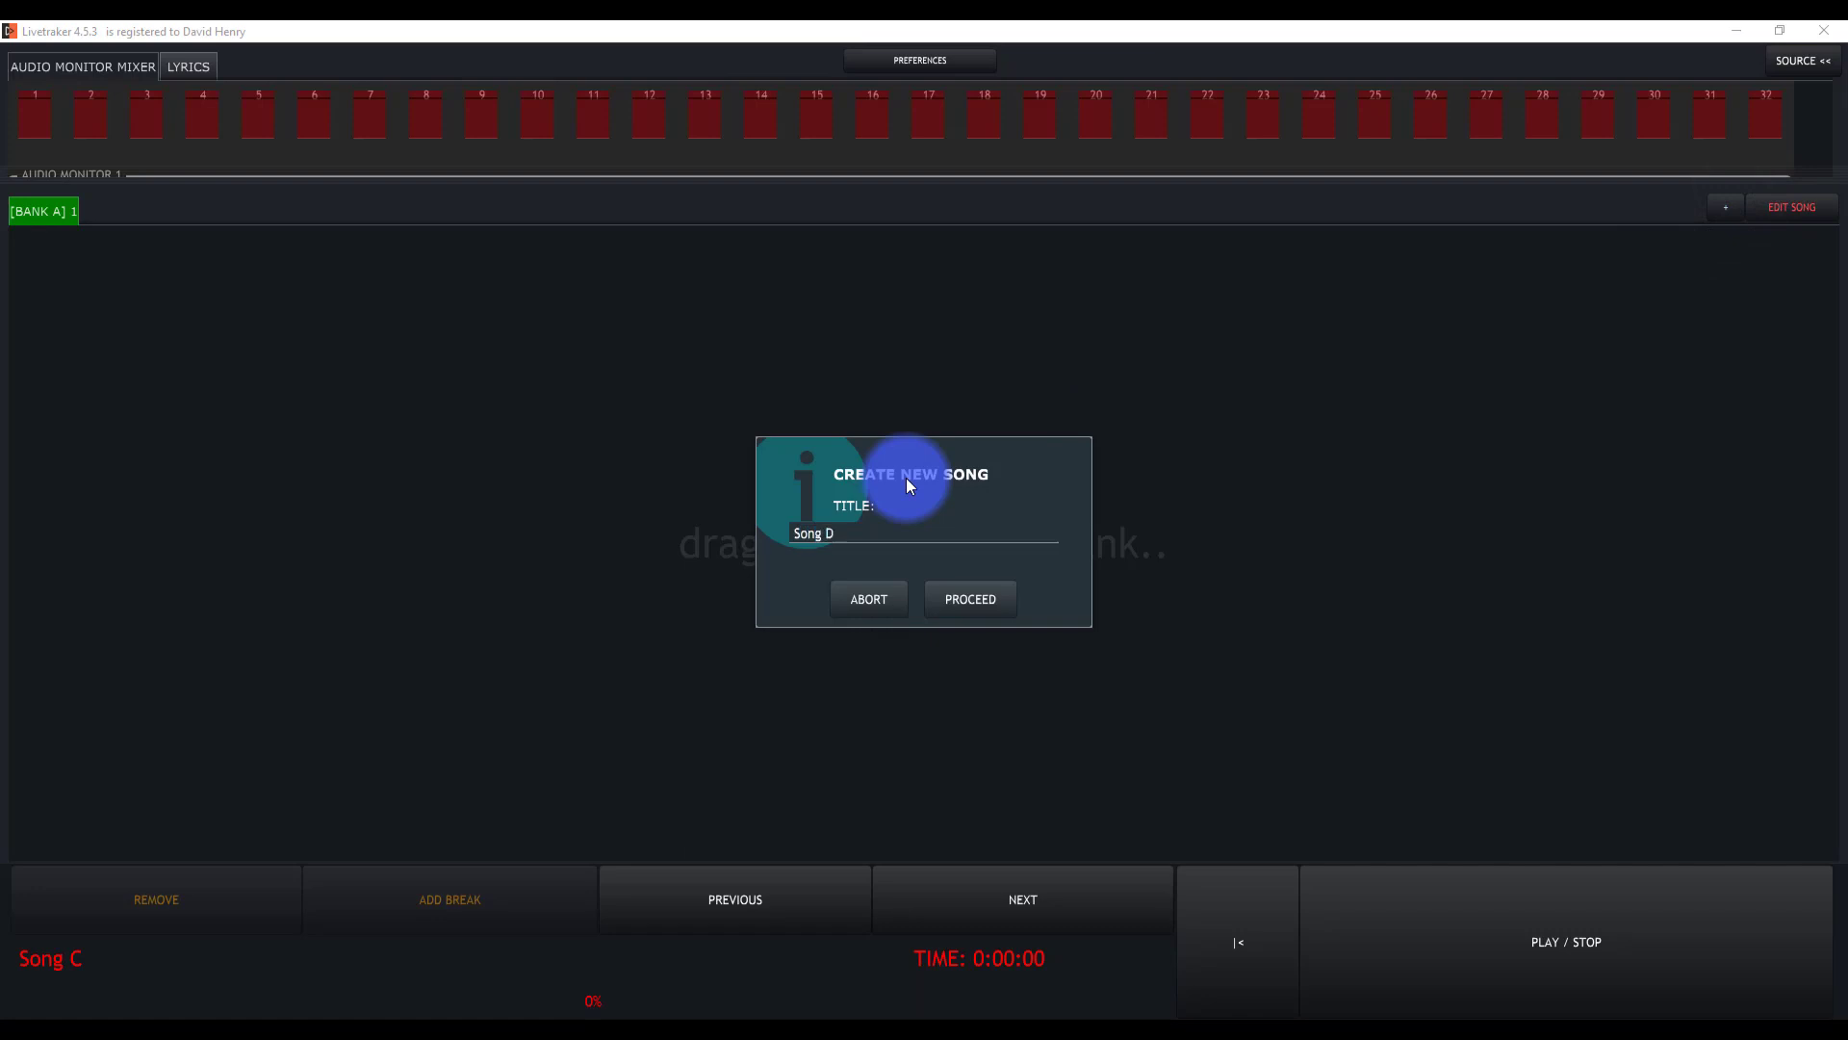
pyautogui.click(970, 599)
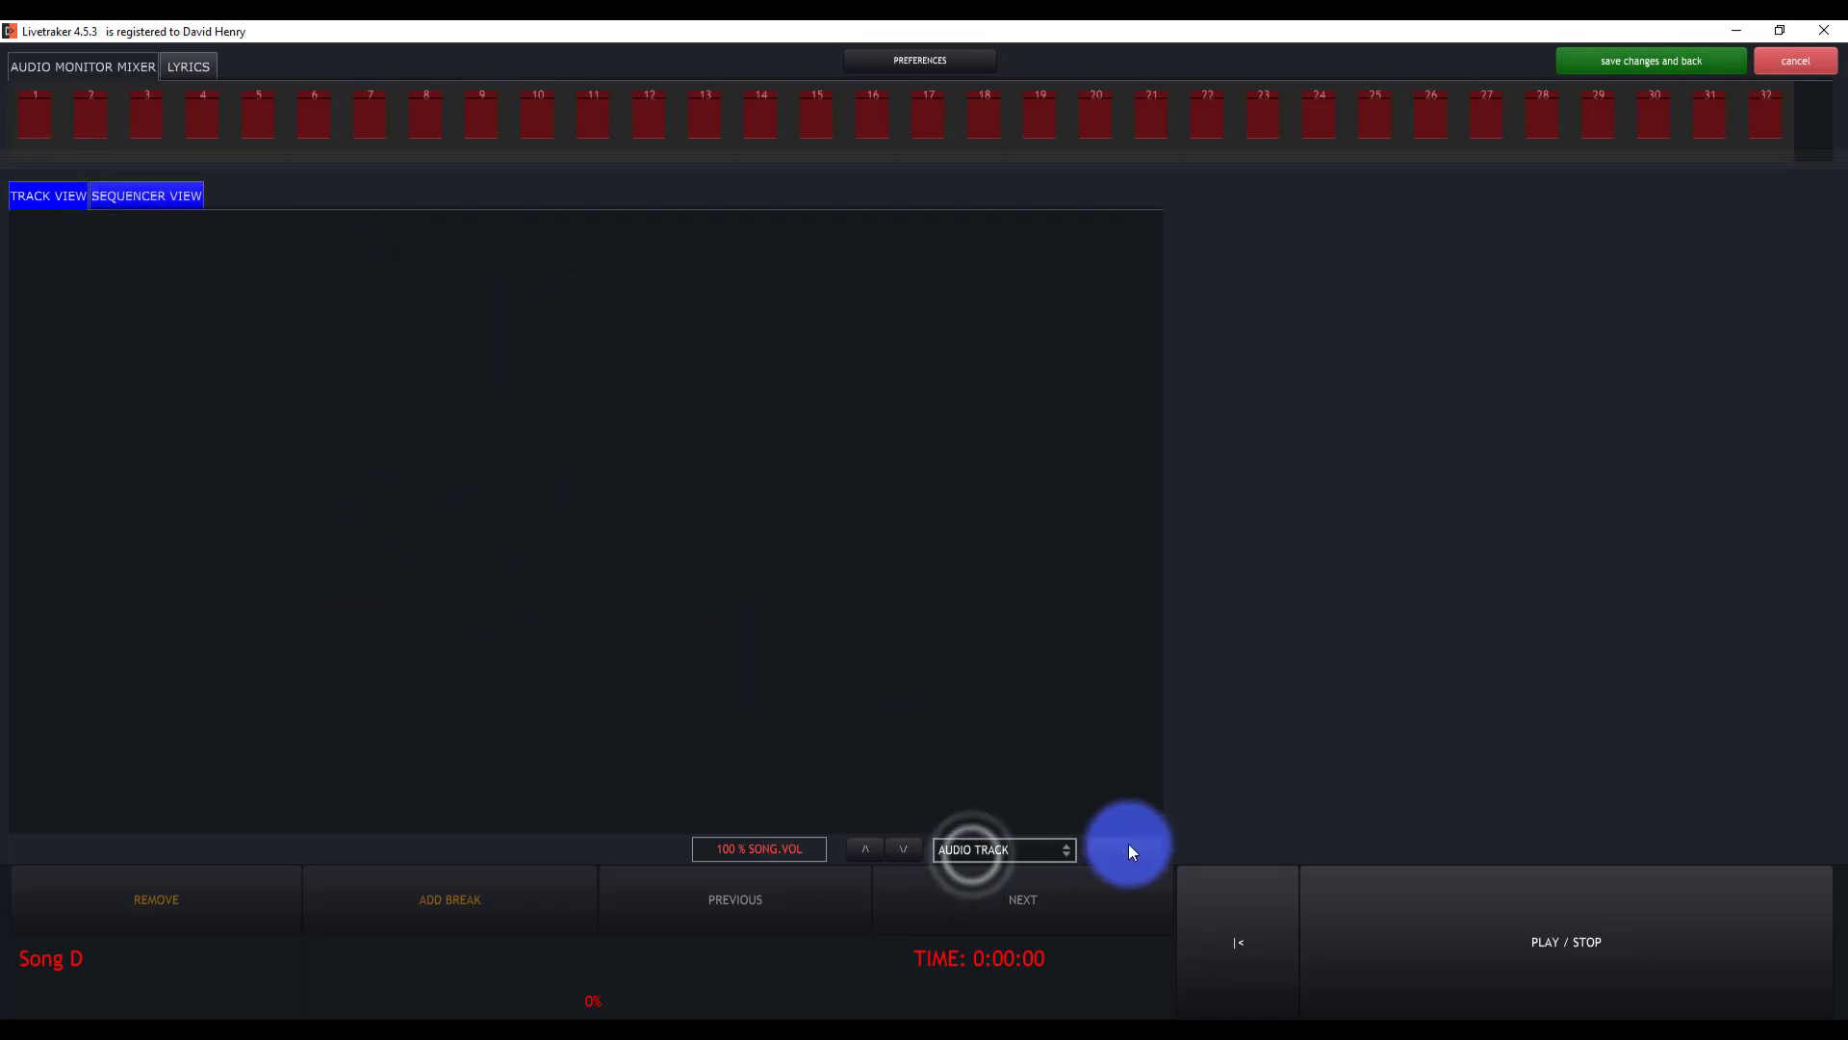
# Add an audio track from the A Simple Way file in the Song A folder.
pyautogui.click(1124, 851)
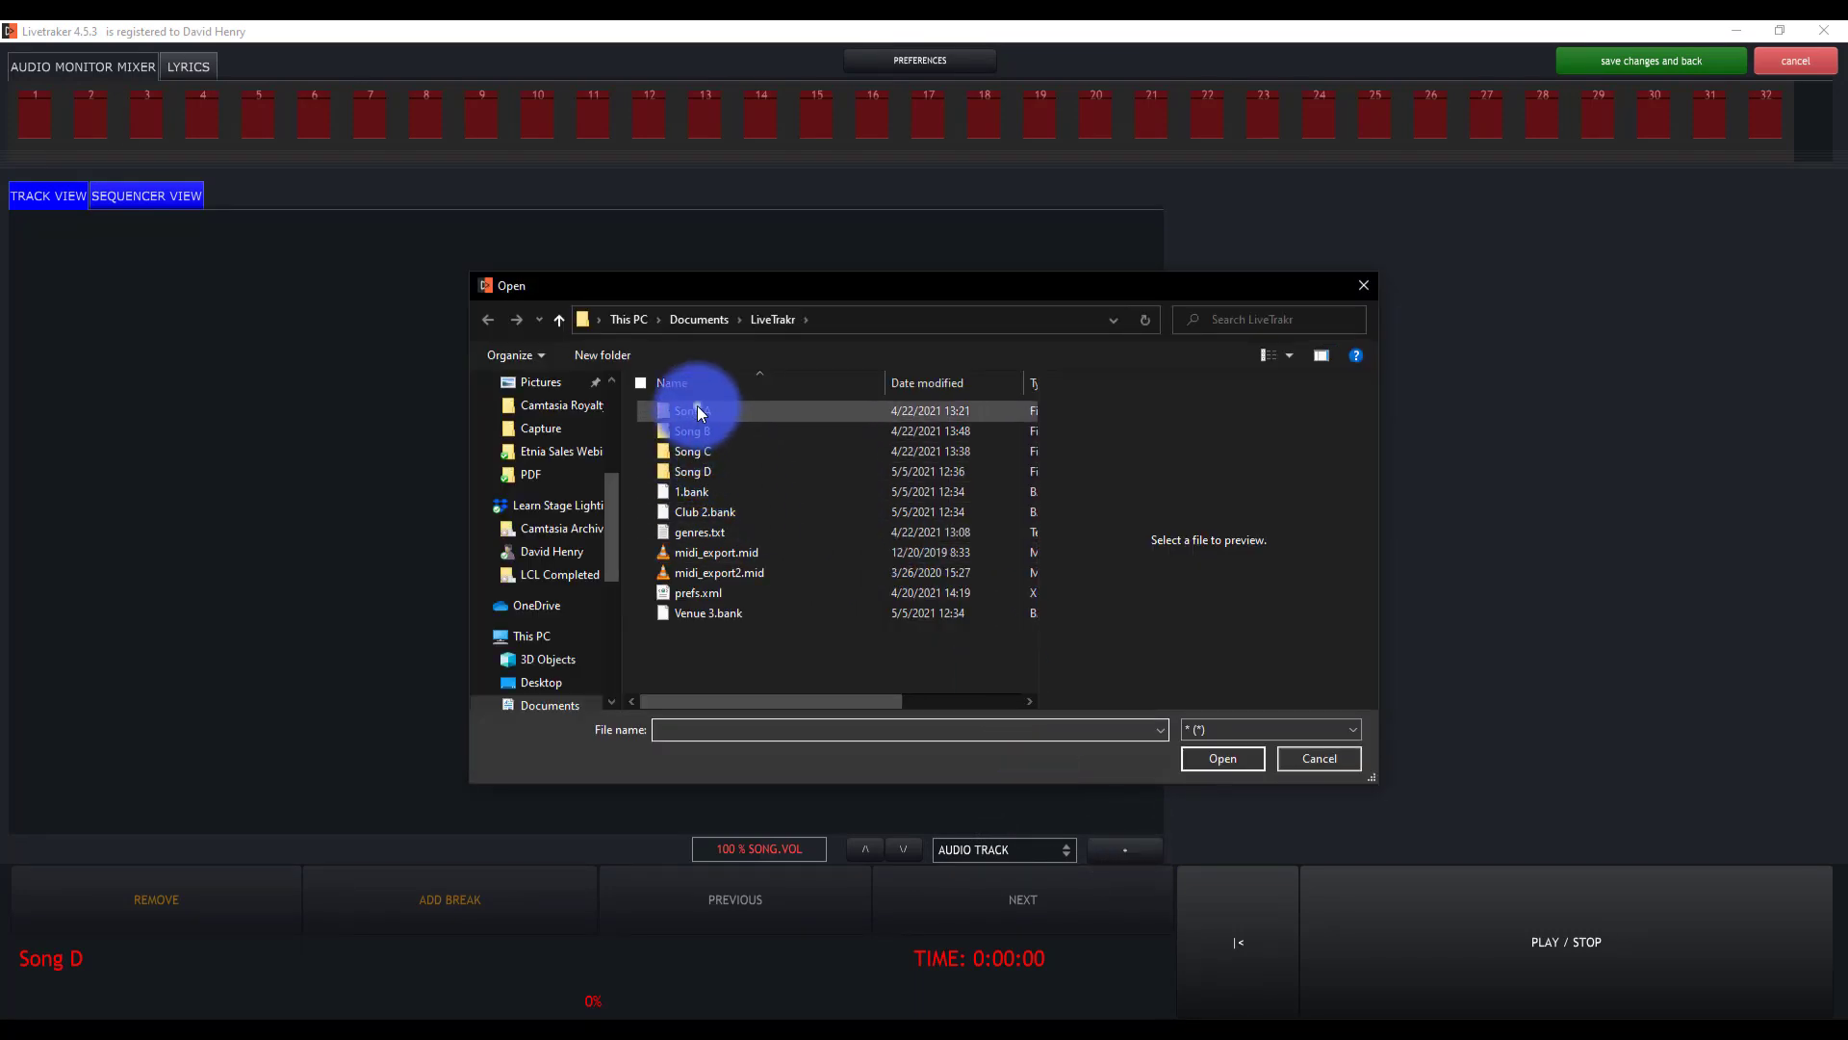
pyautogui.doubleClick(691, 410)
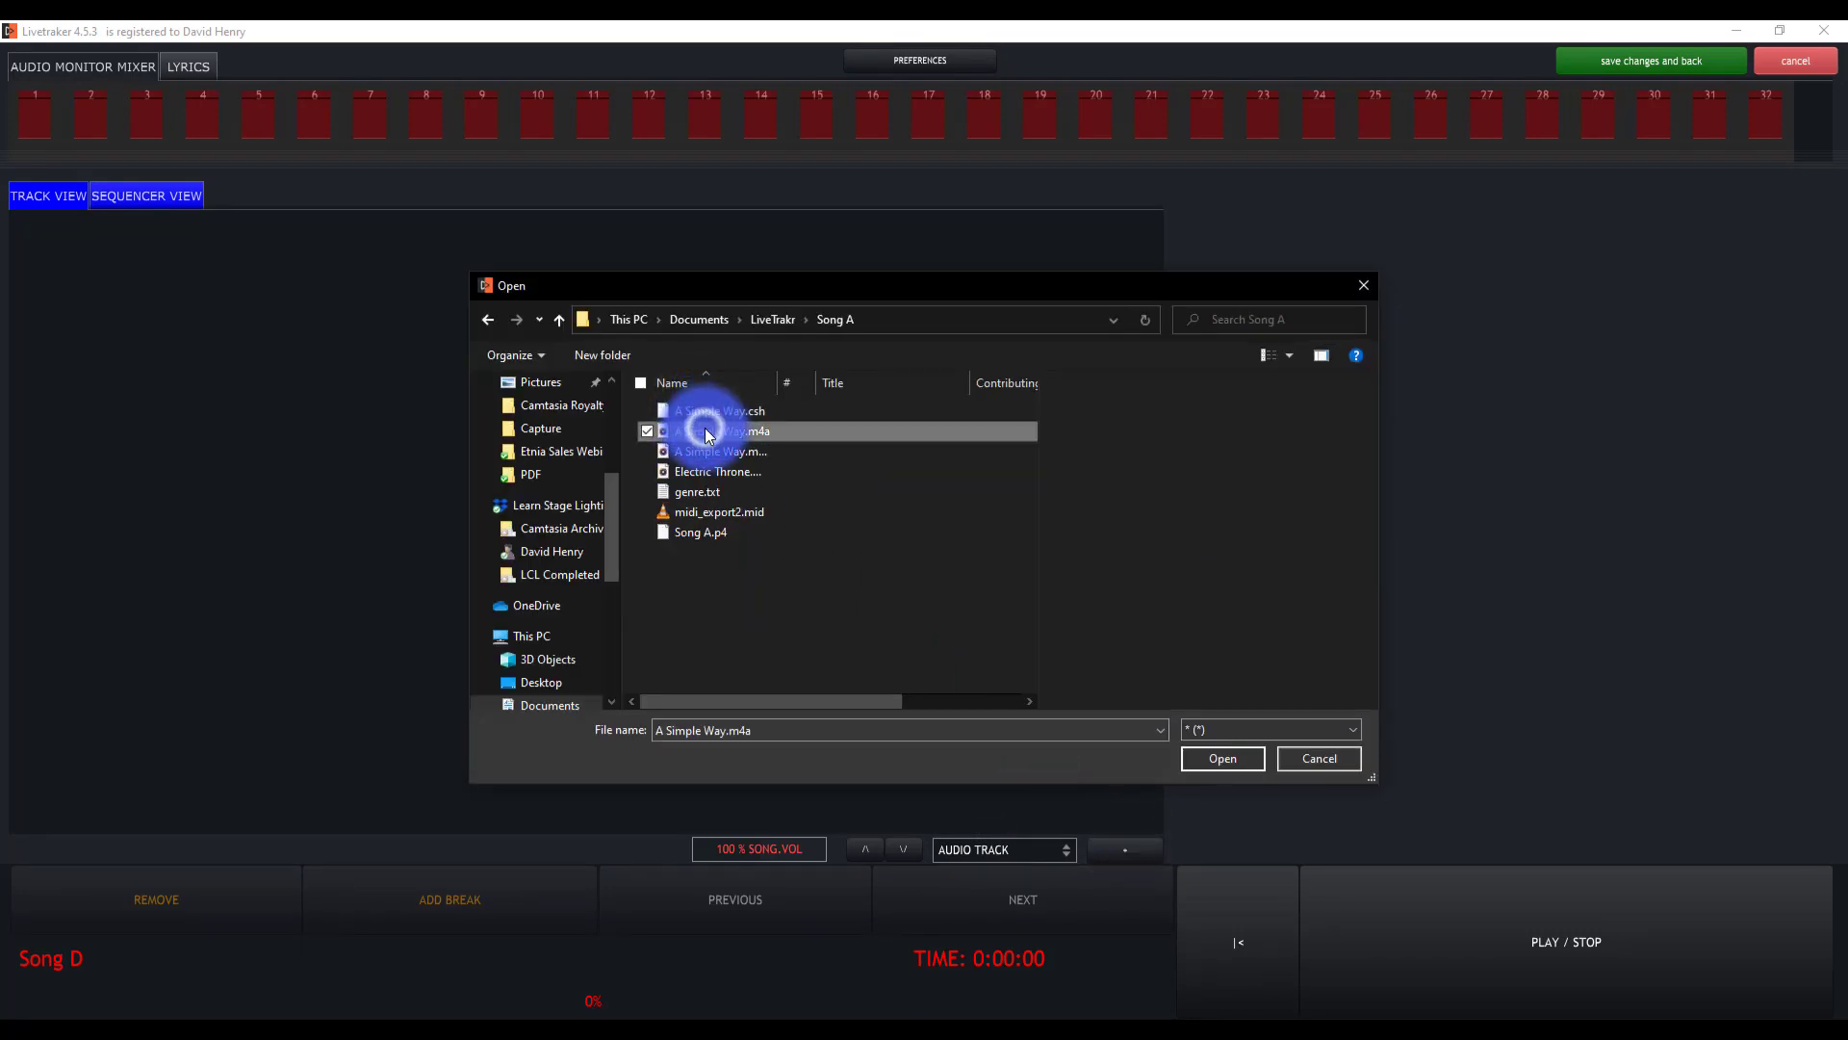
pyautogui.click(1222, 759)
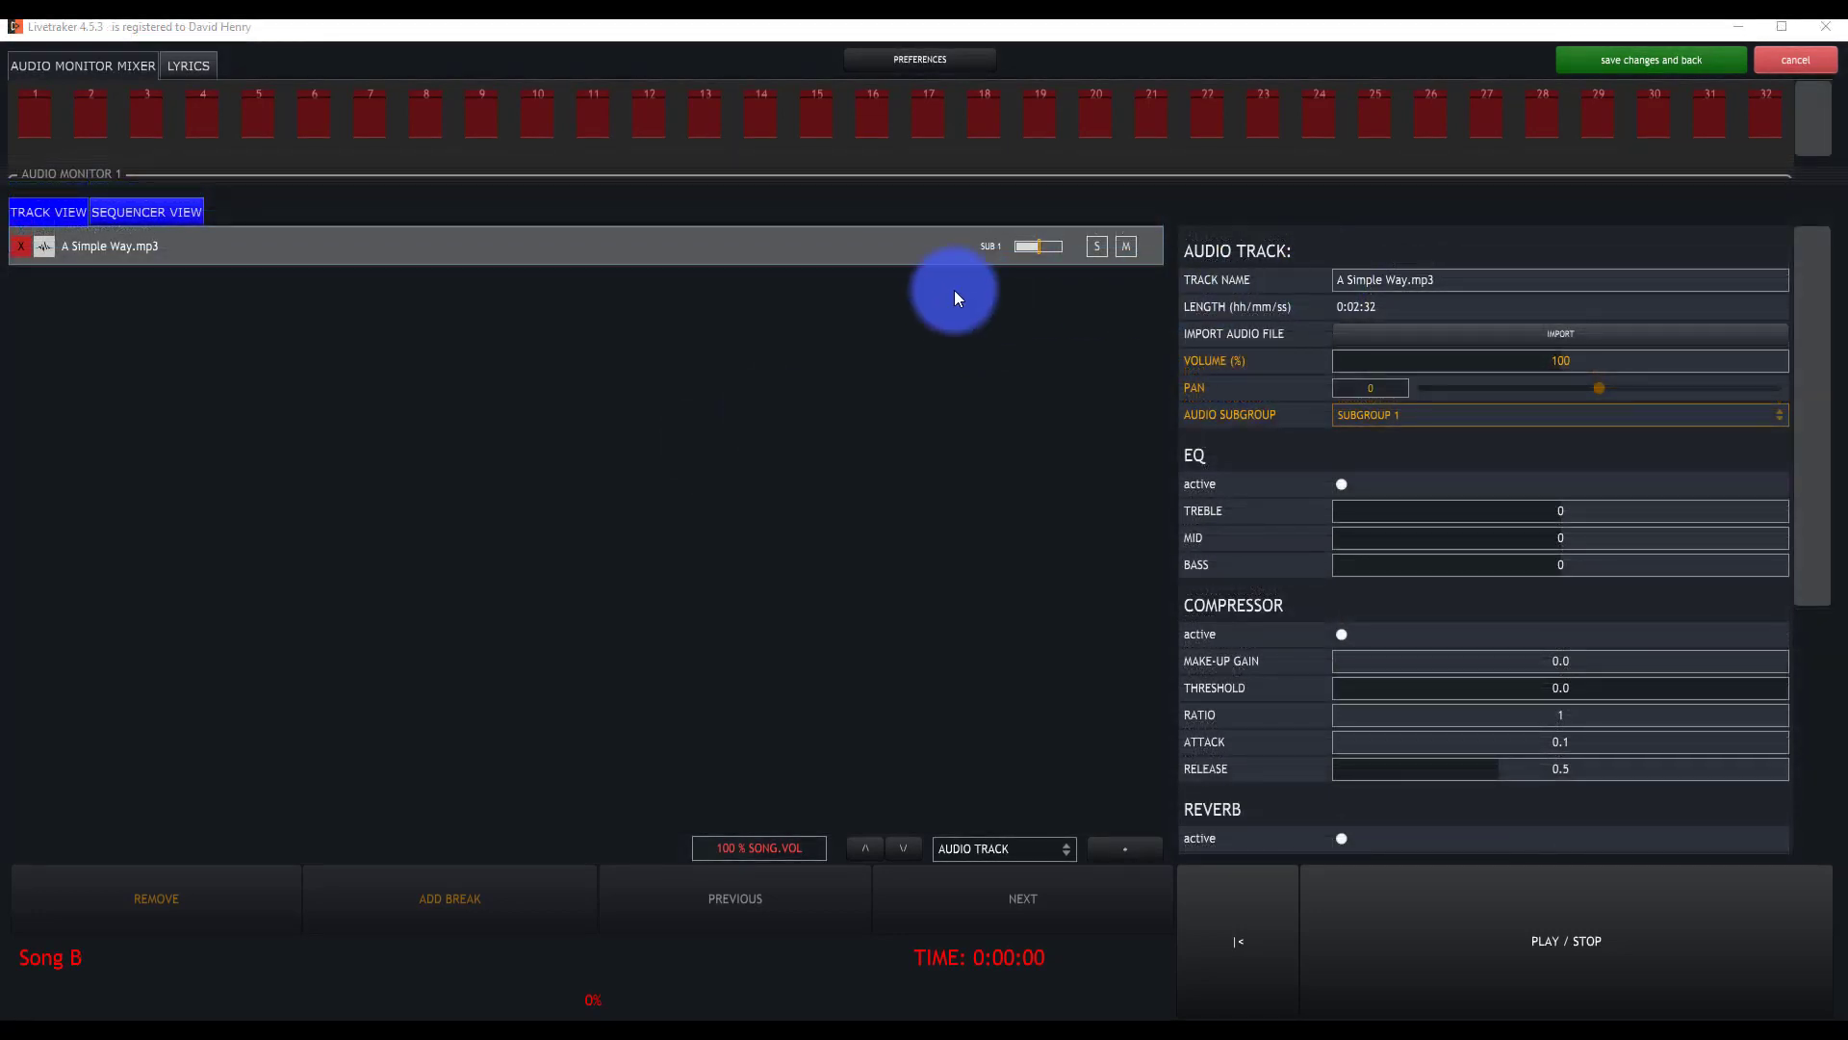
pyautogui.moveTo(215, 169)
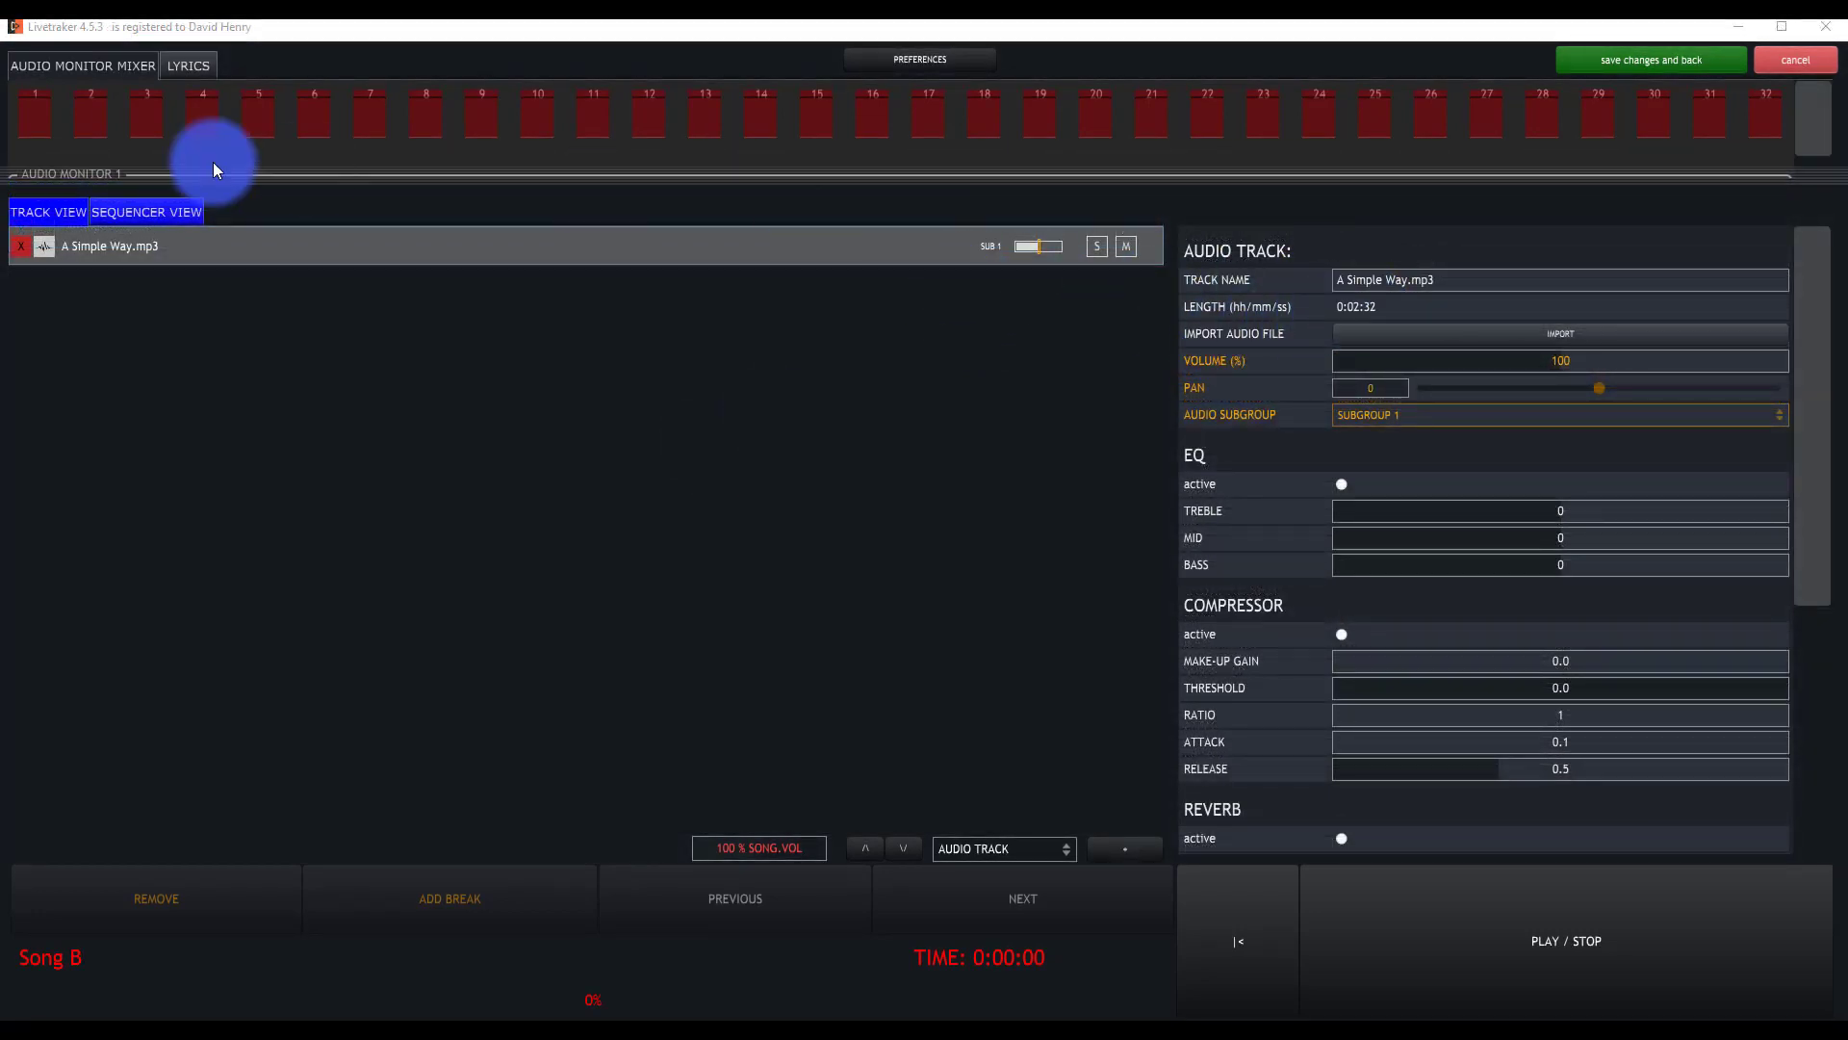
# Keep the A Simple Way track on SUBGROUP 1 with its mid EQ raised to 8.
pyautogui.click(146, 212)
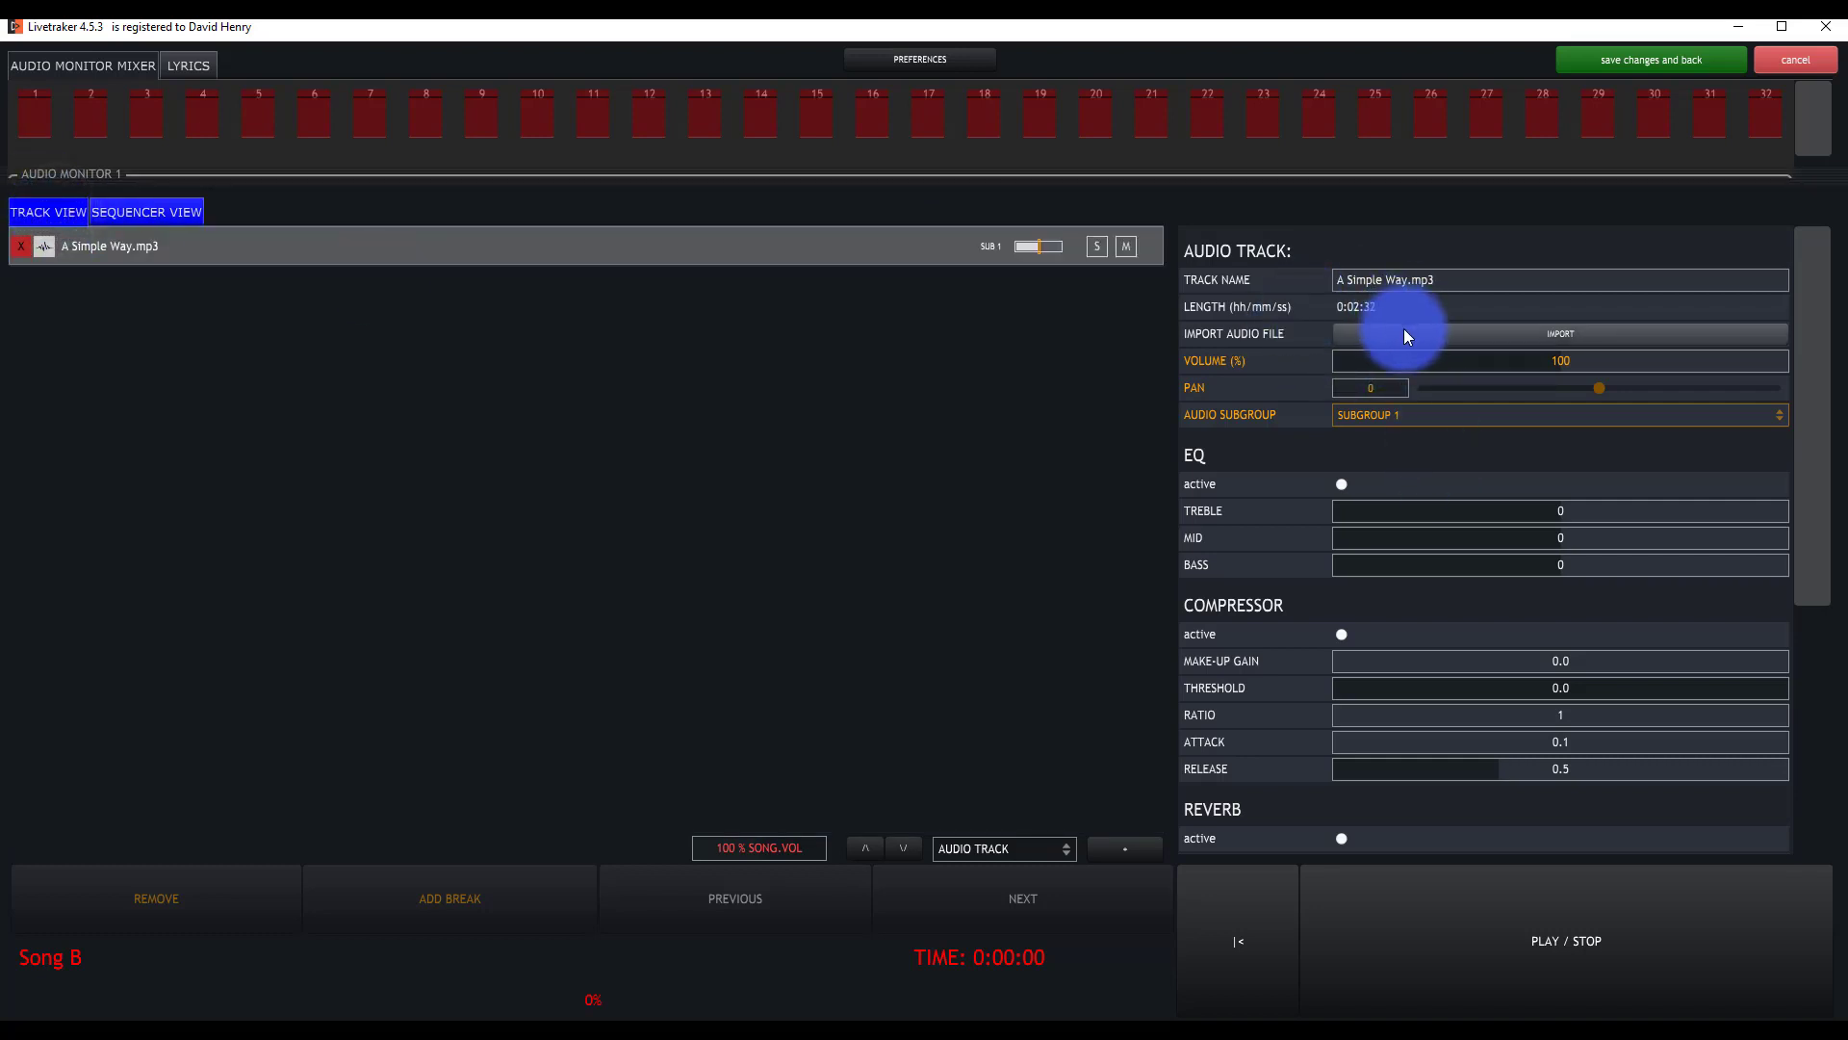
pyautogui.click(1560, 335)
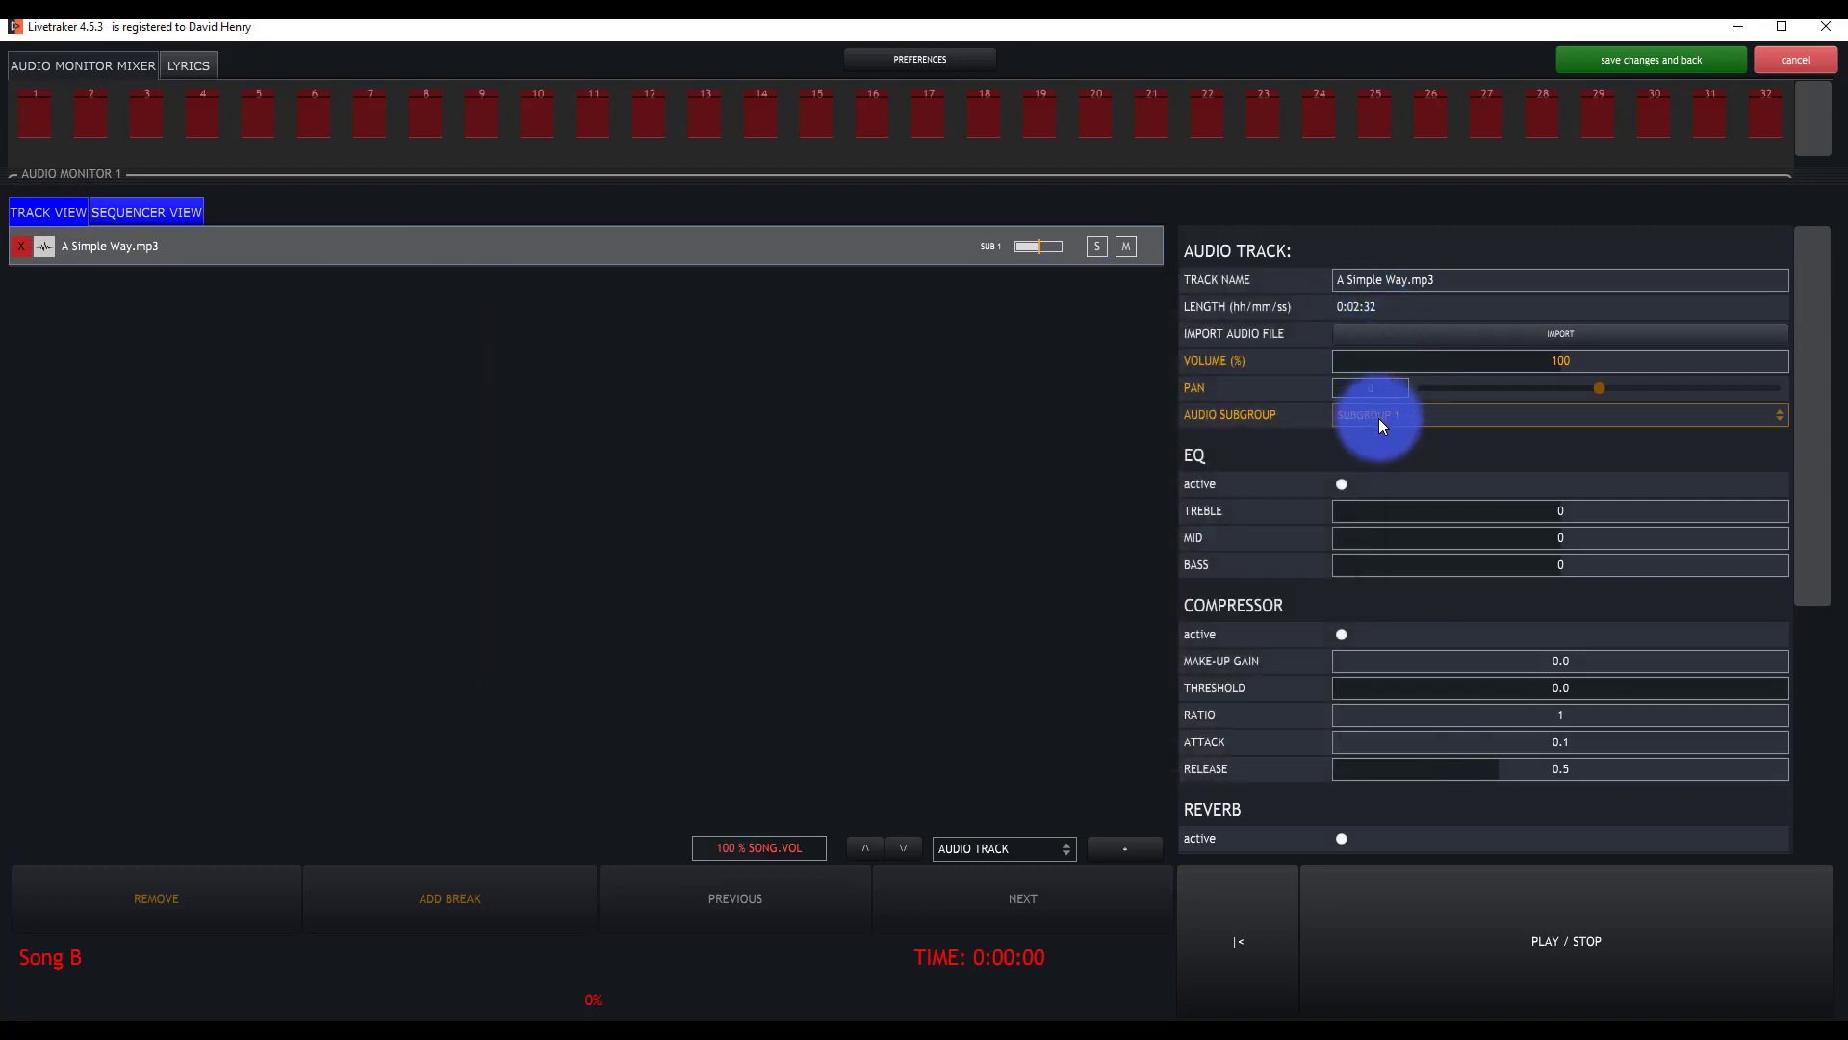
pyautogui.click(1559, 413)
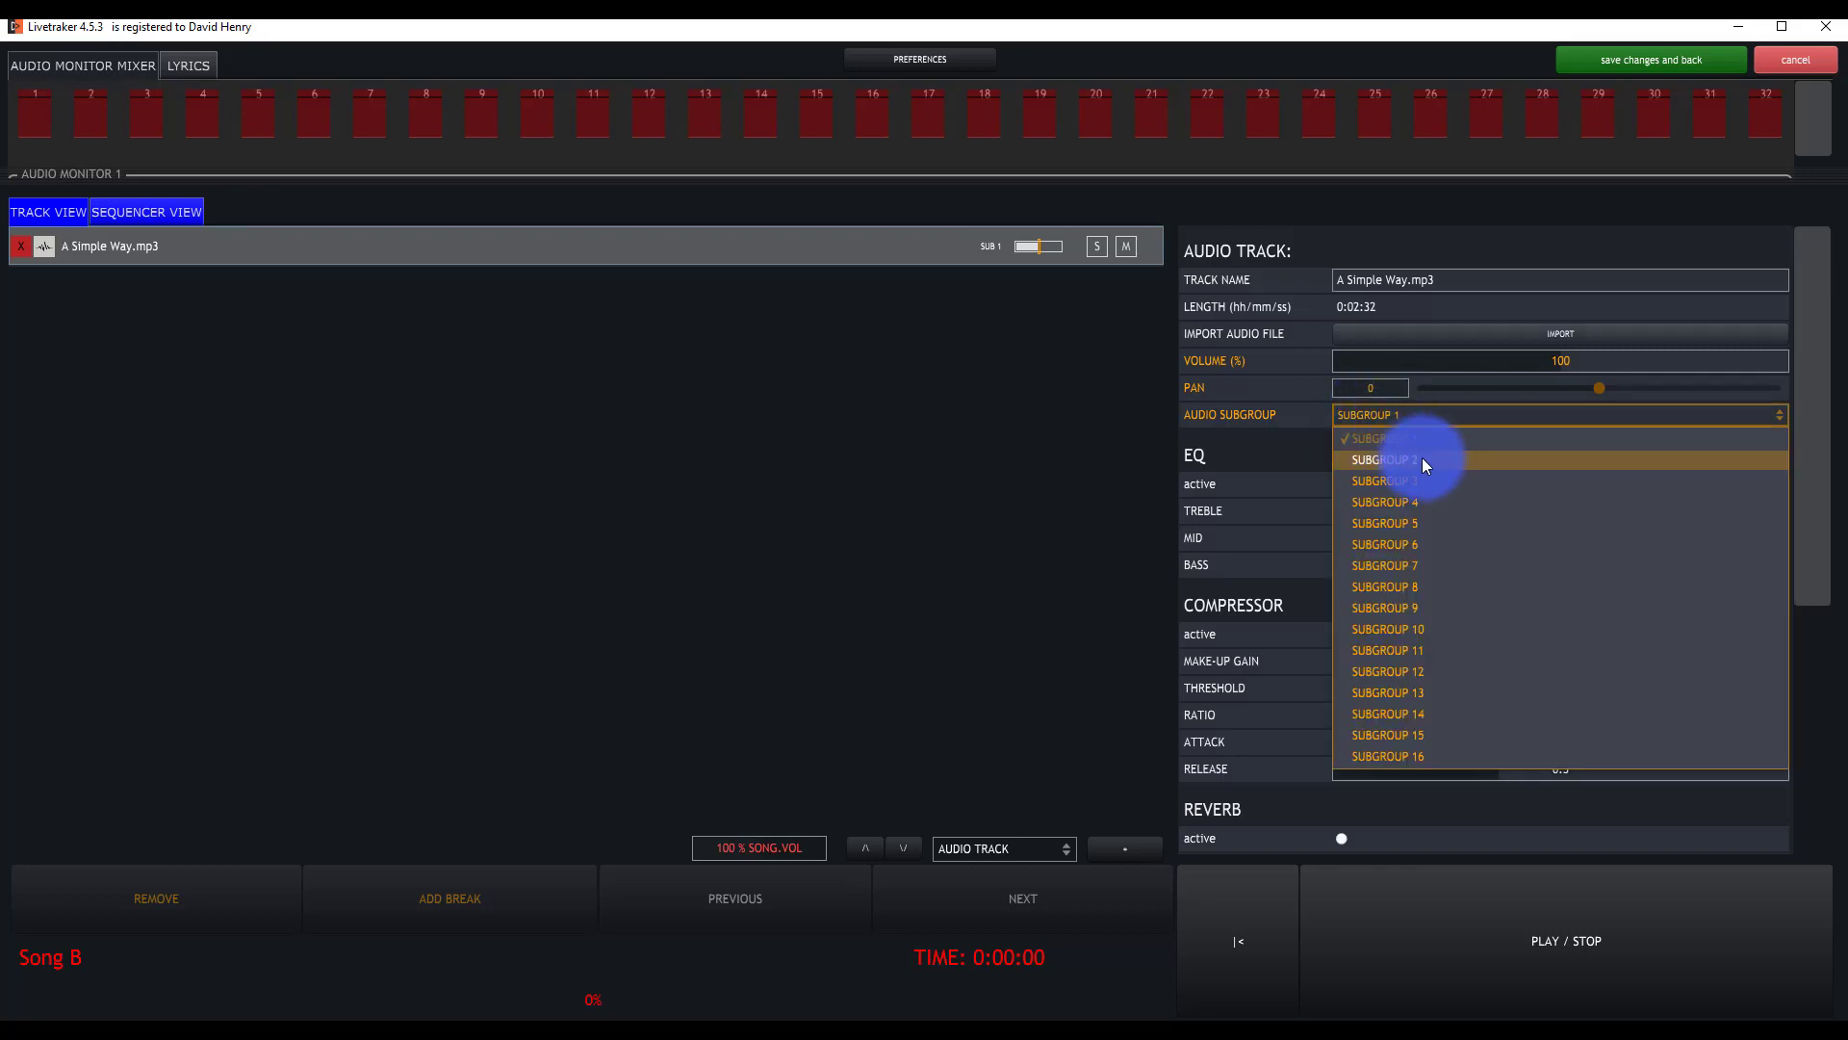
pyautogui.click(1384, 439)
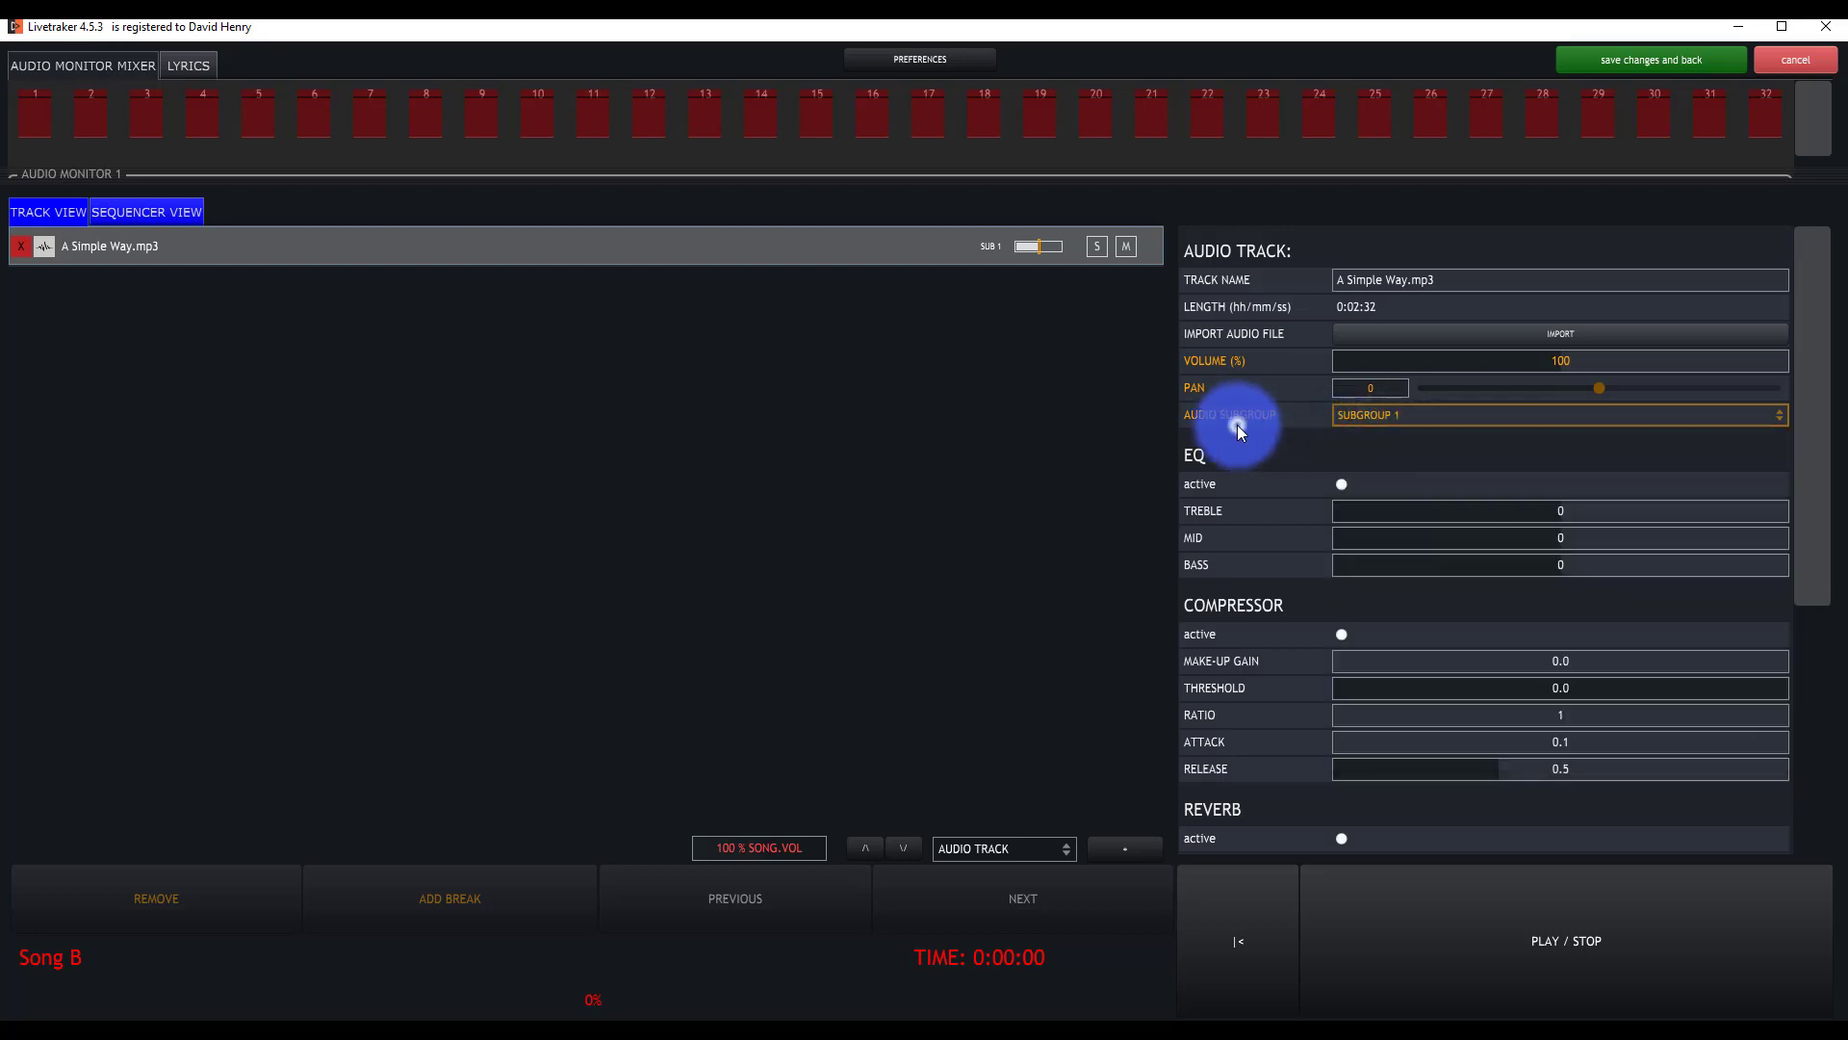
pyautogui.moveTo(1271, 495)
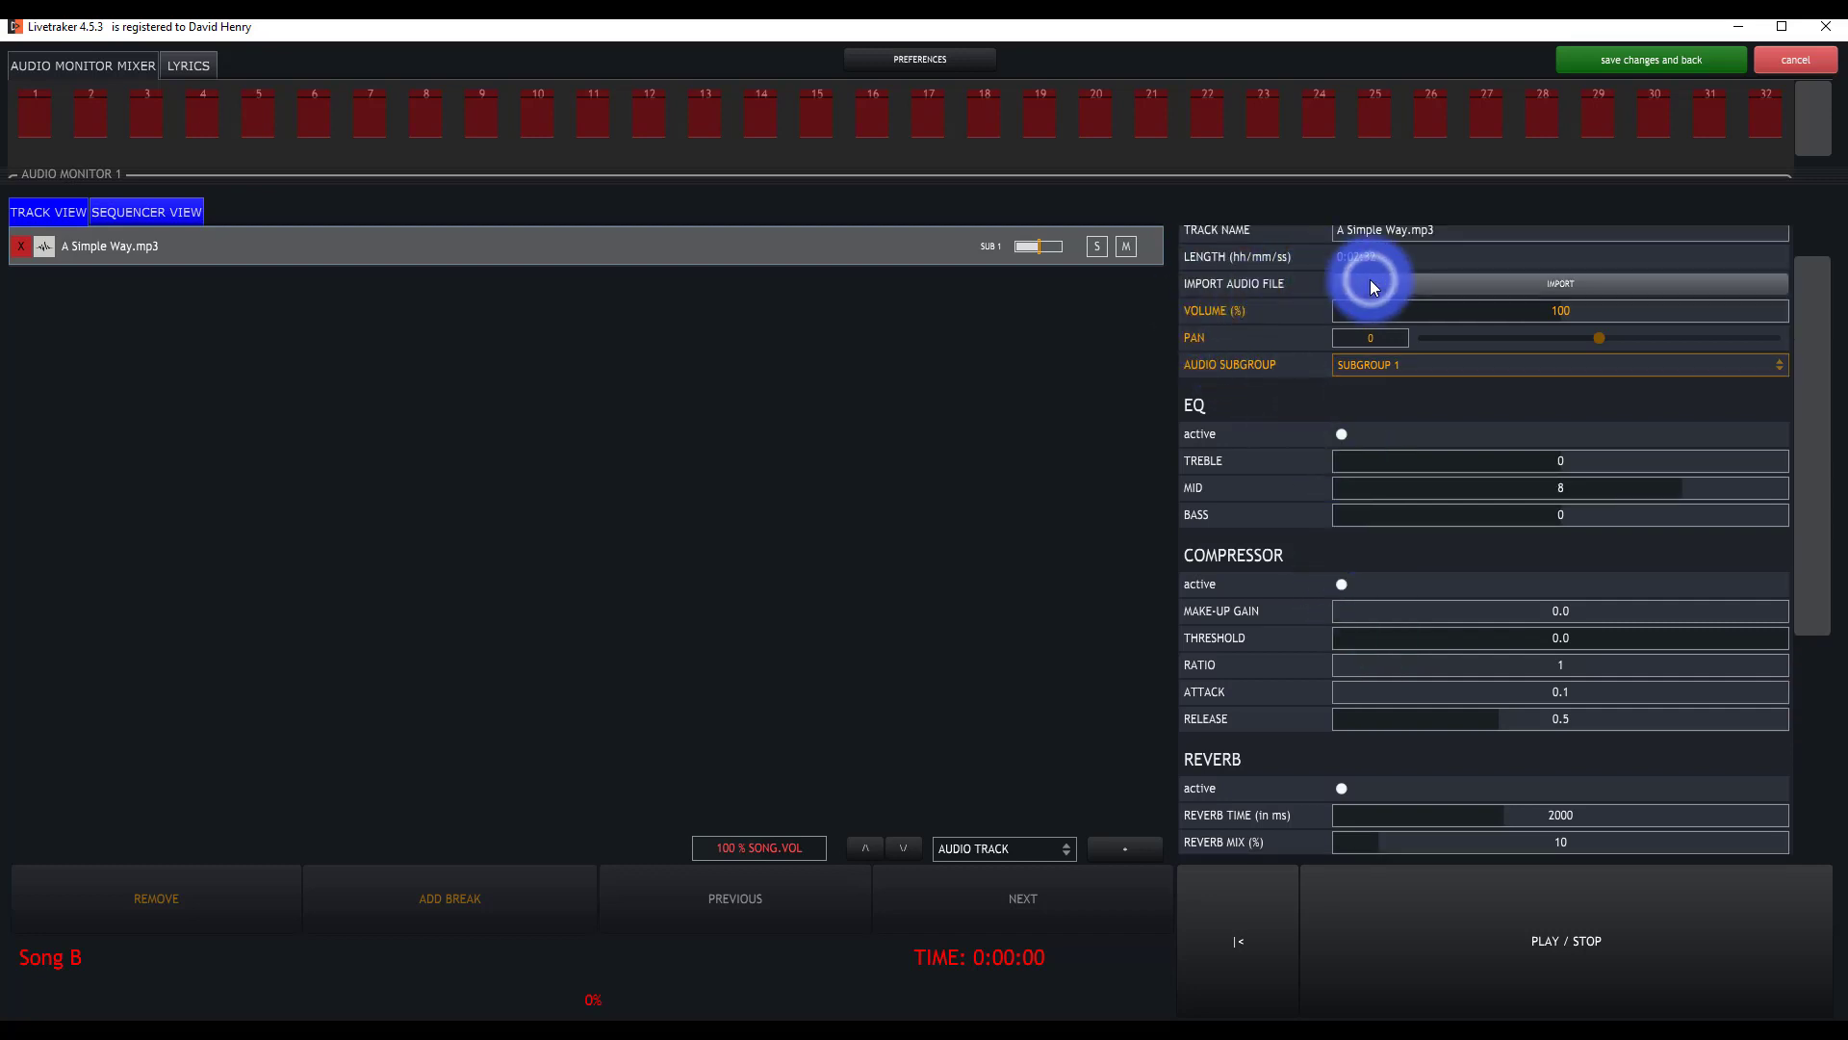
# Browse the Song B folder in the import dialog, return to LiveTrakr and cancel without changing the file.
pyautogui.click(1560, 283)
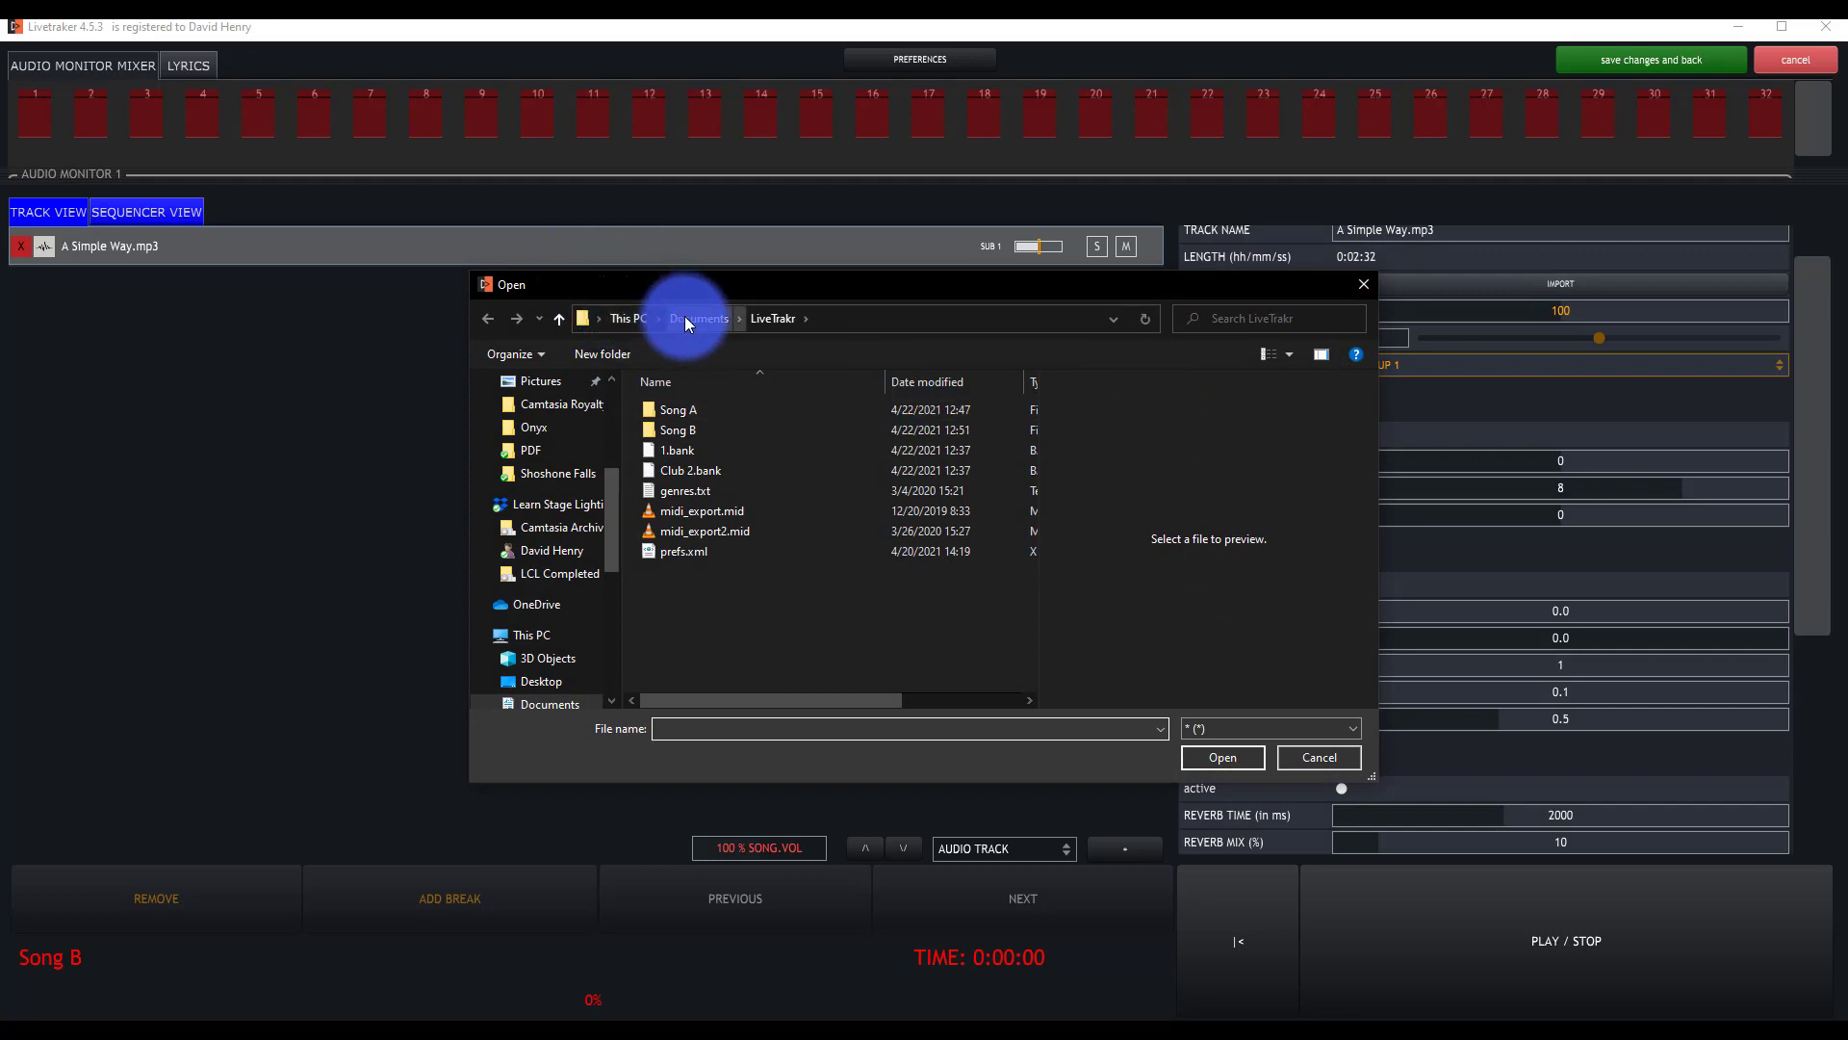
pyautogui.moveTo(778, 323)
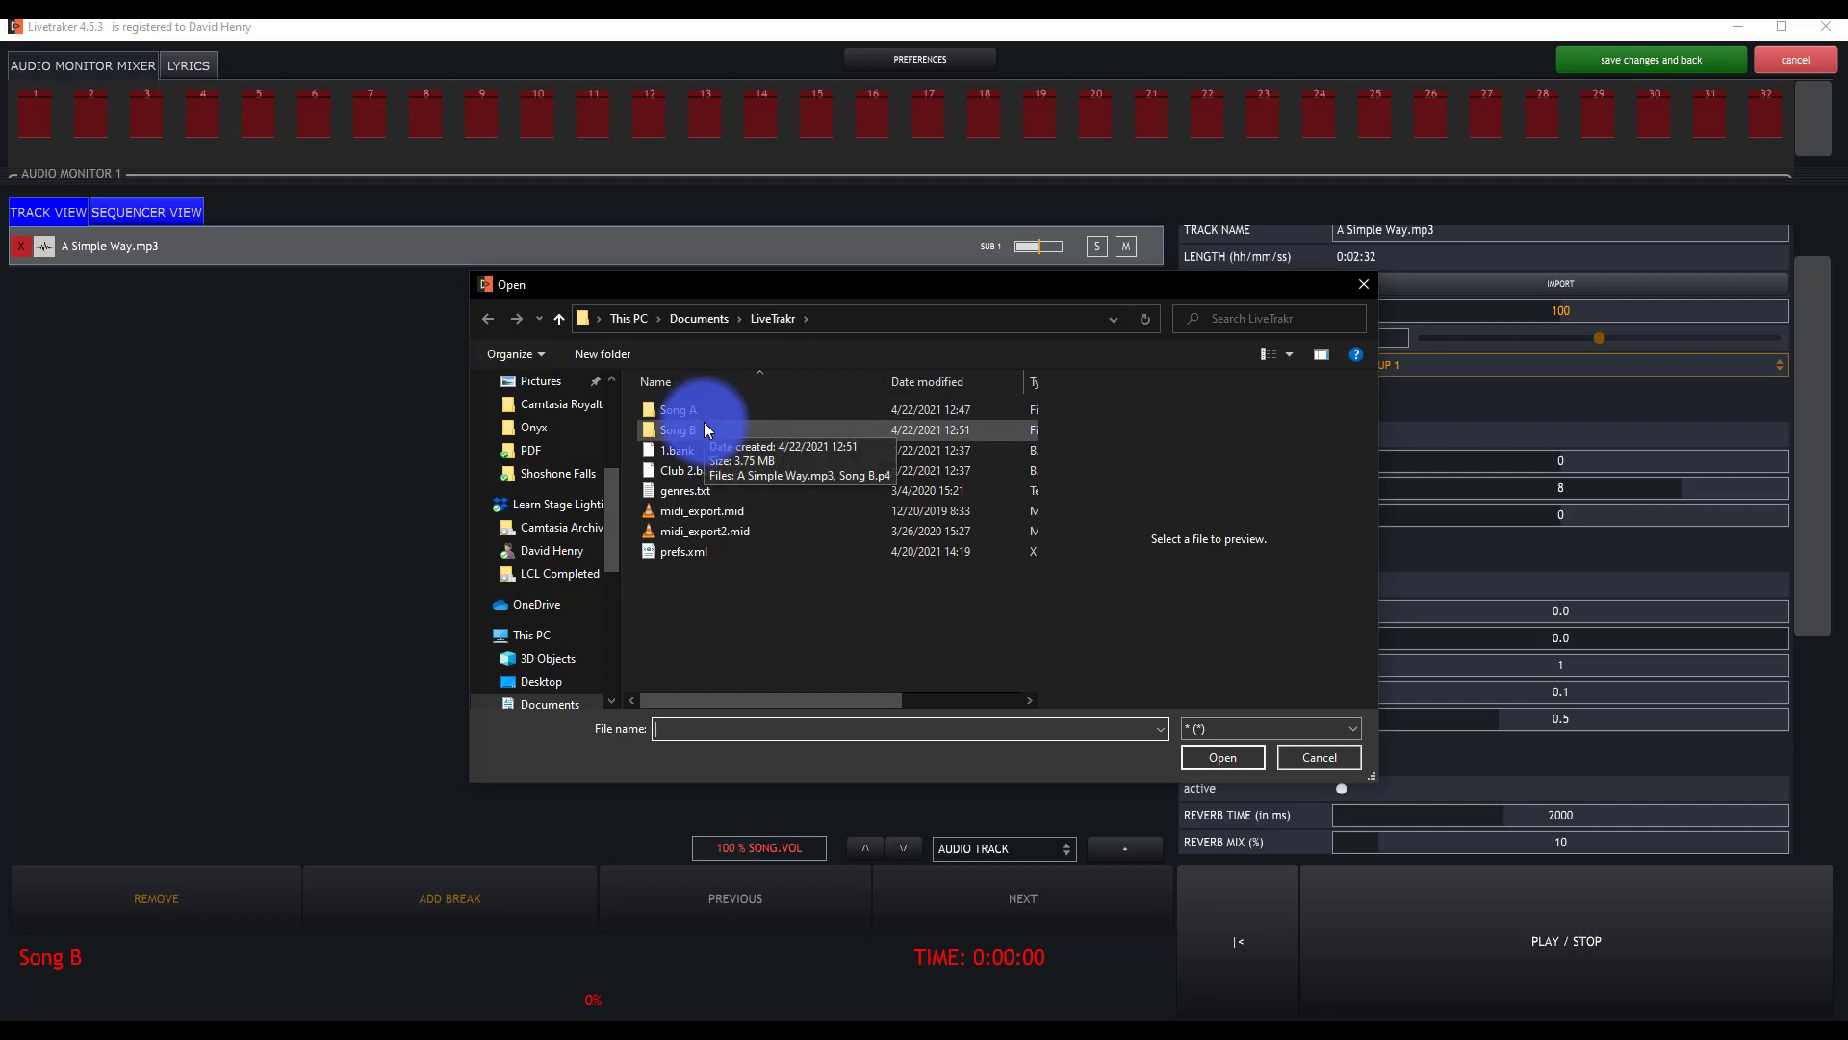
pyautogui.doubleClick(677, 429)
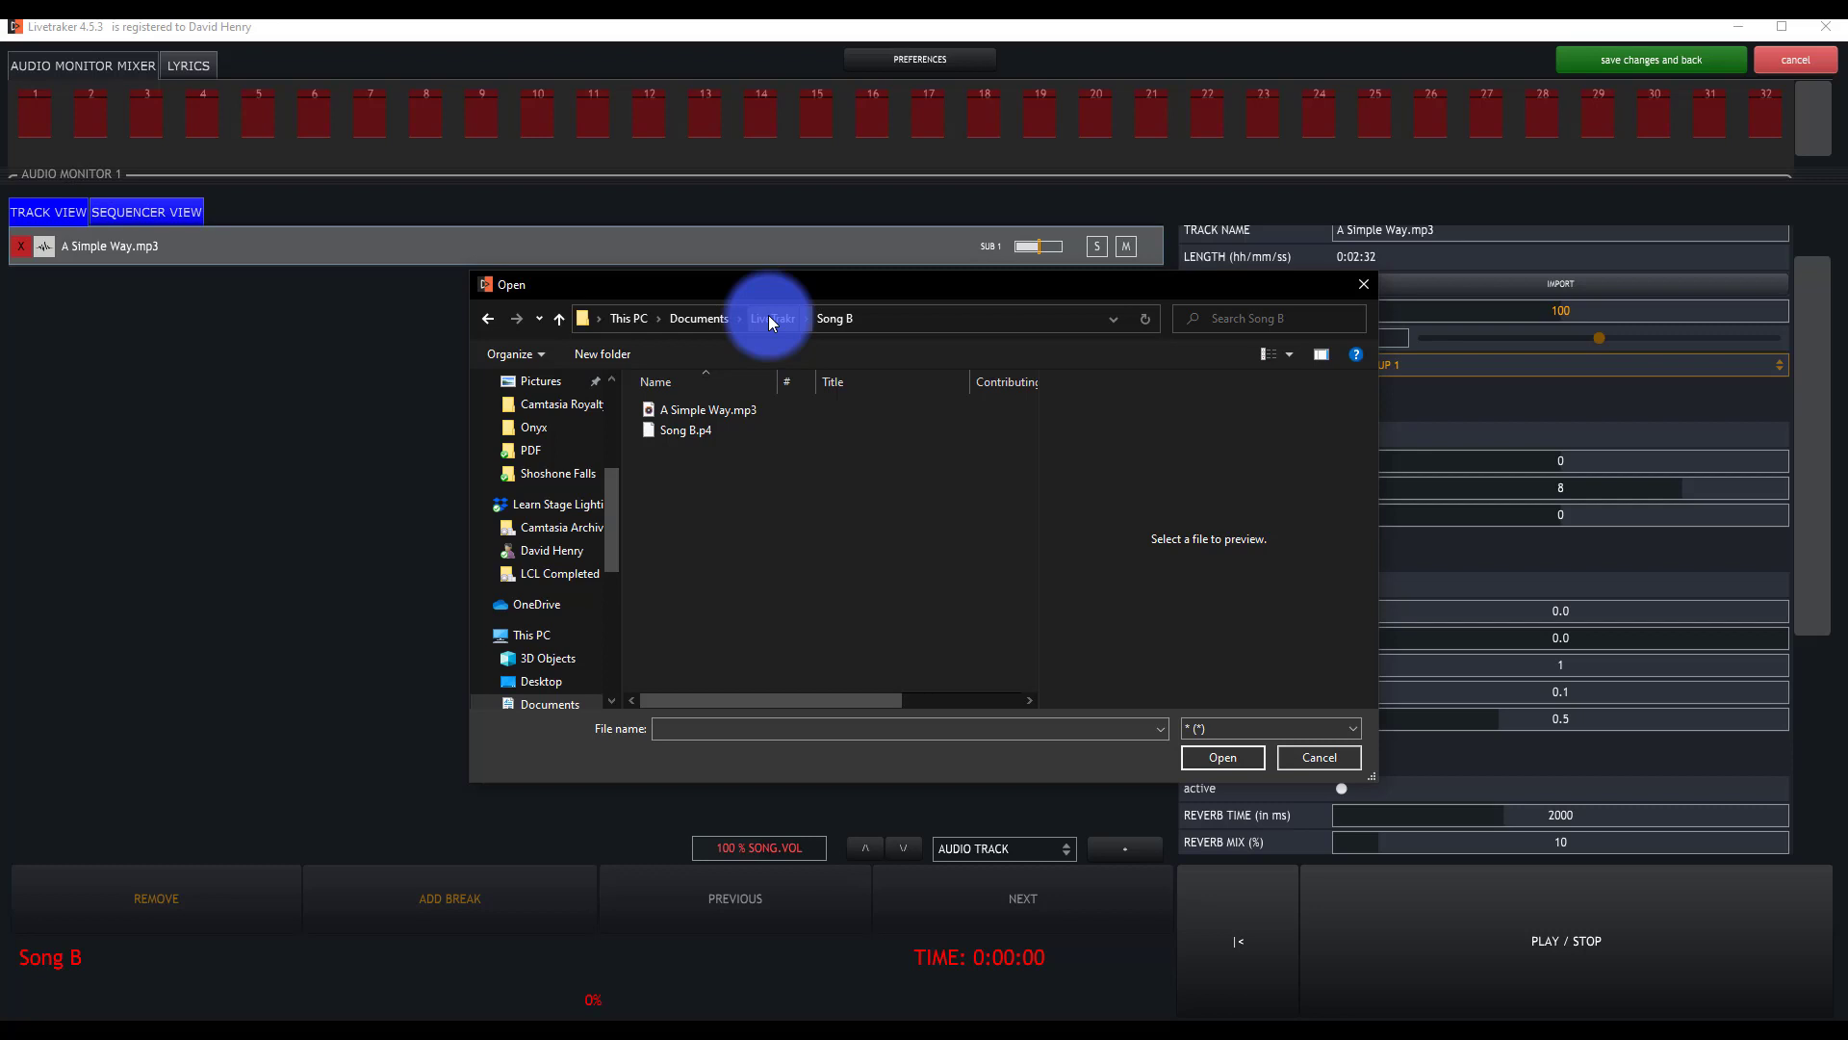
pyautogui.click(772, 320)
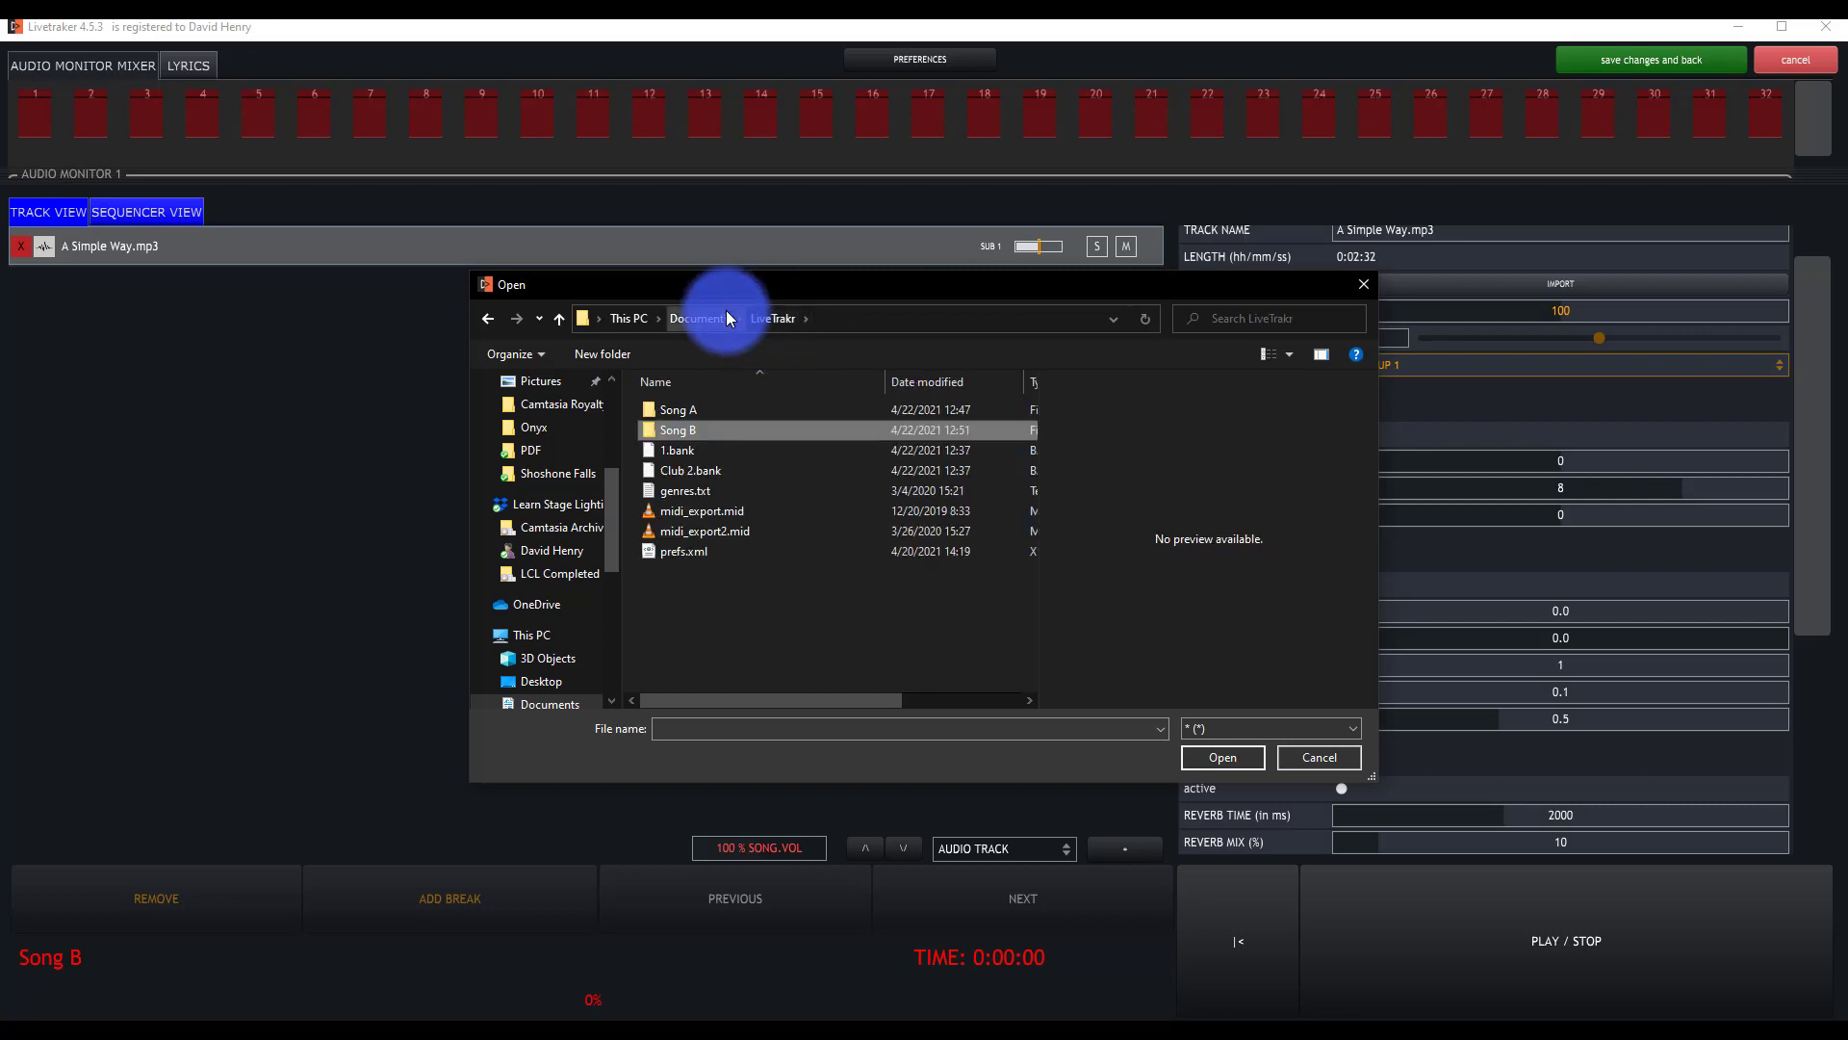
pyautogui.moveTo(1078, 468)
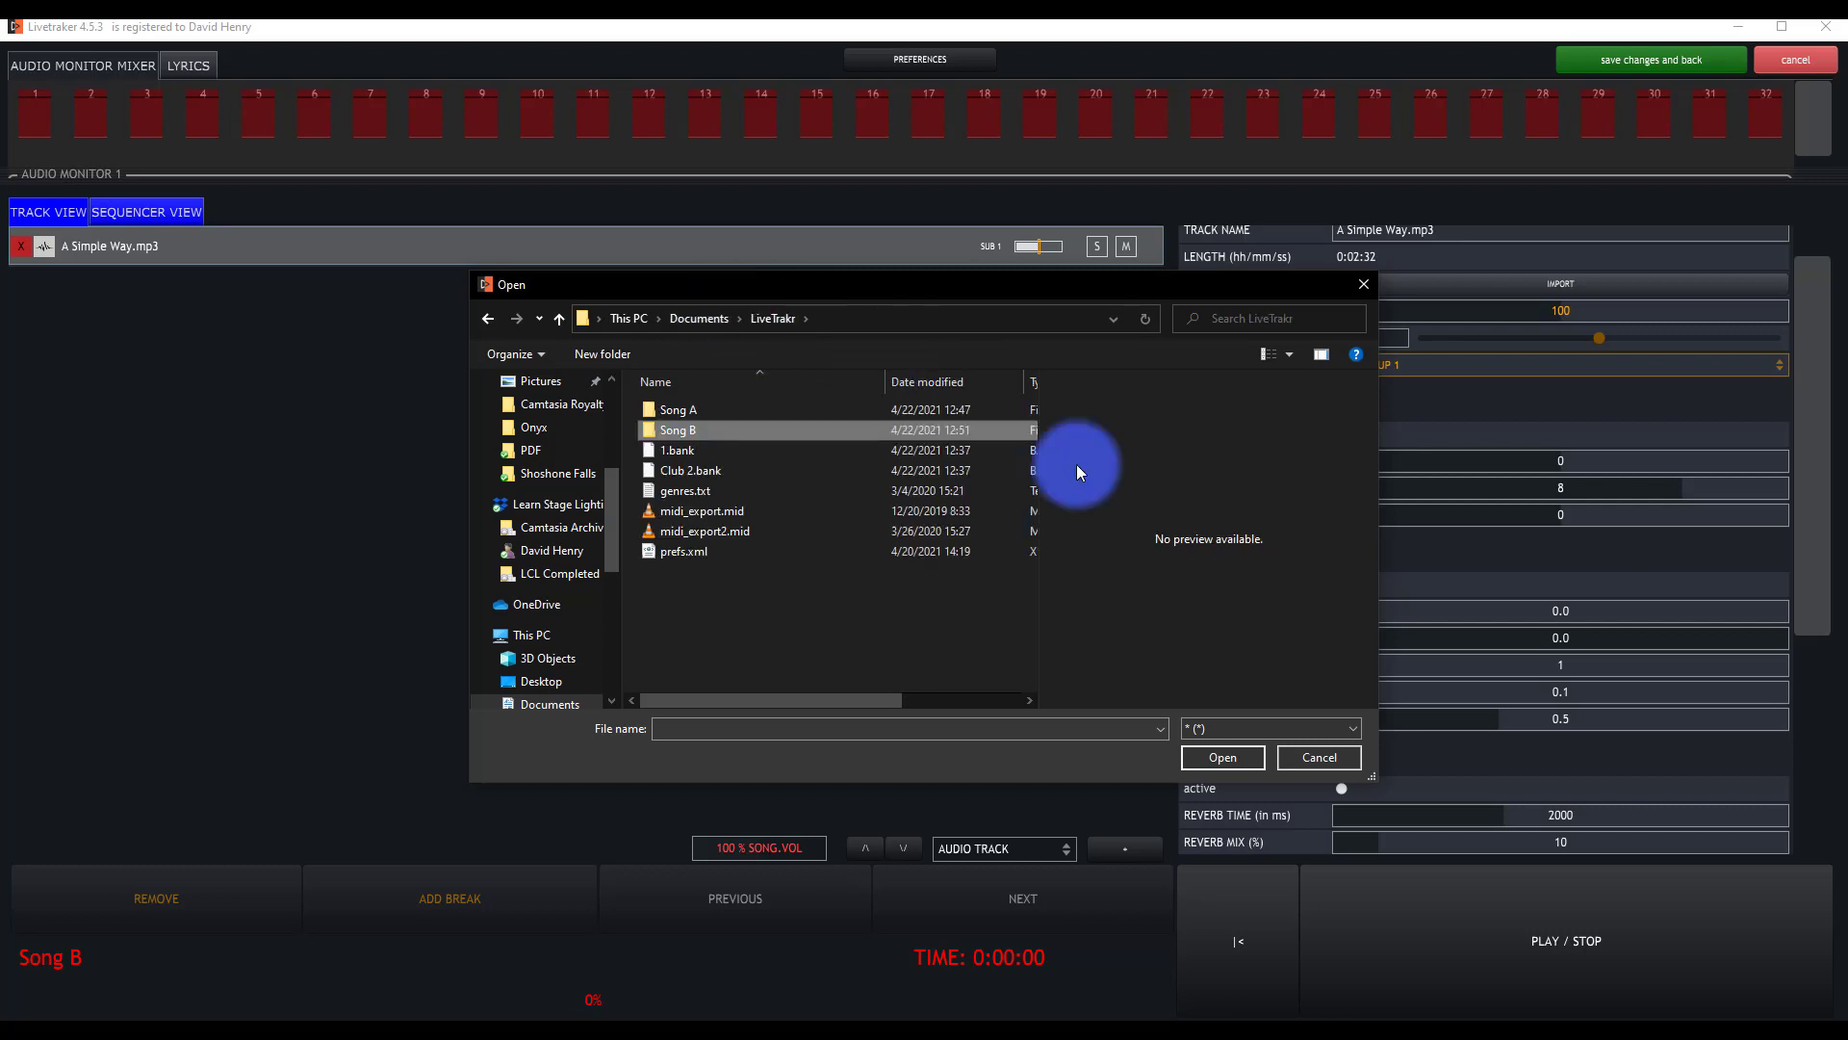
pyautogui.click(1319, 759)
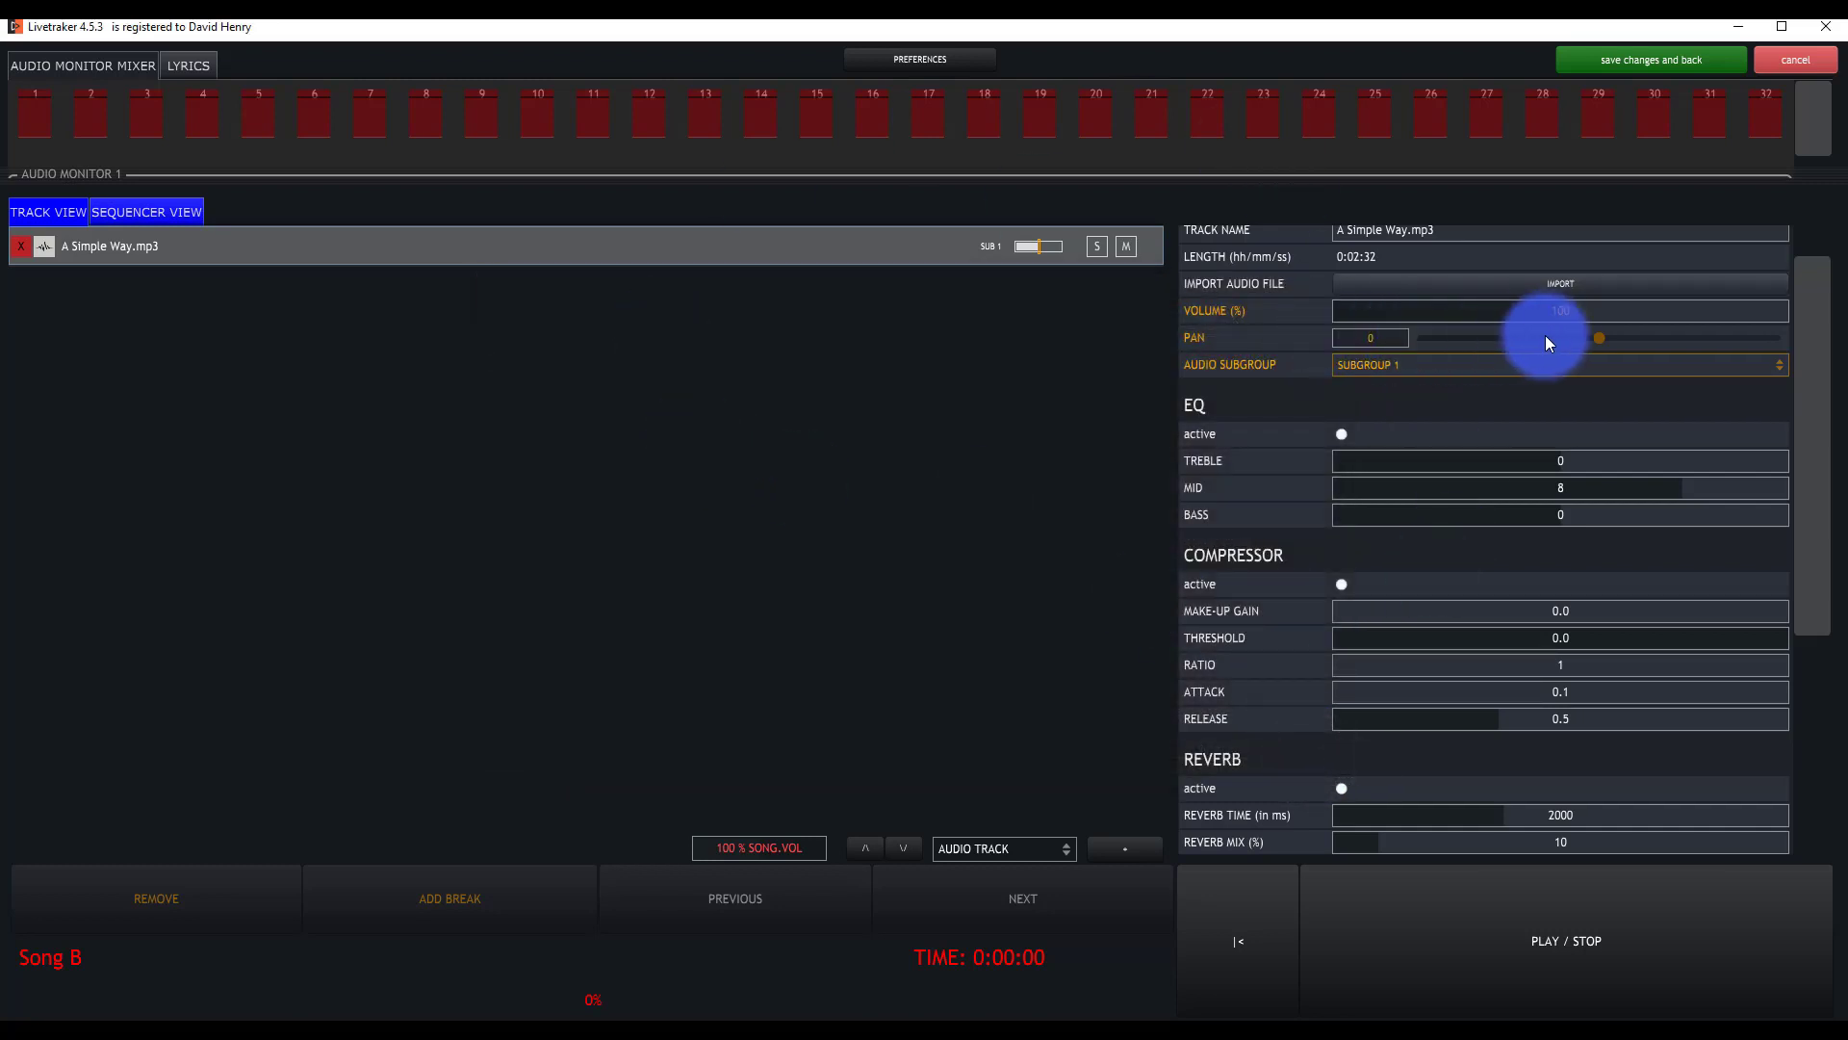
pyautogui.moveTo(1555, 339)
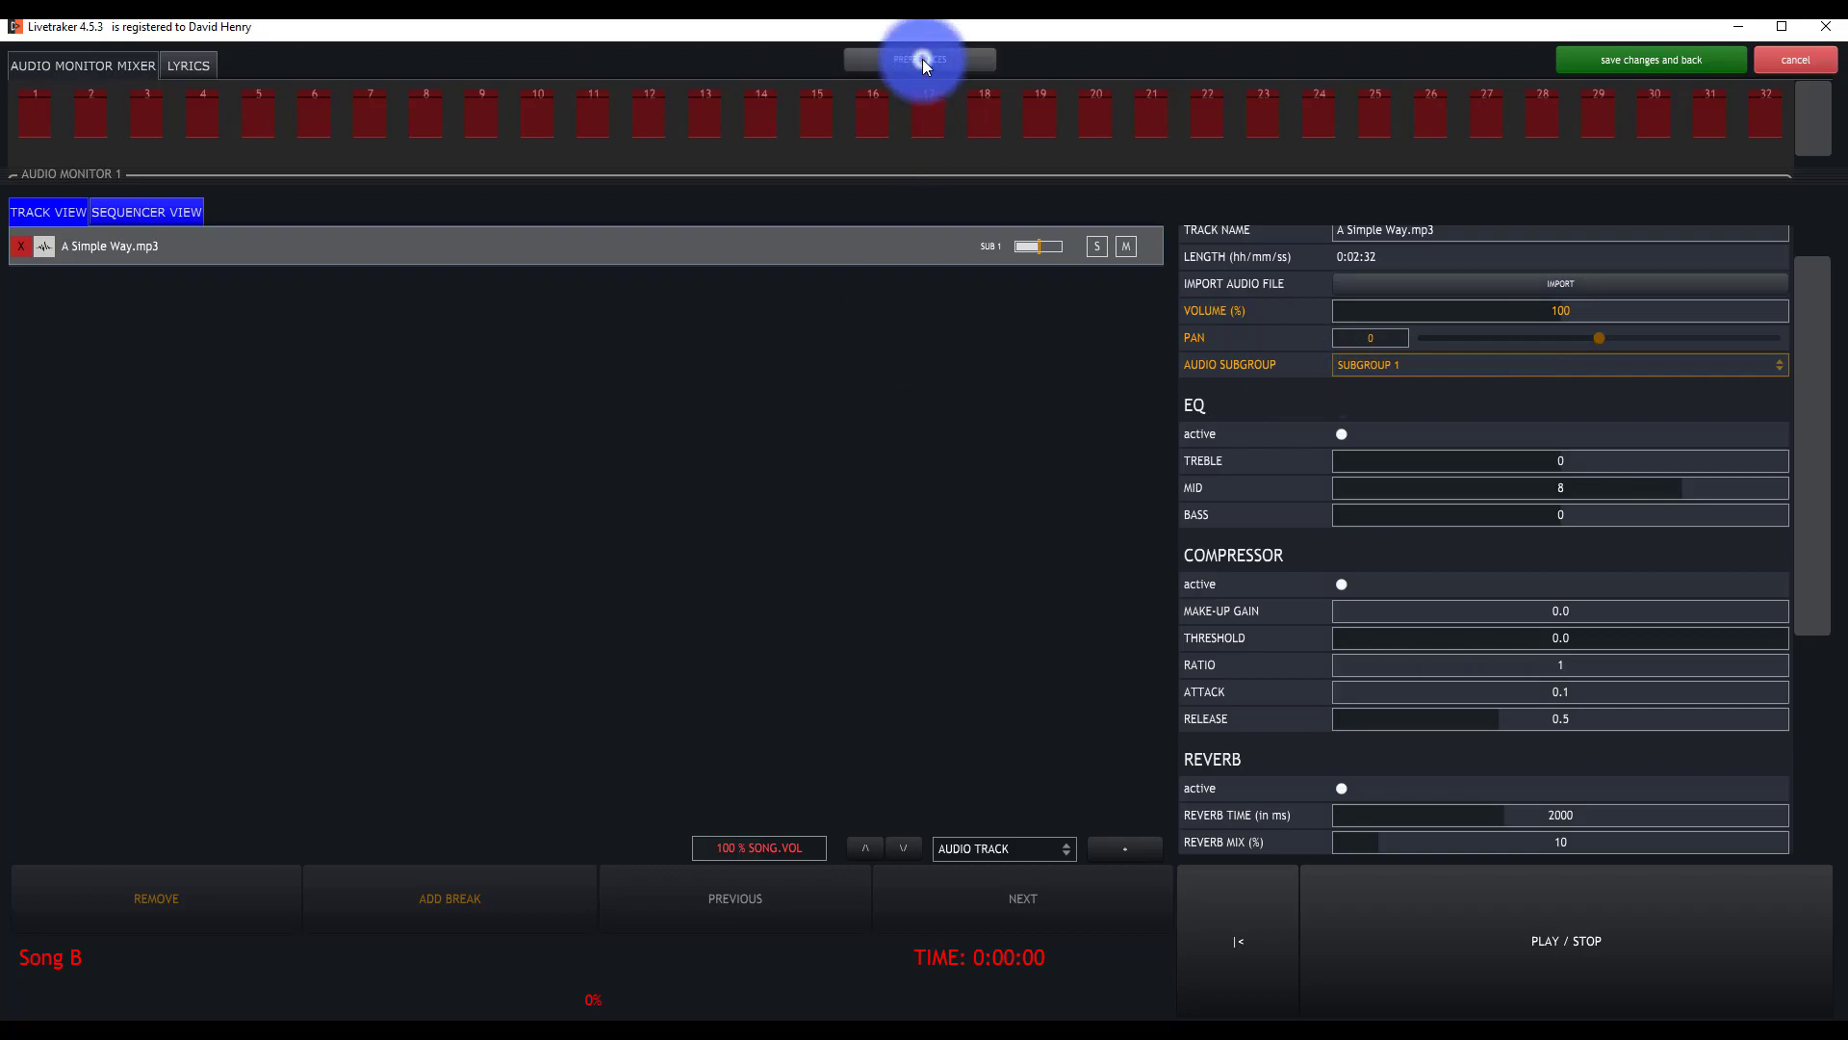
# Show the Preferences AUDIO page with driver settings and subgroup routing.
pyautogui.click(920, 58)
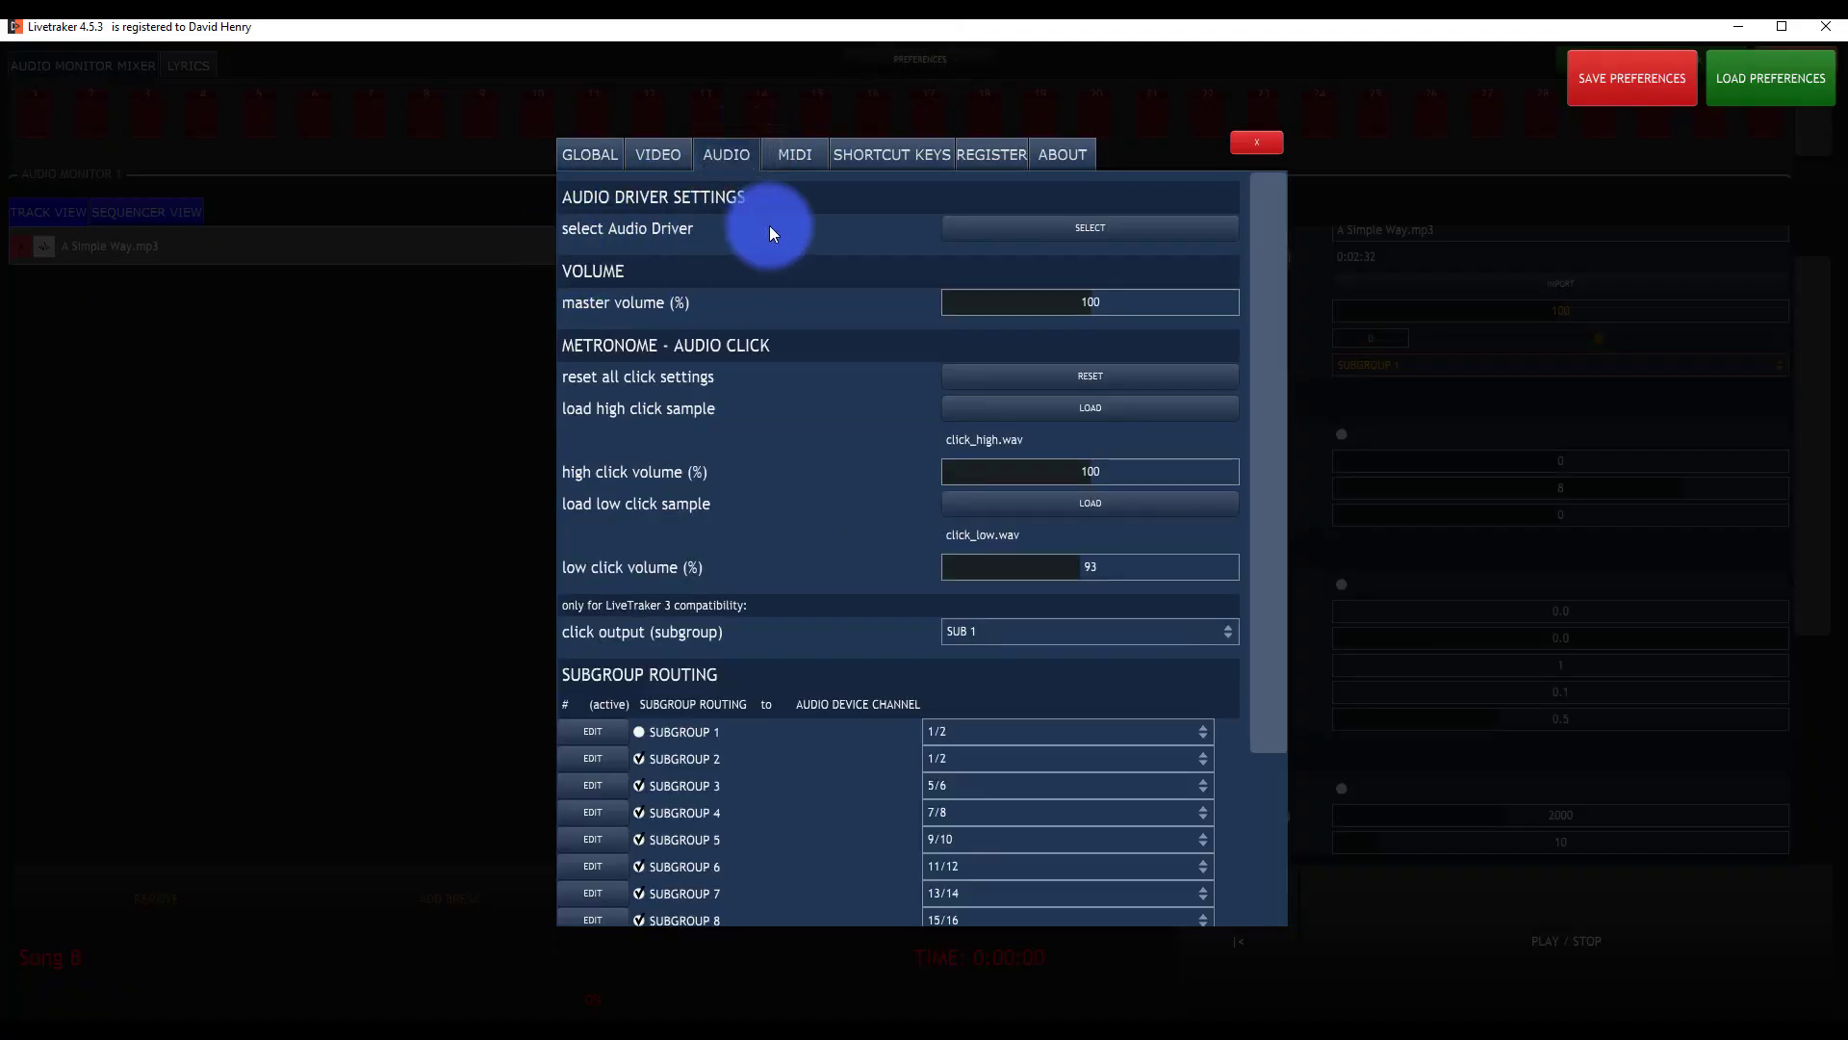
pyautogui.moveTo(1273, 224)
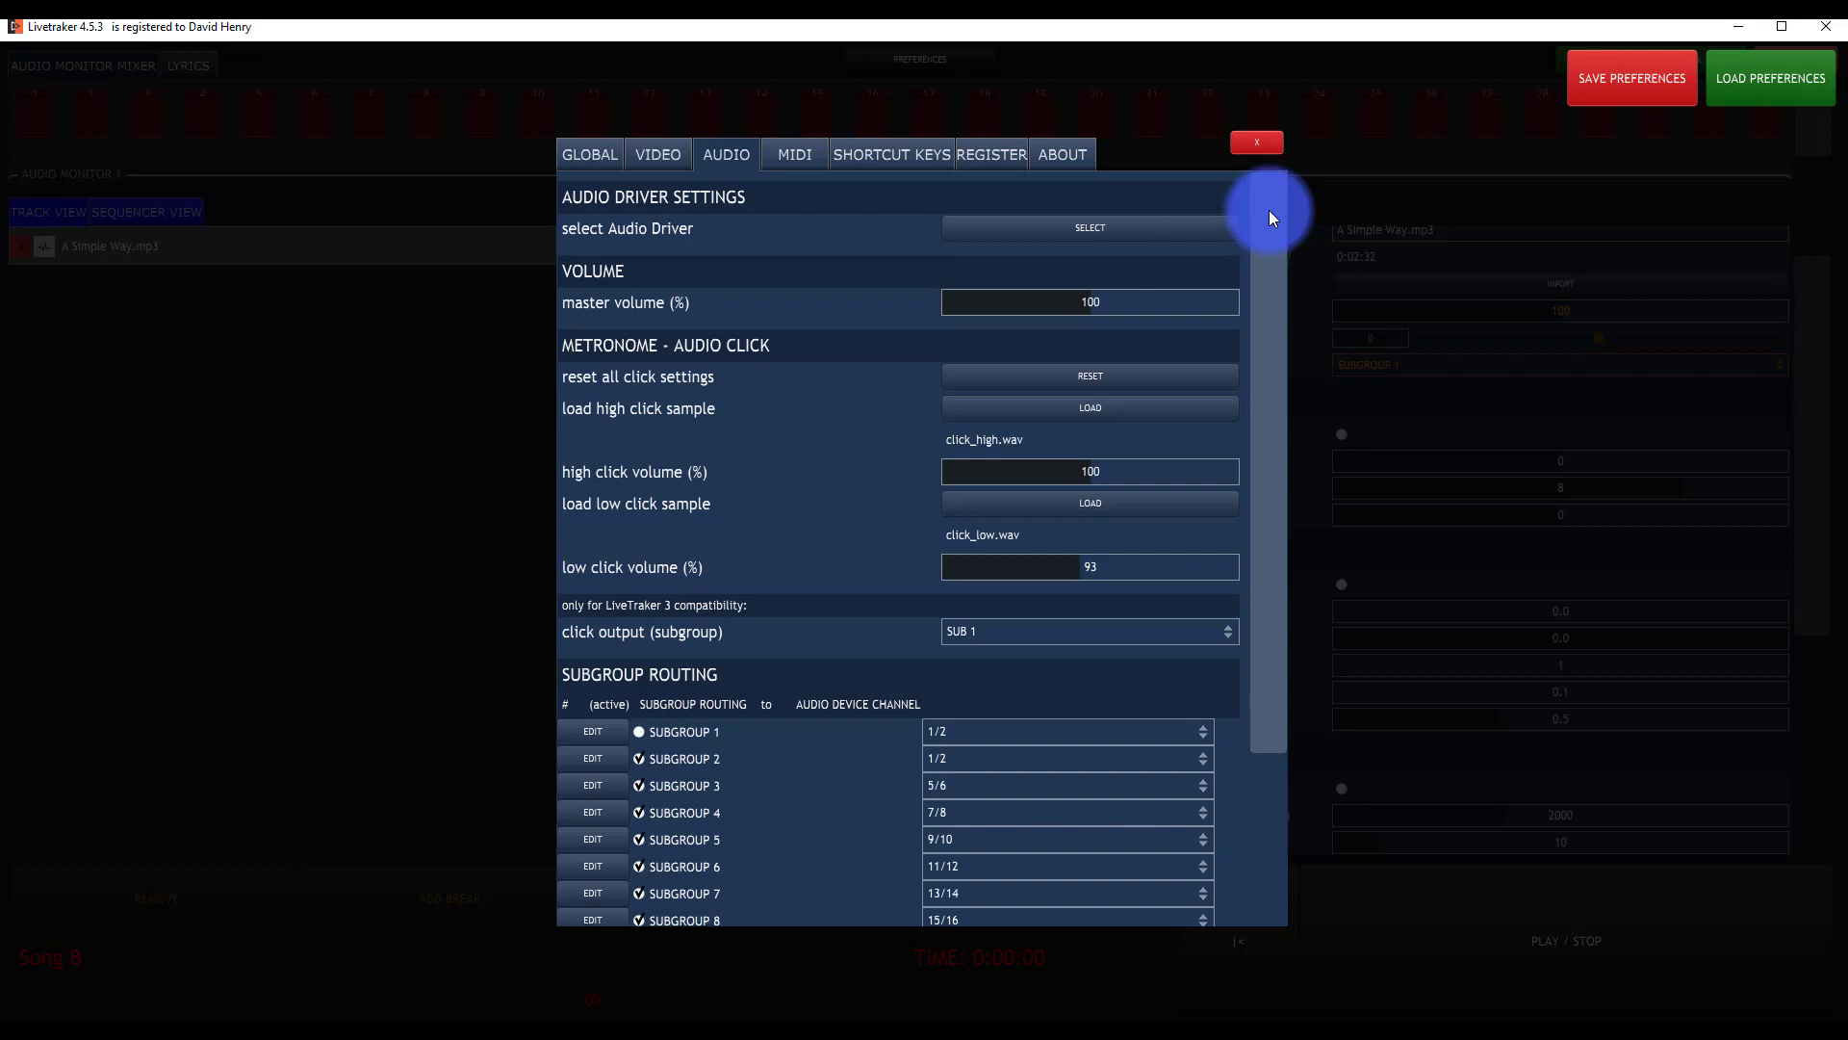
# Choose Speakers (BEHRINGER UMC 202HD 192k) as the Windows Audio output device and close the selector.
pyautogui.click(1090, 227)
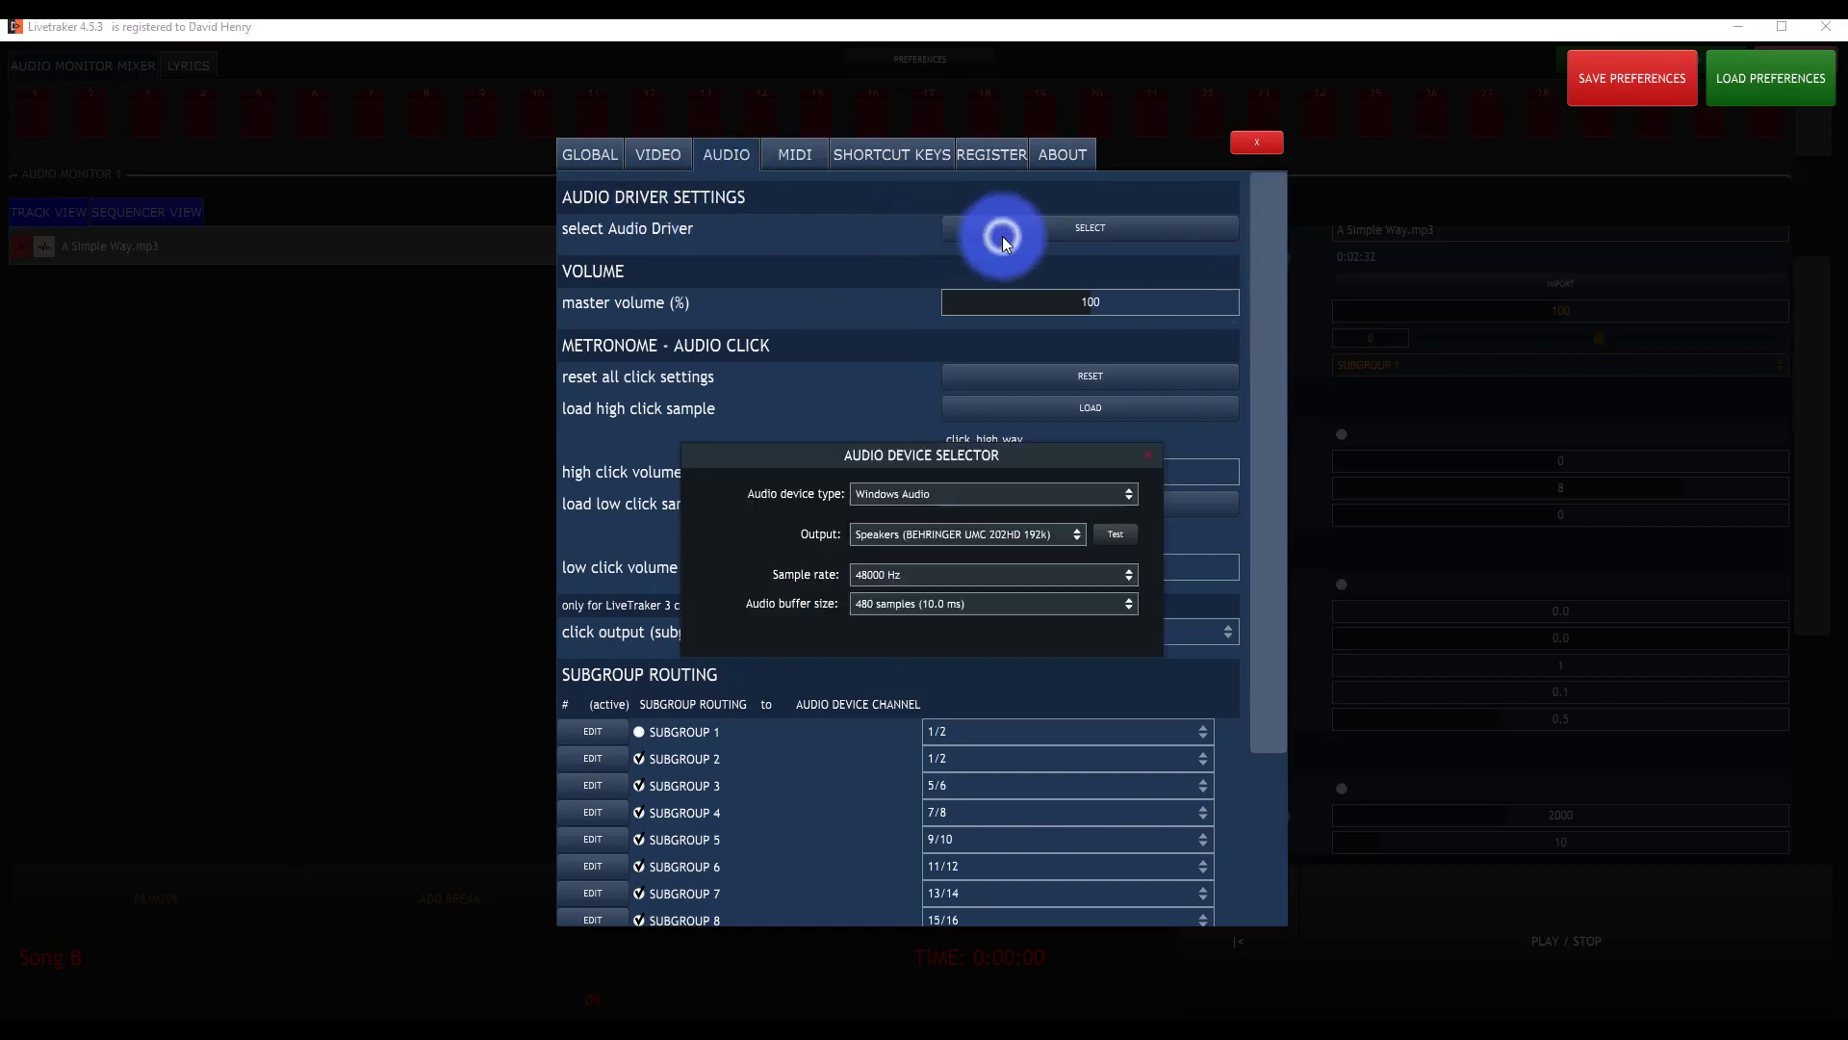
pyautogui.click(993, 493)
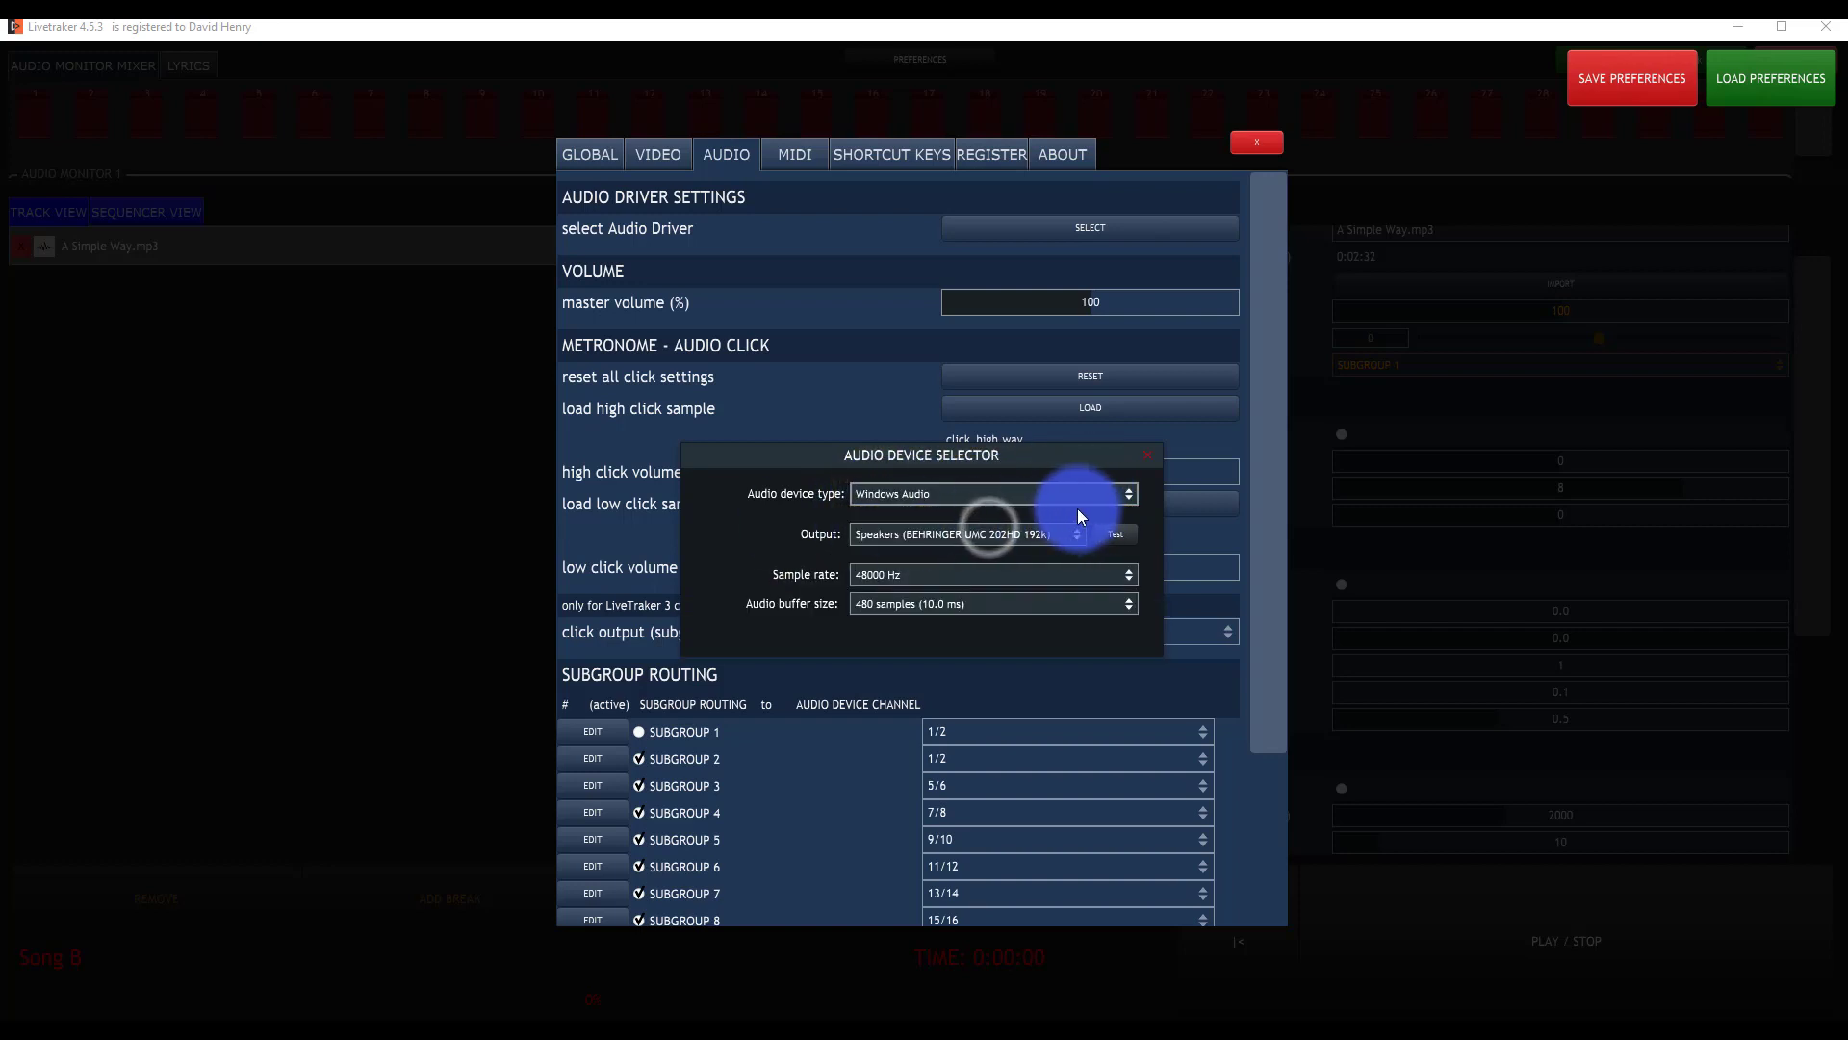
pyautogui.click(963, 535)
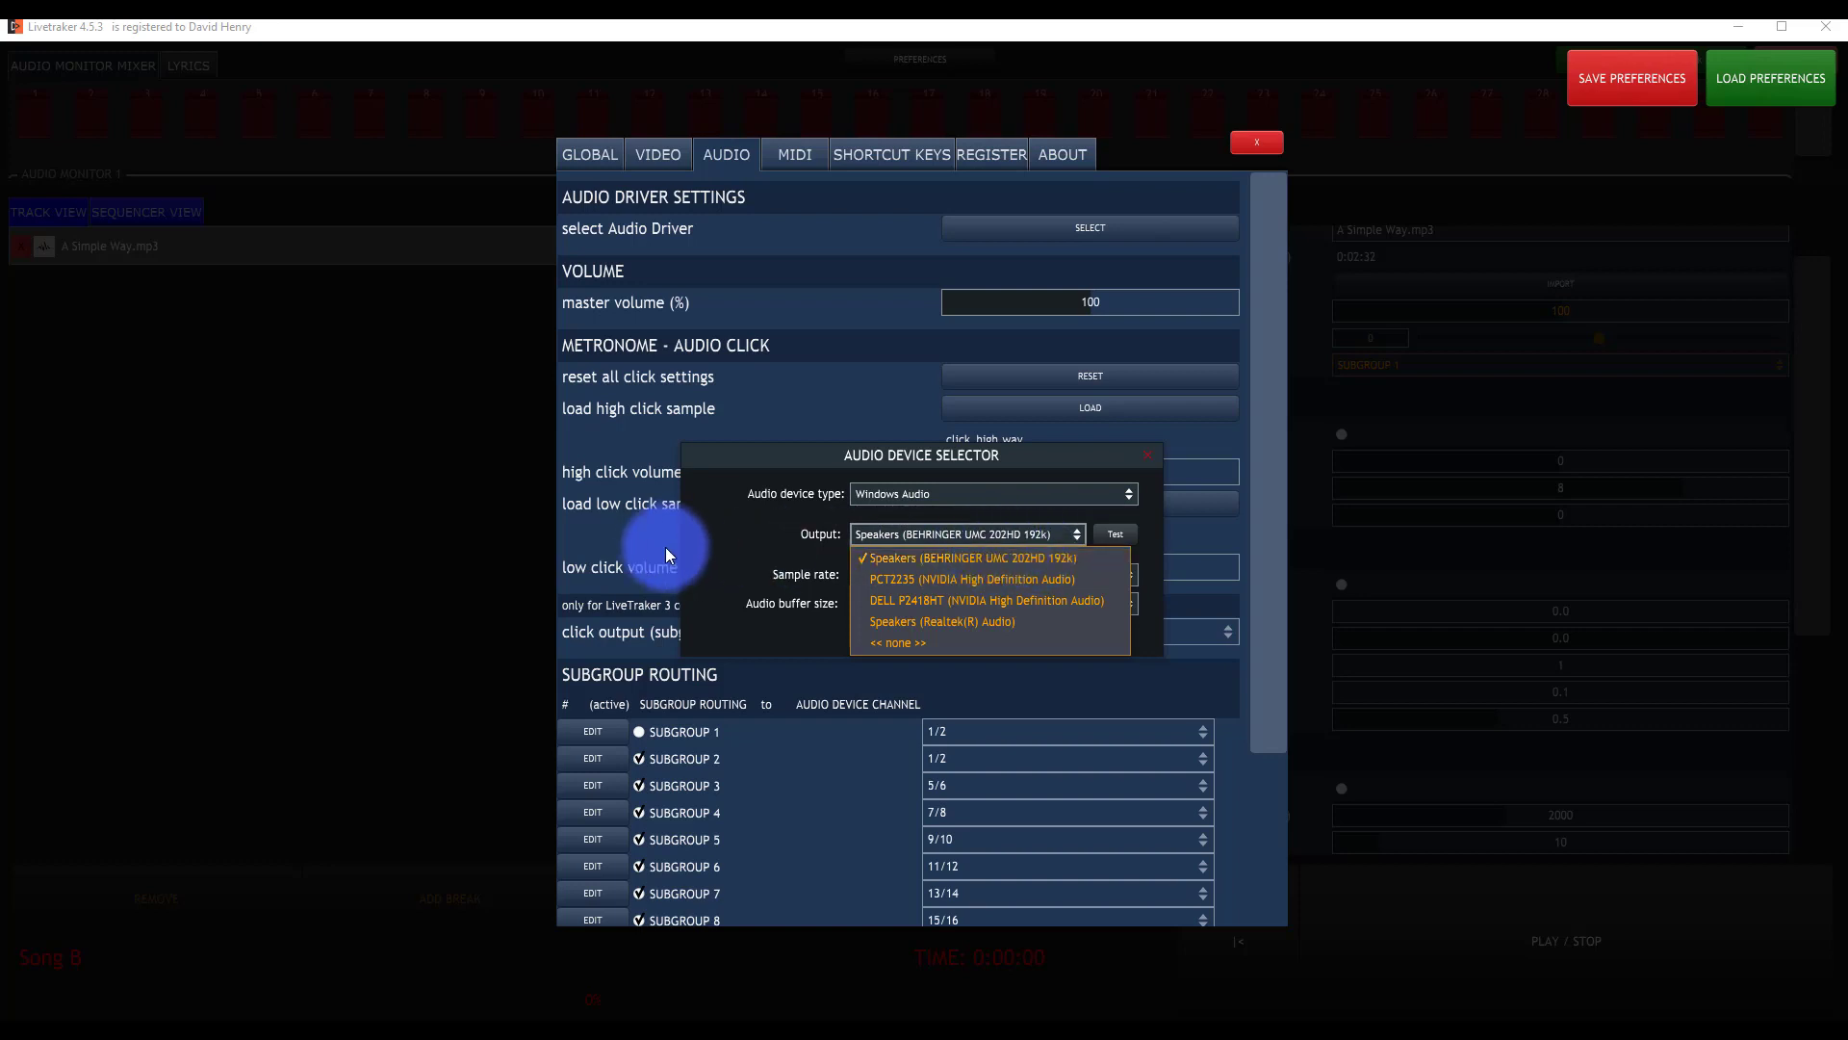
pyautogui.click(968, 559)
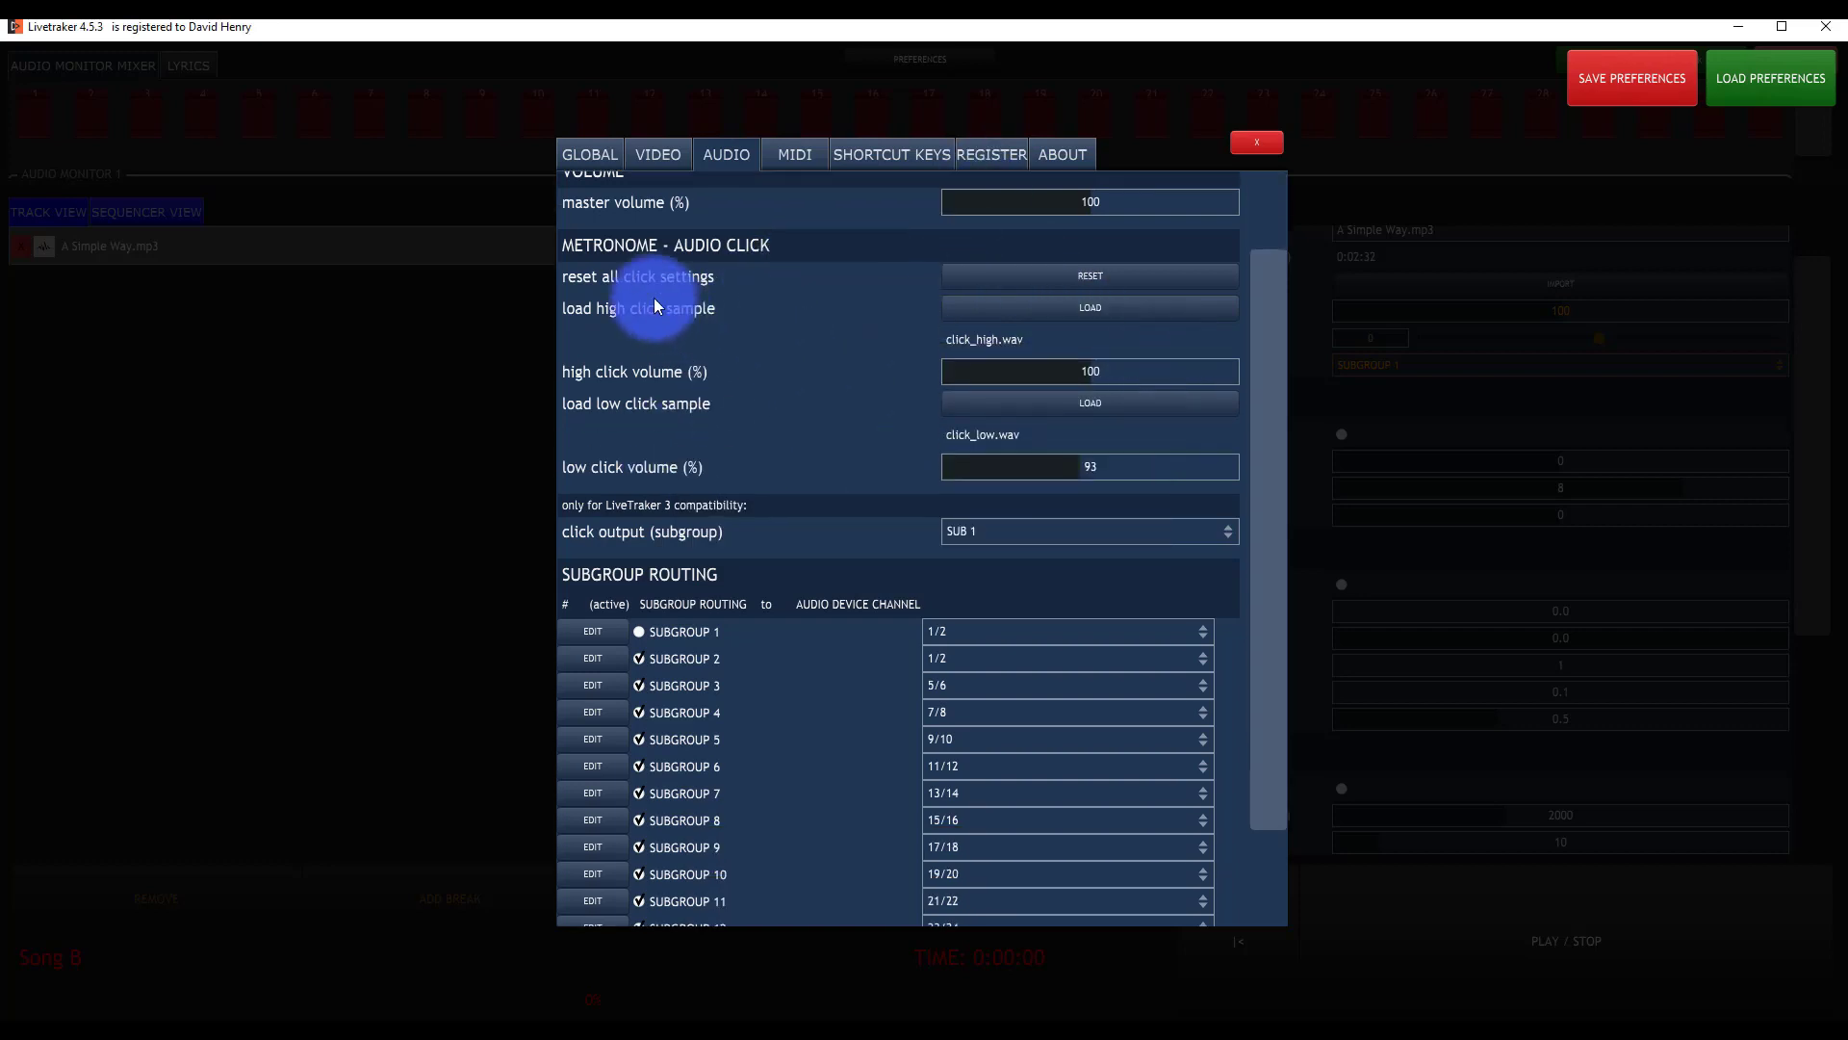
# Confirm Subgroup 1's name as SUBGROUP 1 and save the preferences.
pyautogui.scroll(-3)
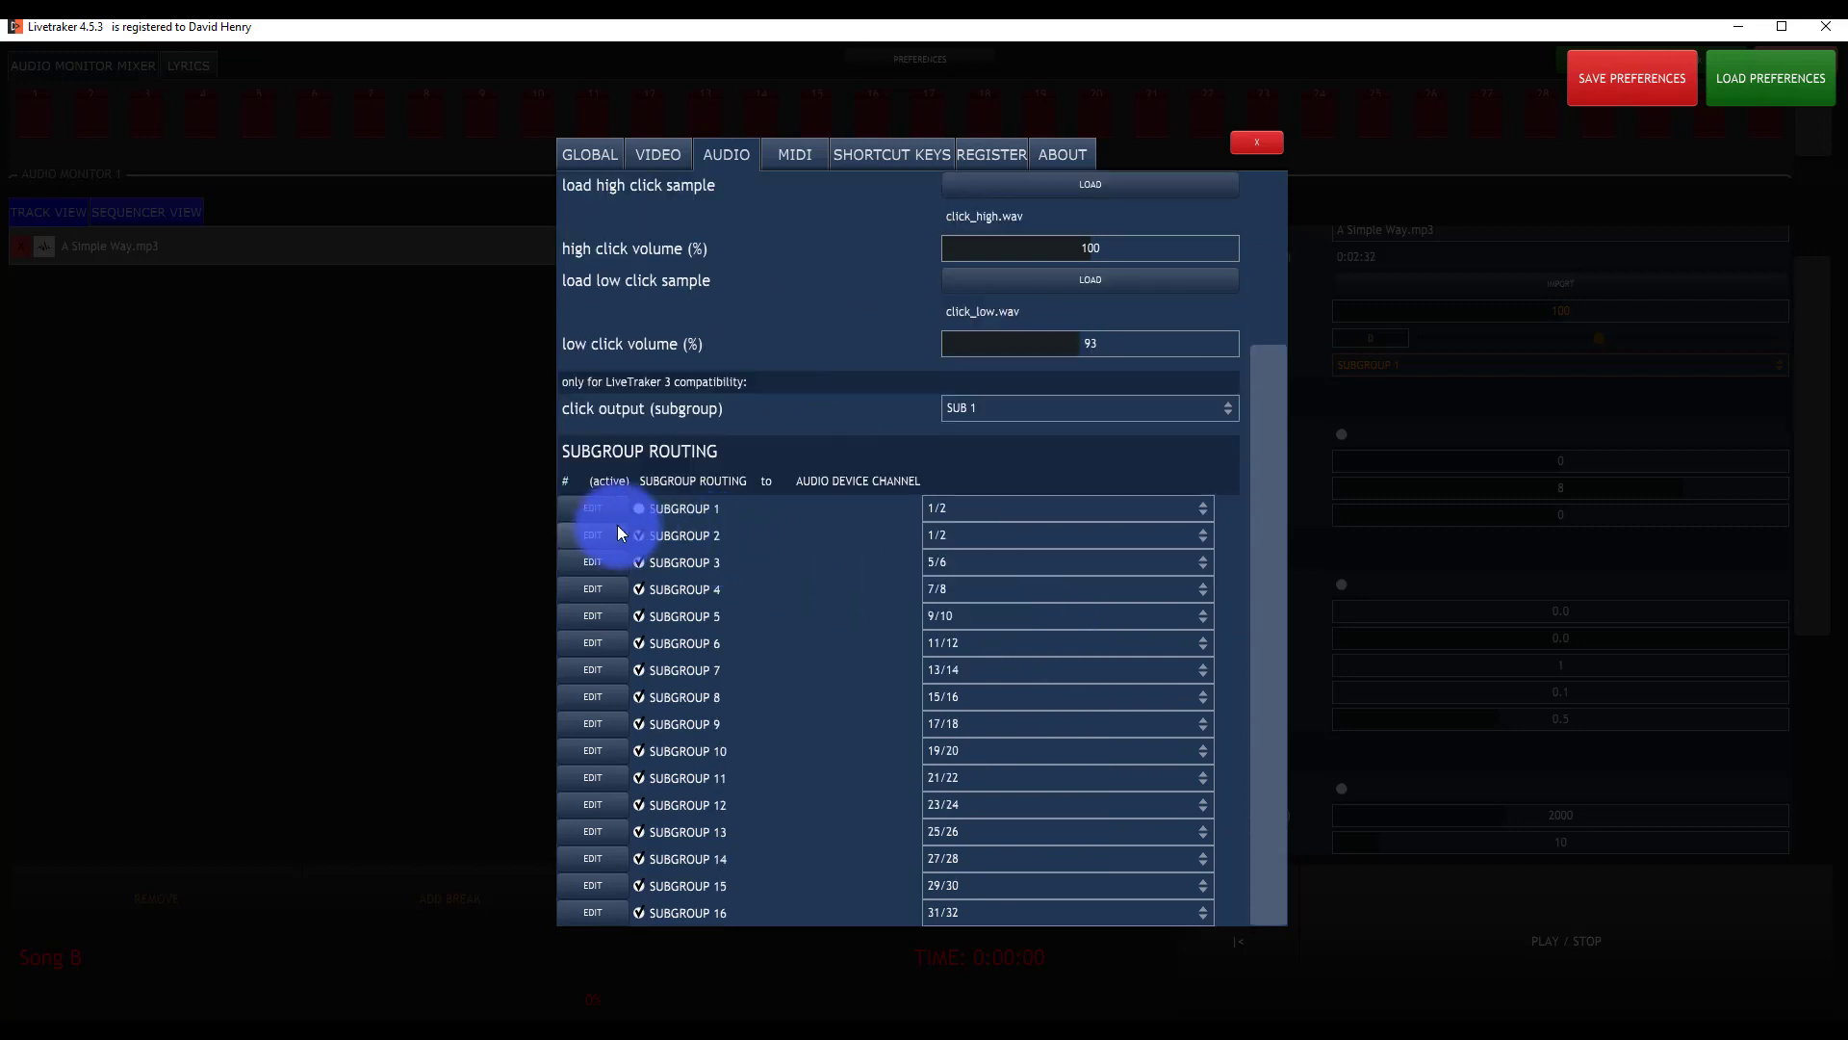
pyautogui.click(593, 508)
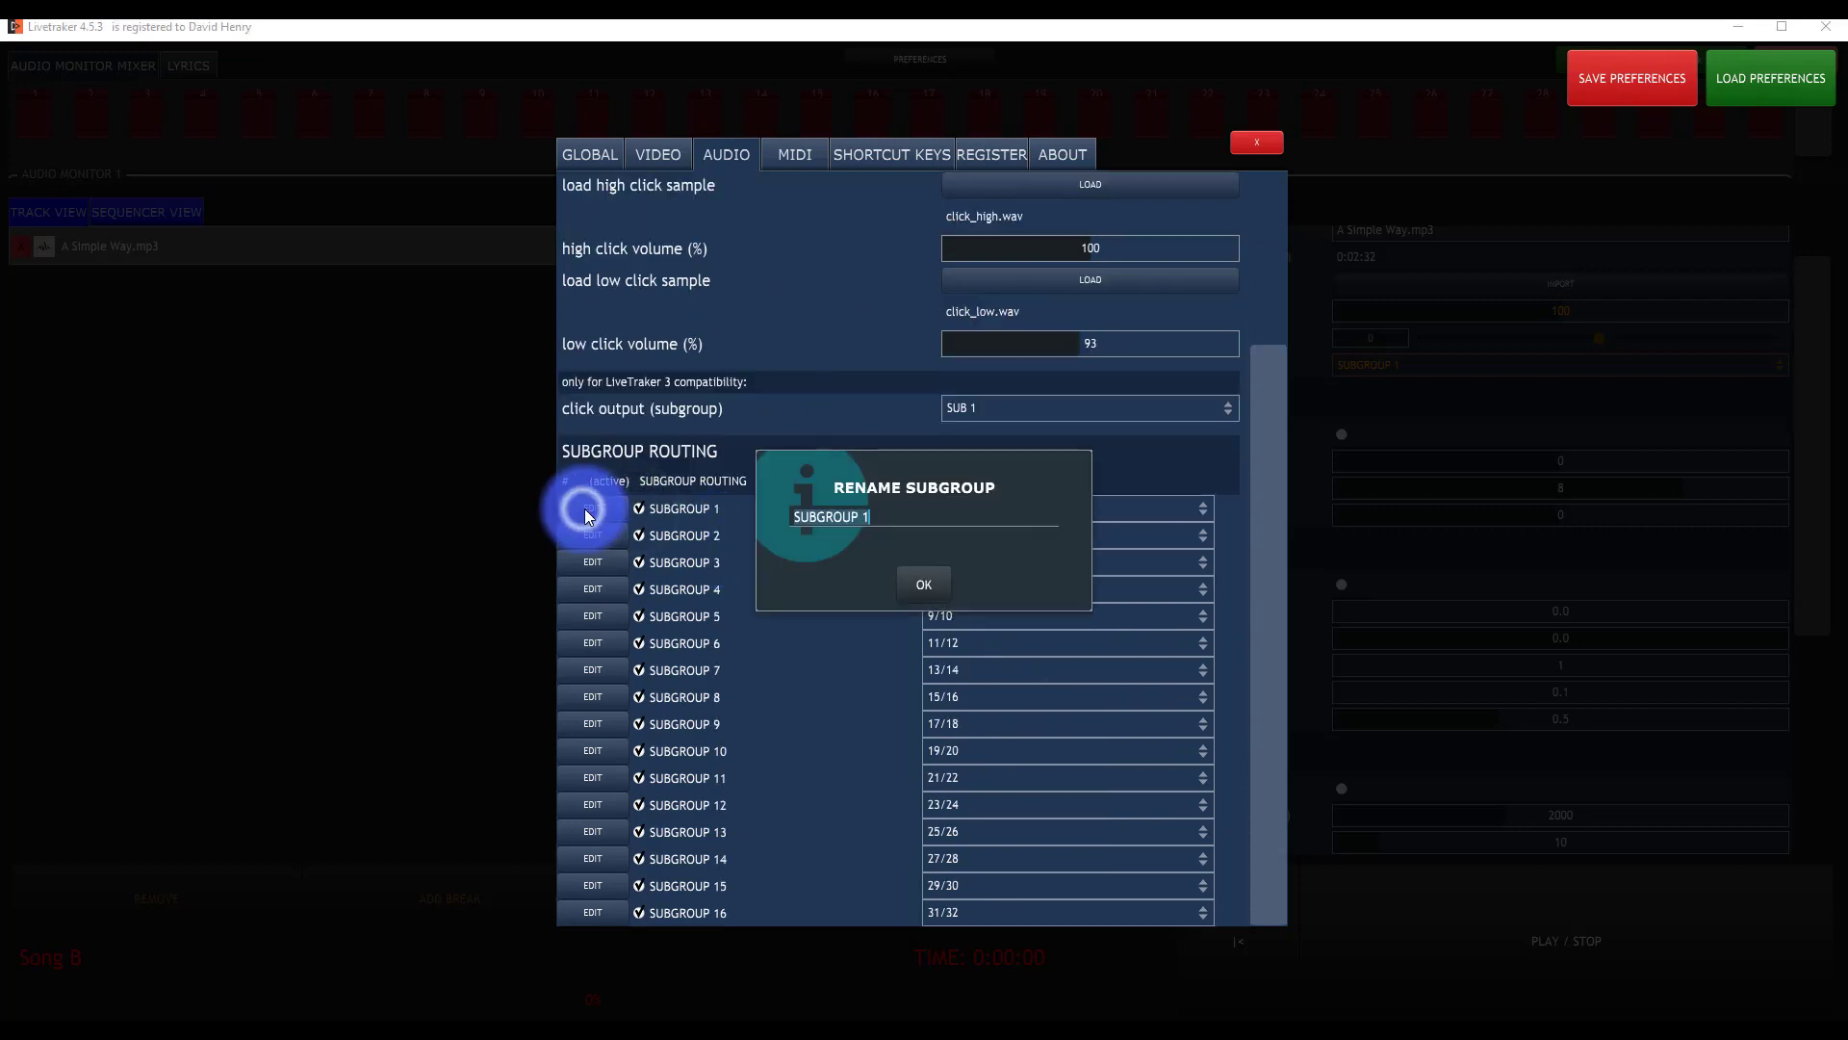
pyautogui.click(924, 585)
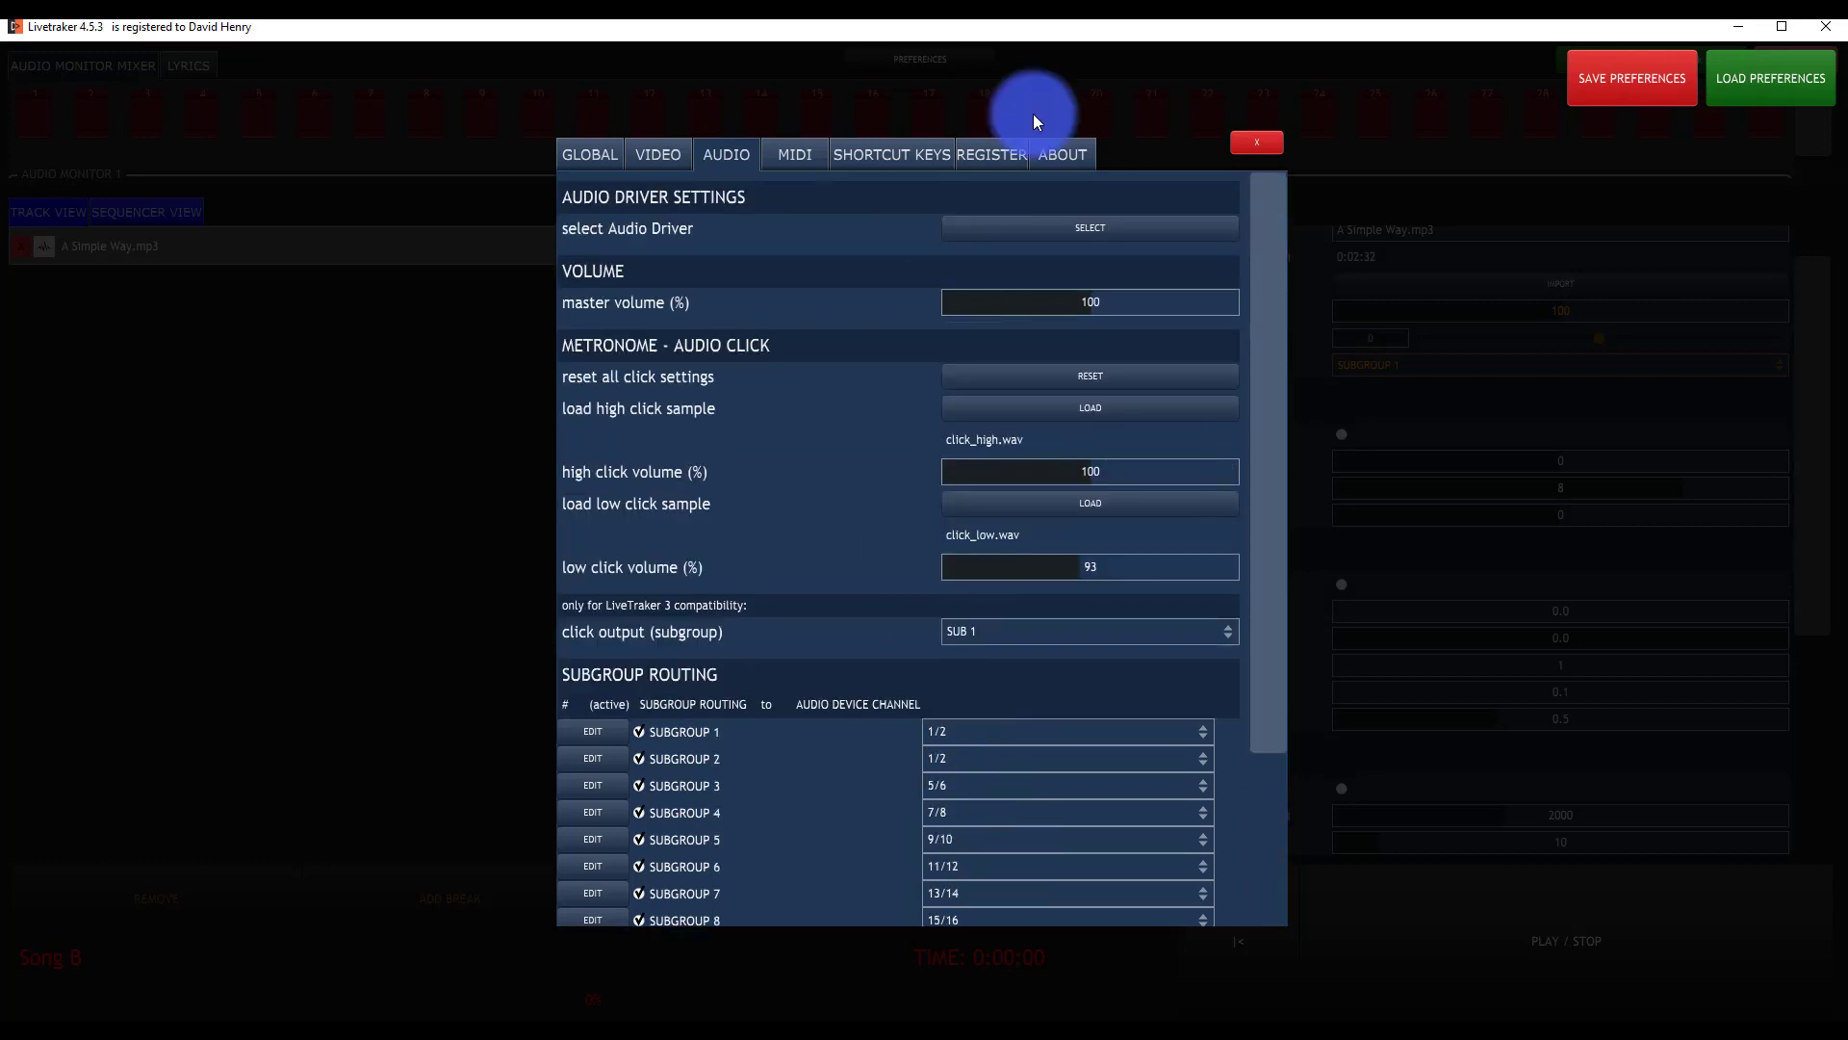
pyautogui.click(1256, 142)
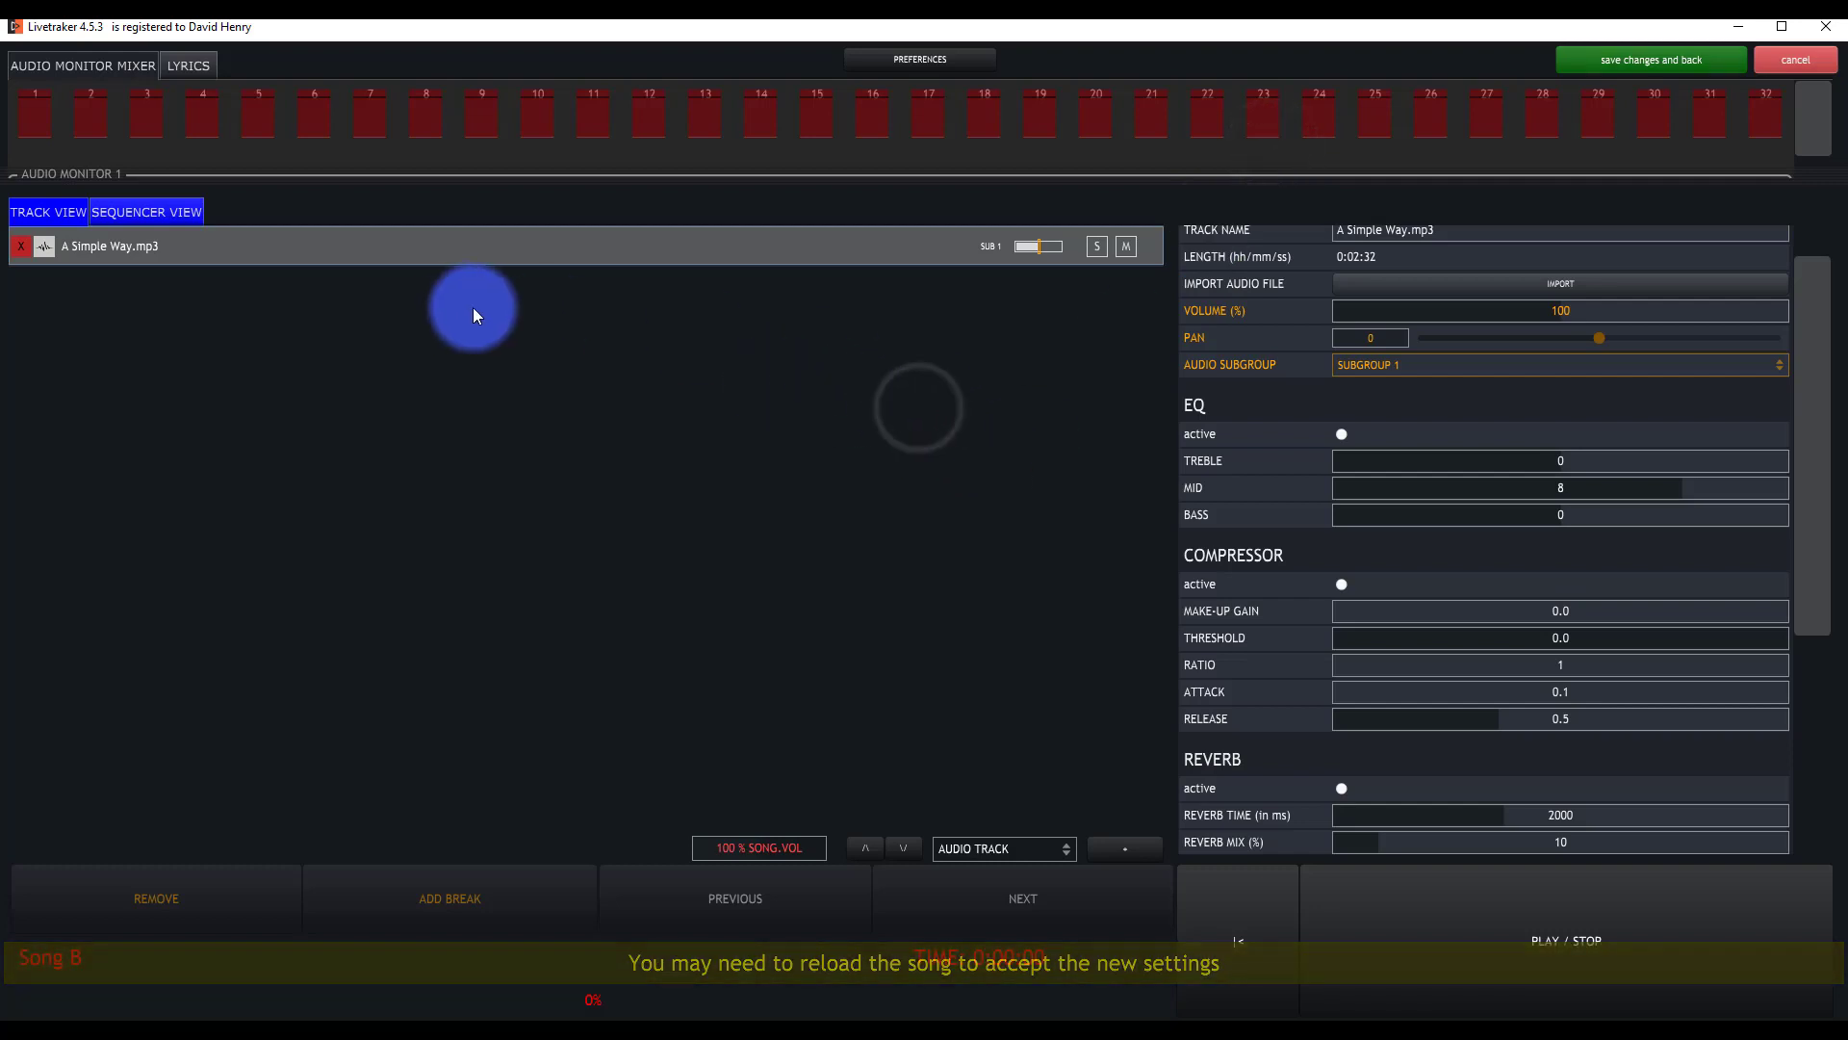
# Save Song B's changes, return to the bank list and briefly play then stop Song B.
pyautogui.click(1651, 60)
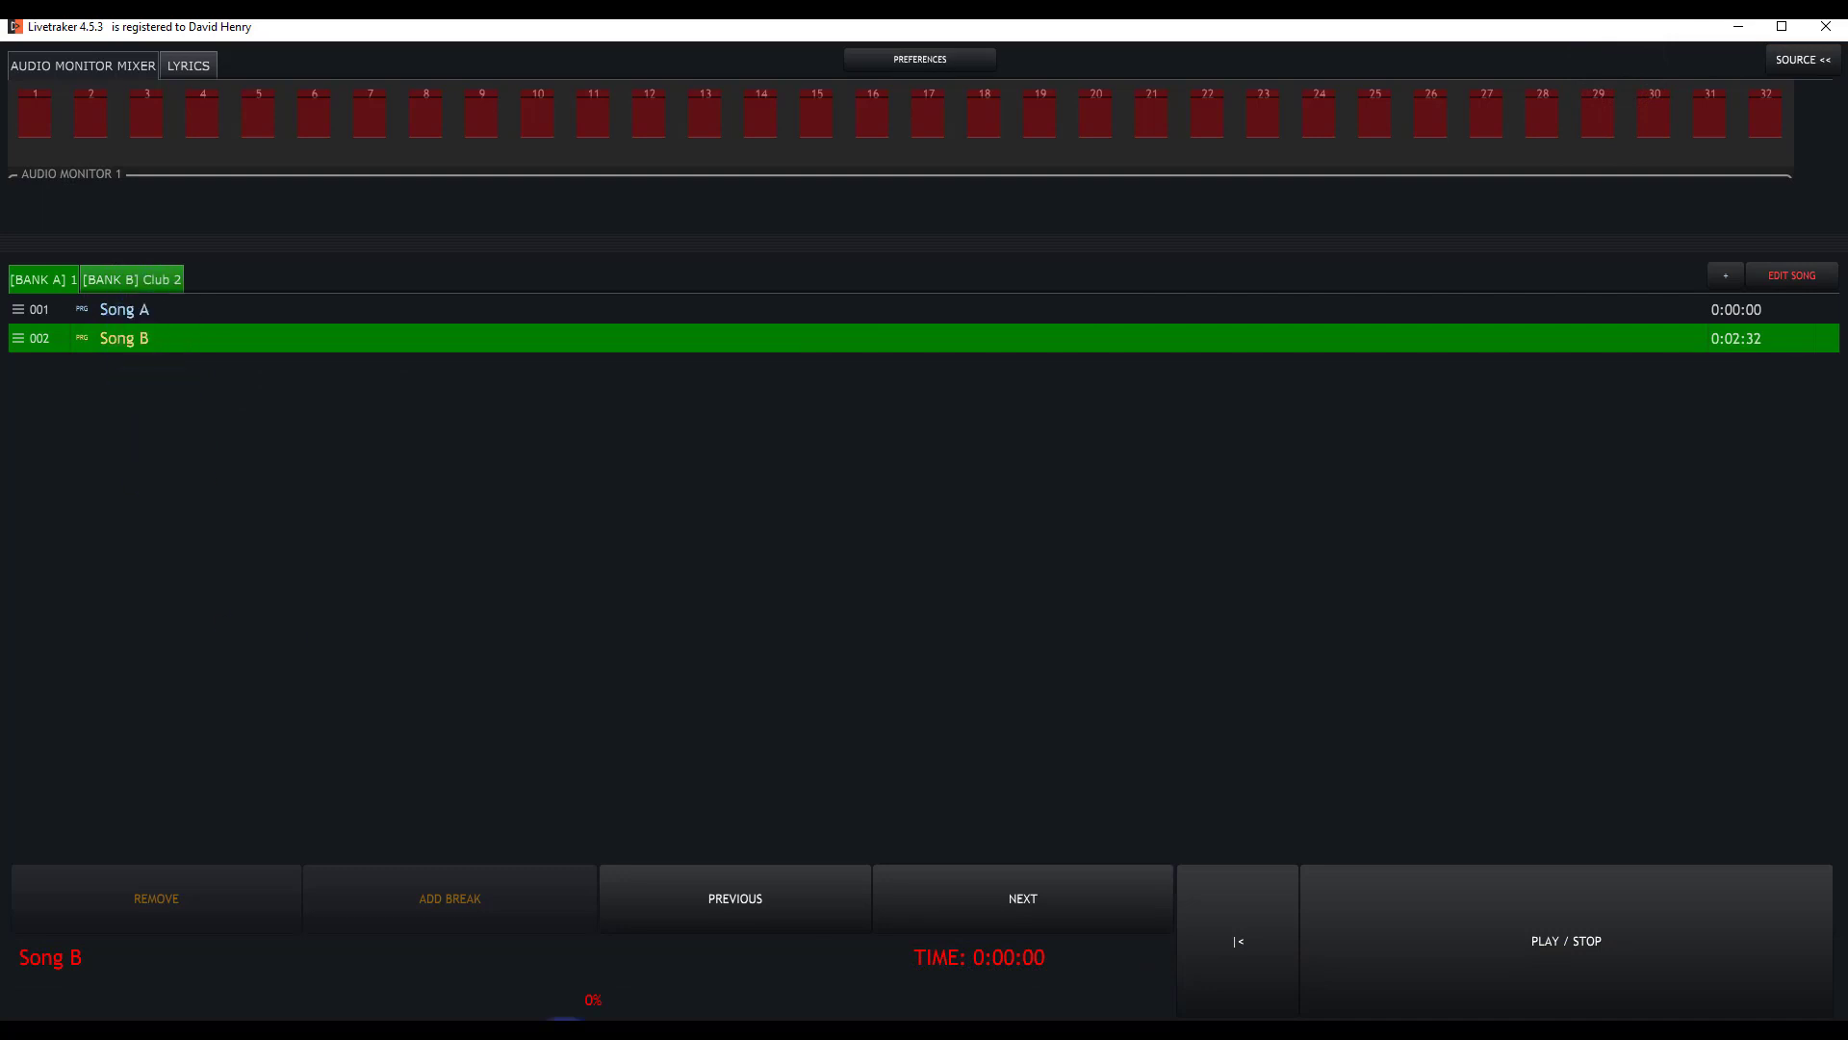
pyautogui.click(135, 308)
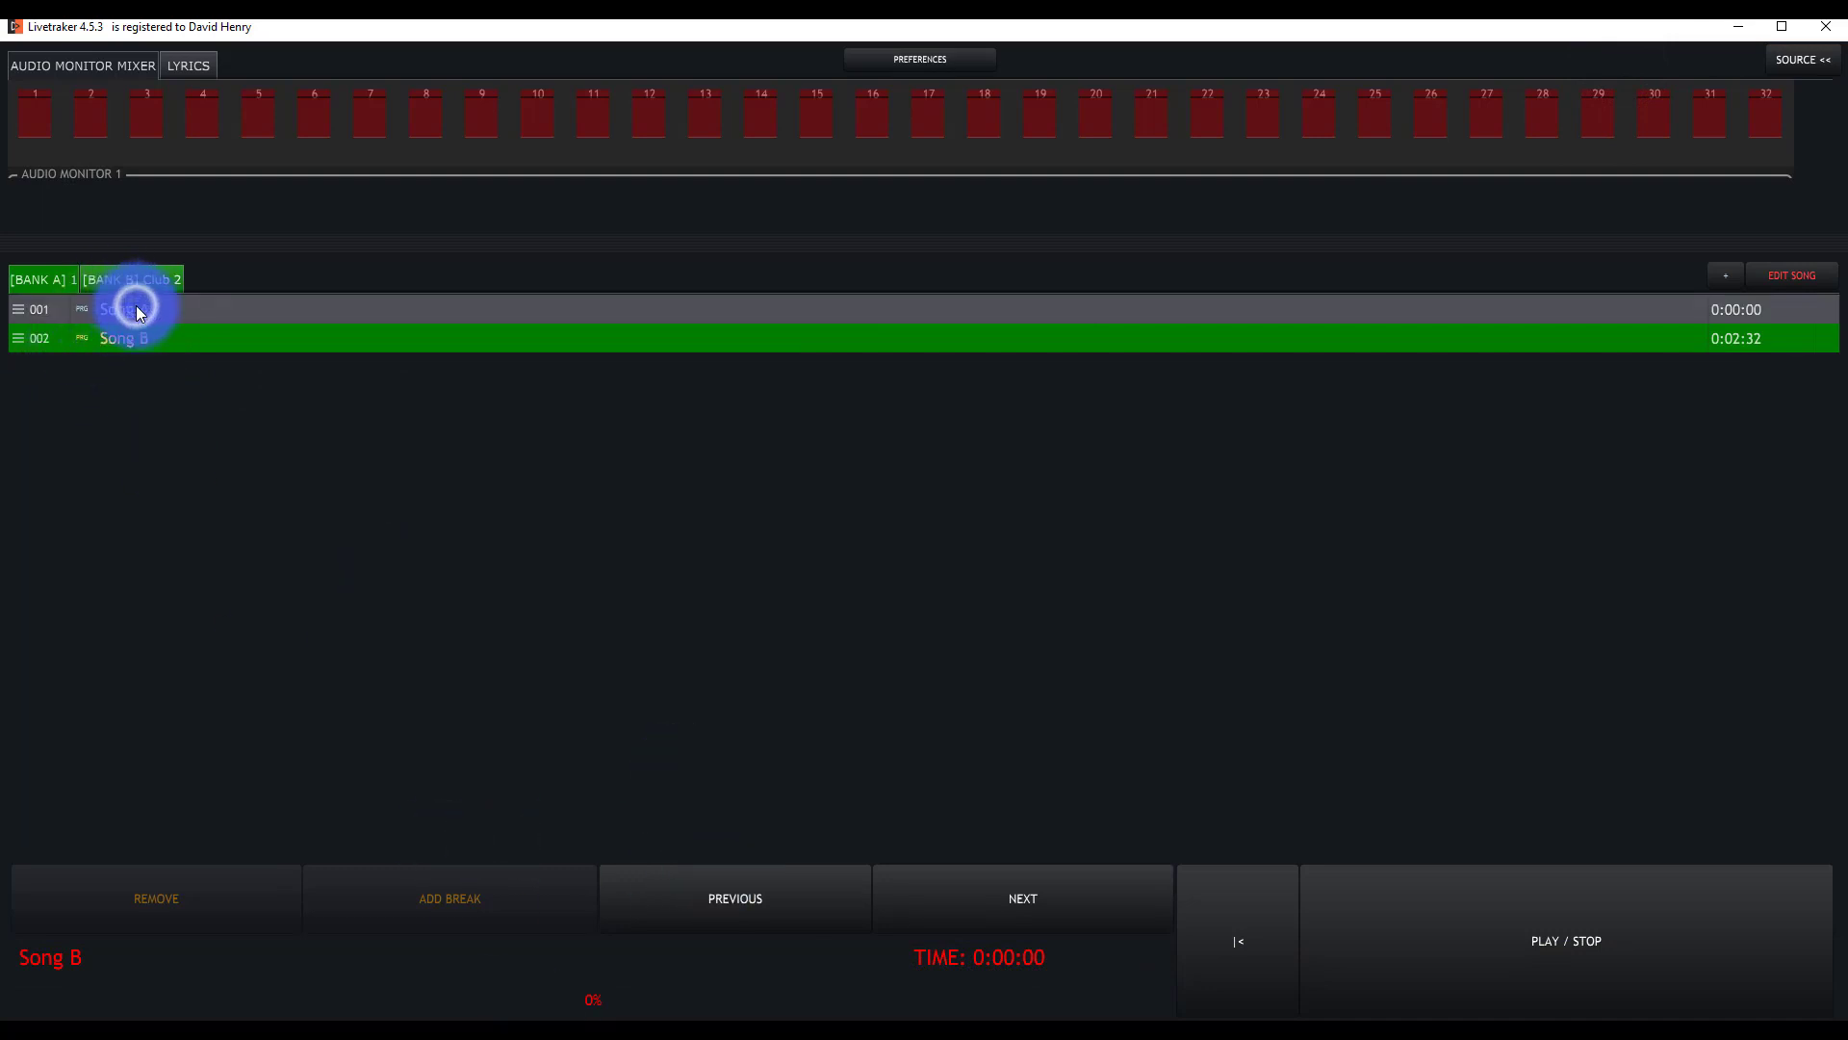
pyautogui.click(125, 308)
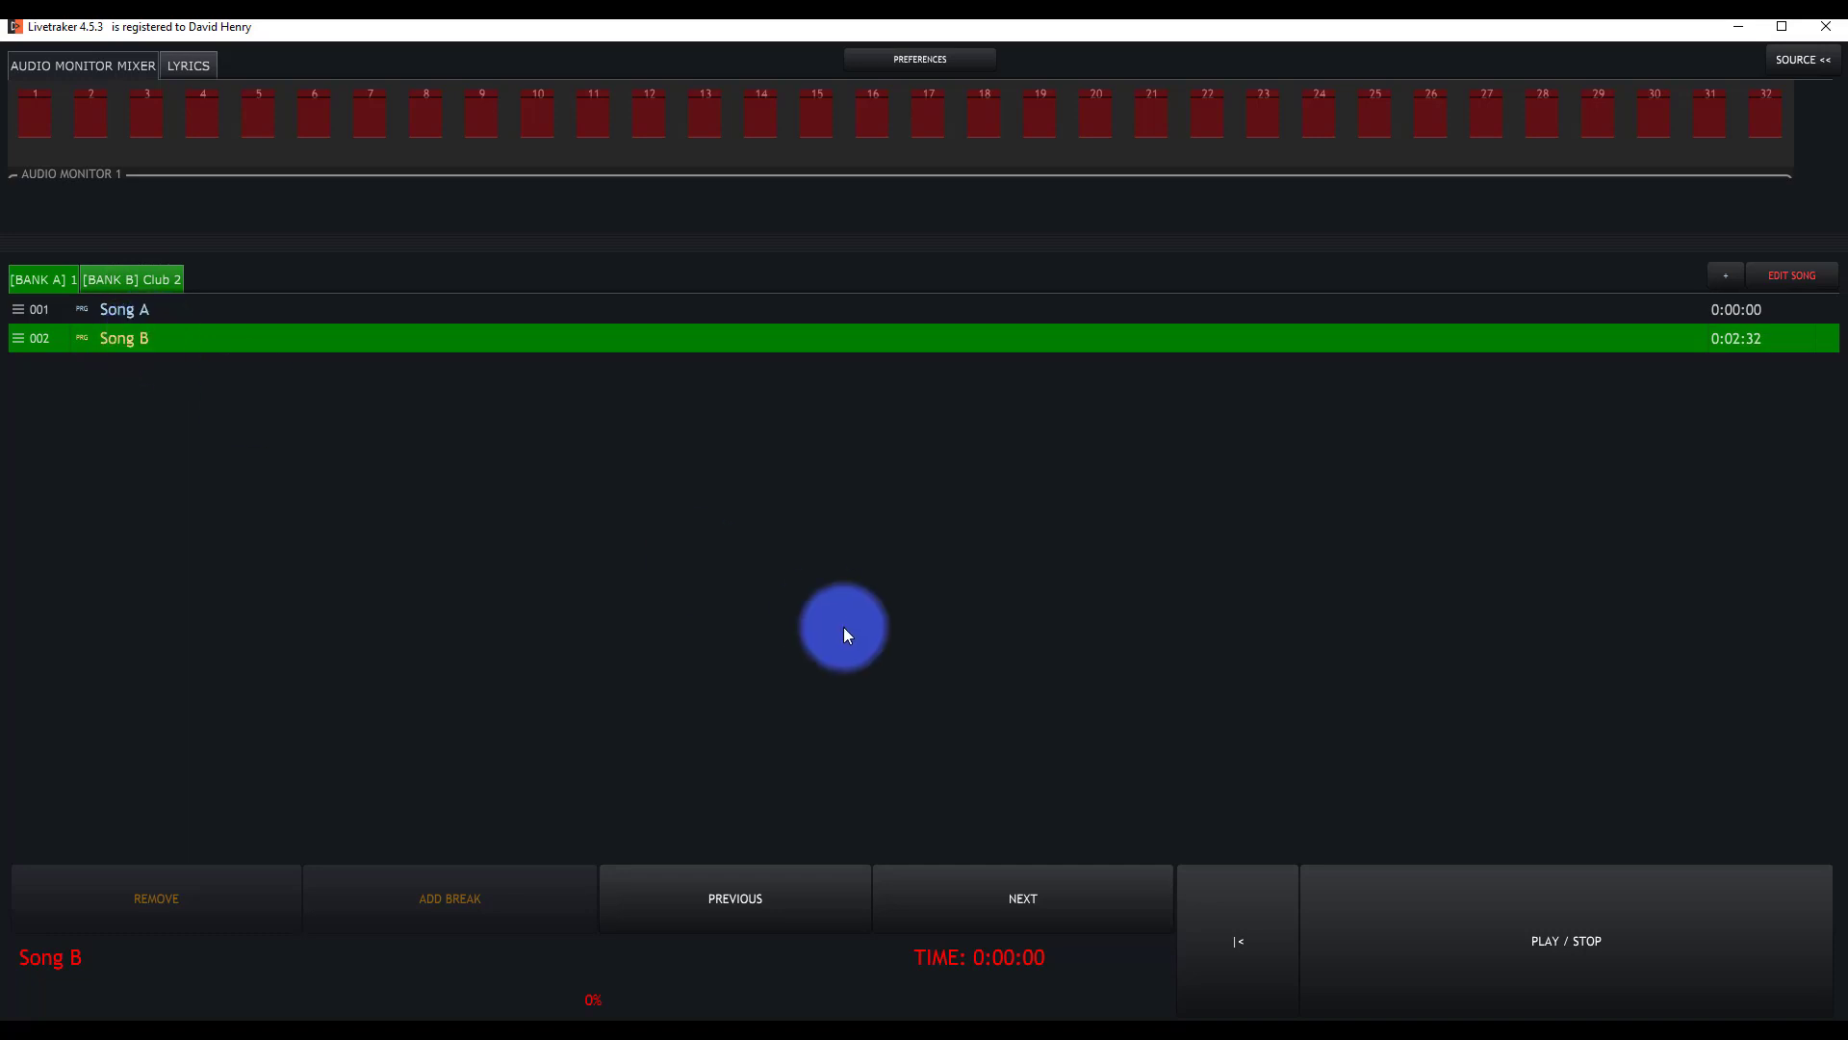
pyautogui.moveTo(1459, 833)
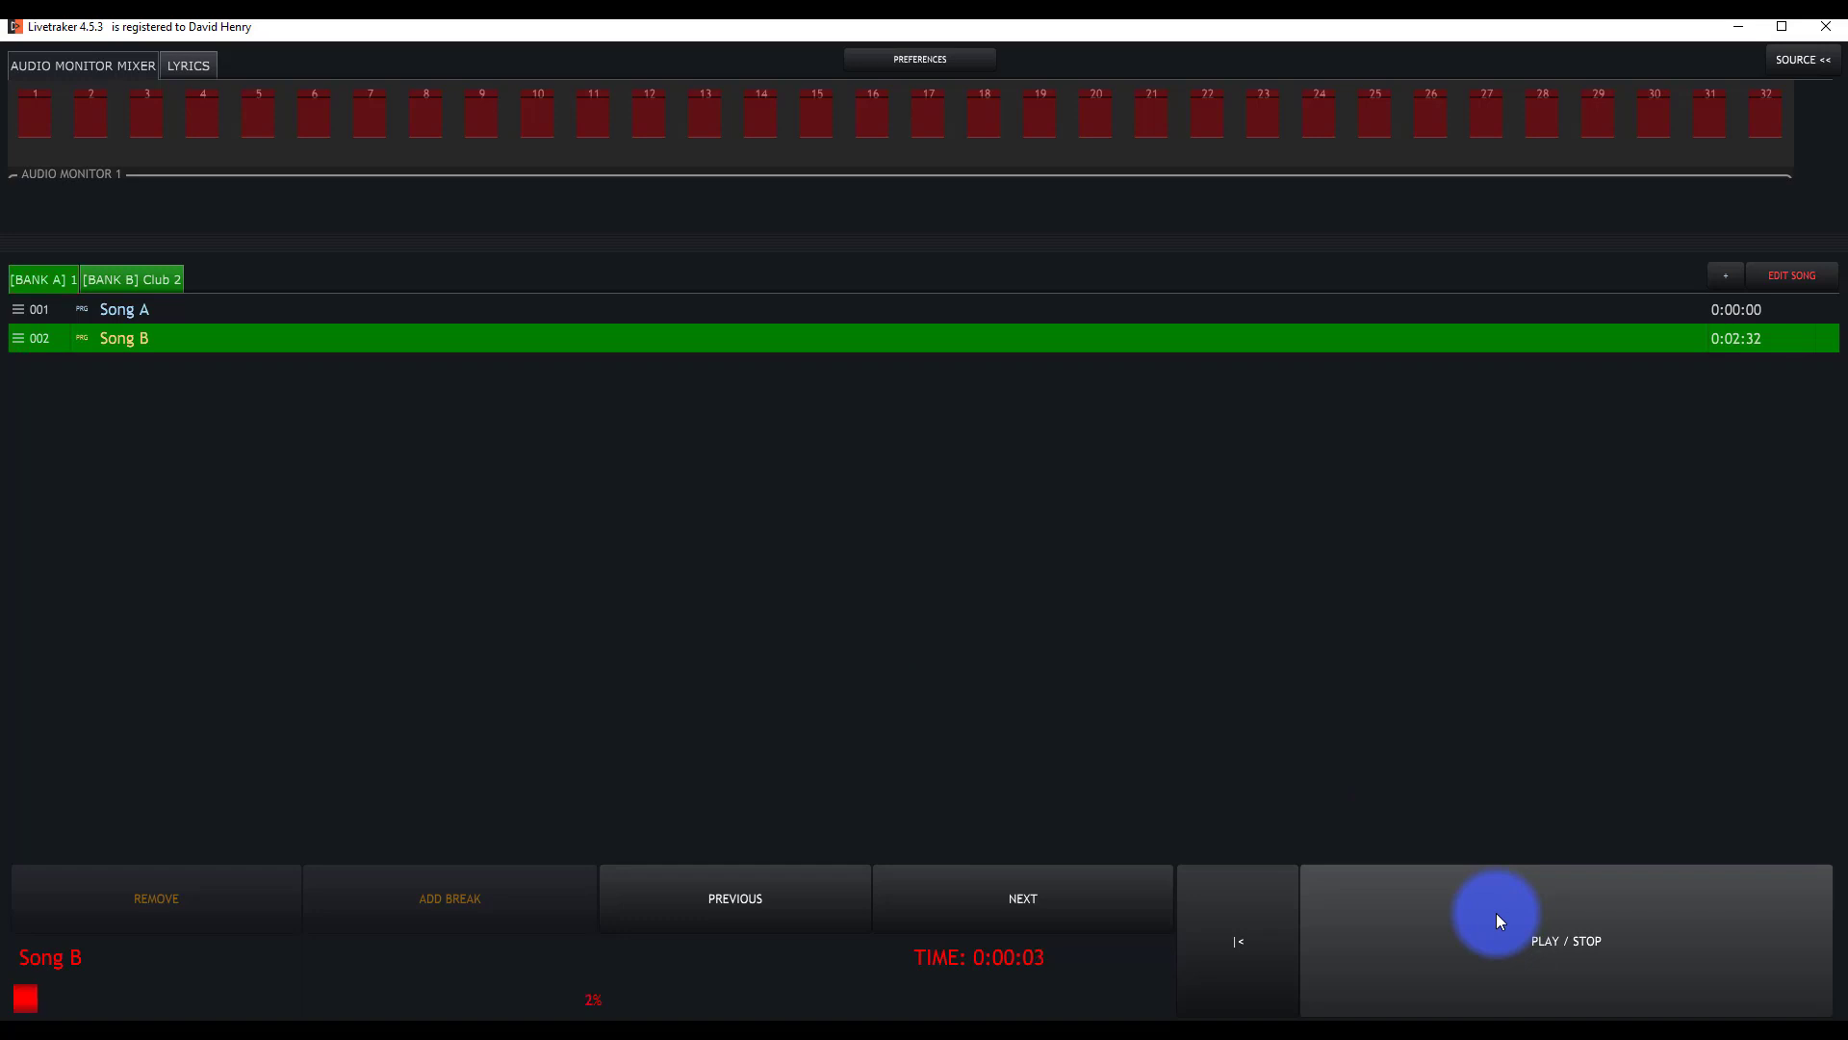
pyautogui.moveTo(162, 354)
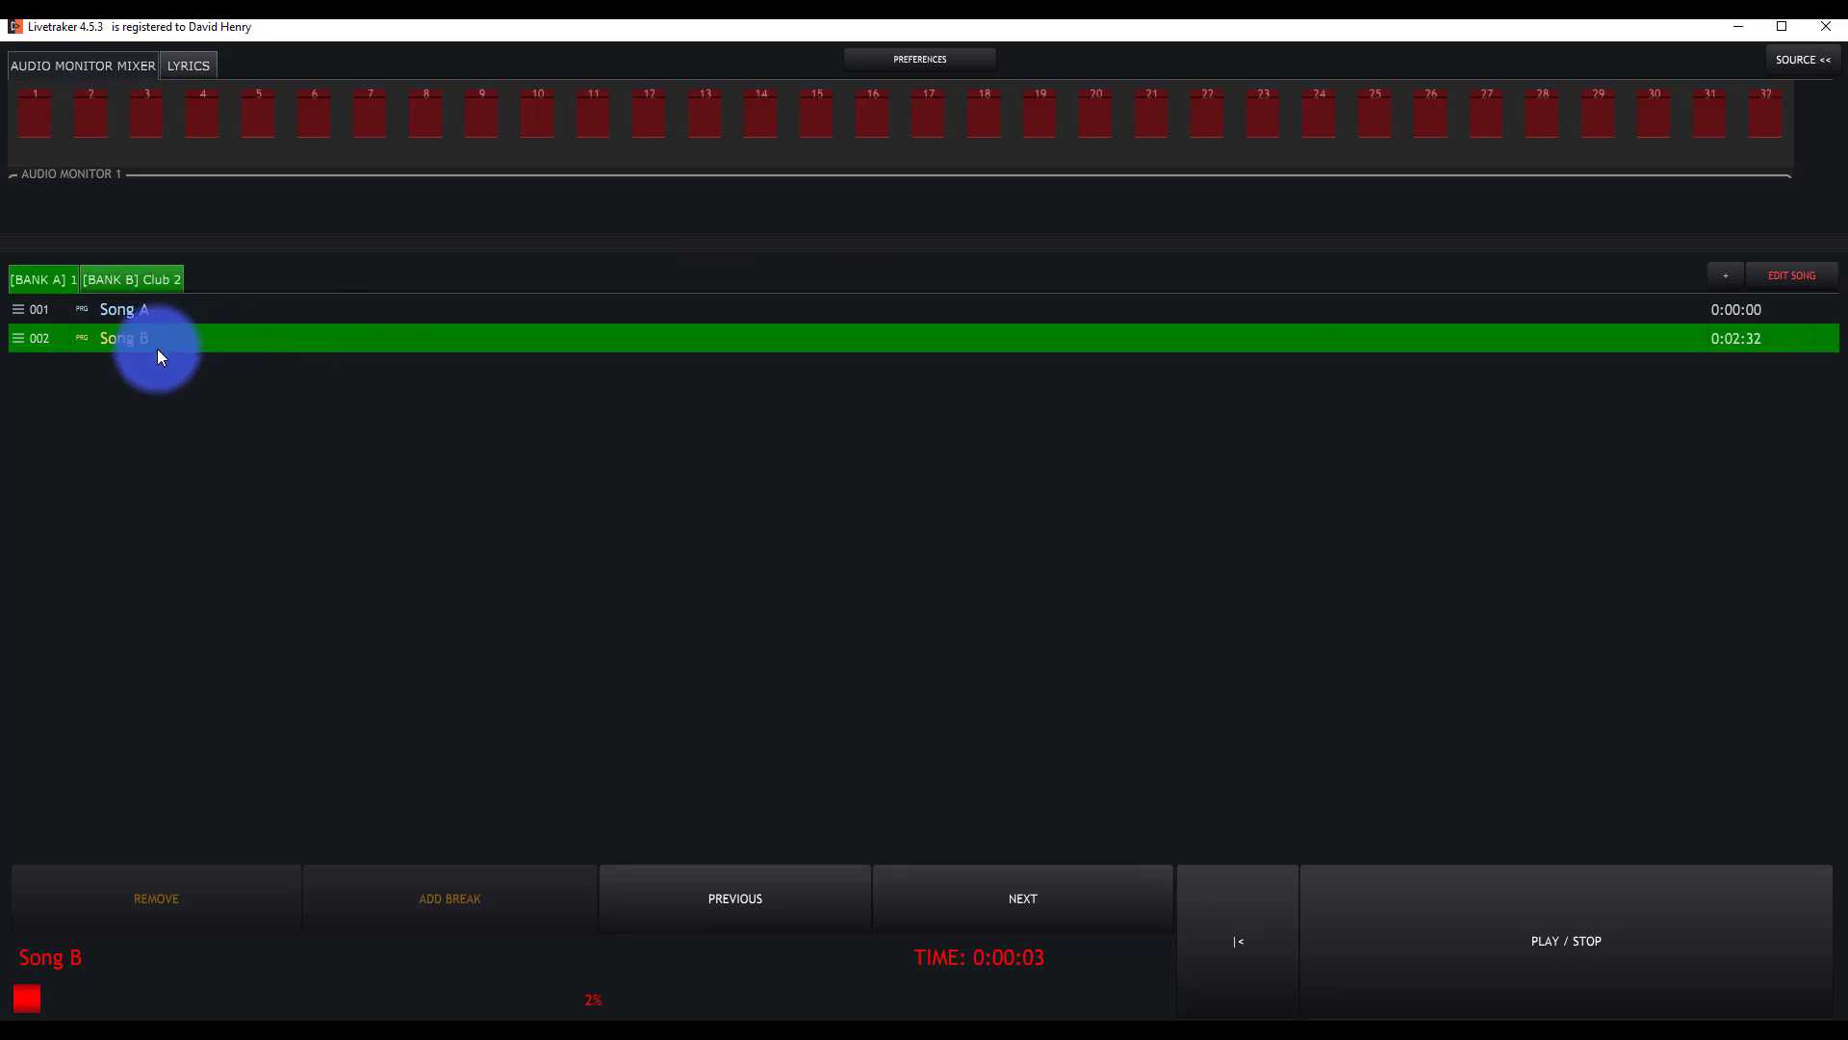
pyautogui.click(106, 308)
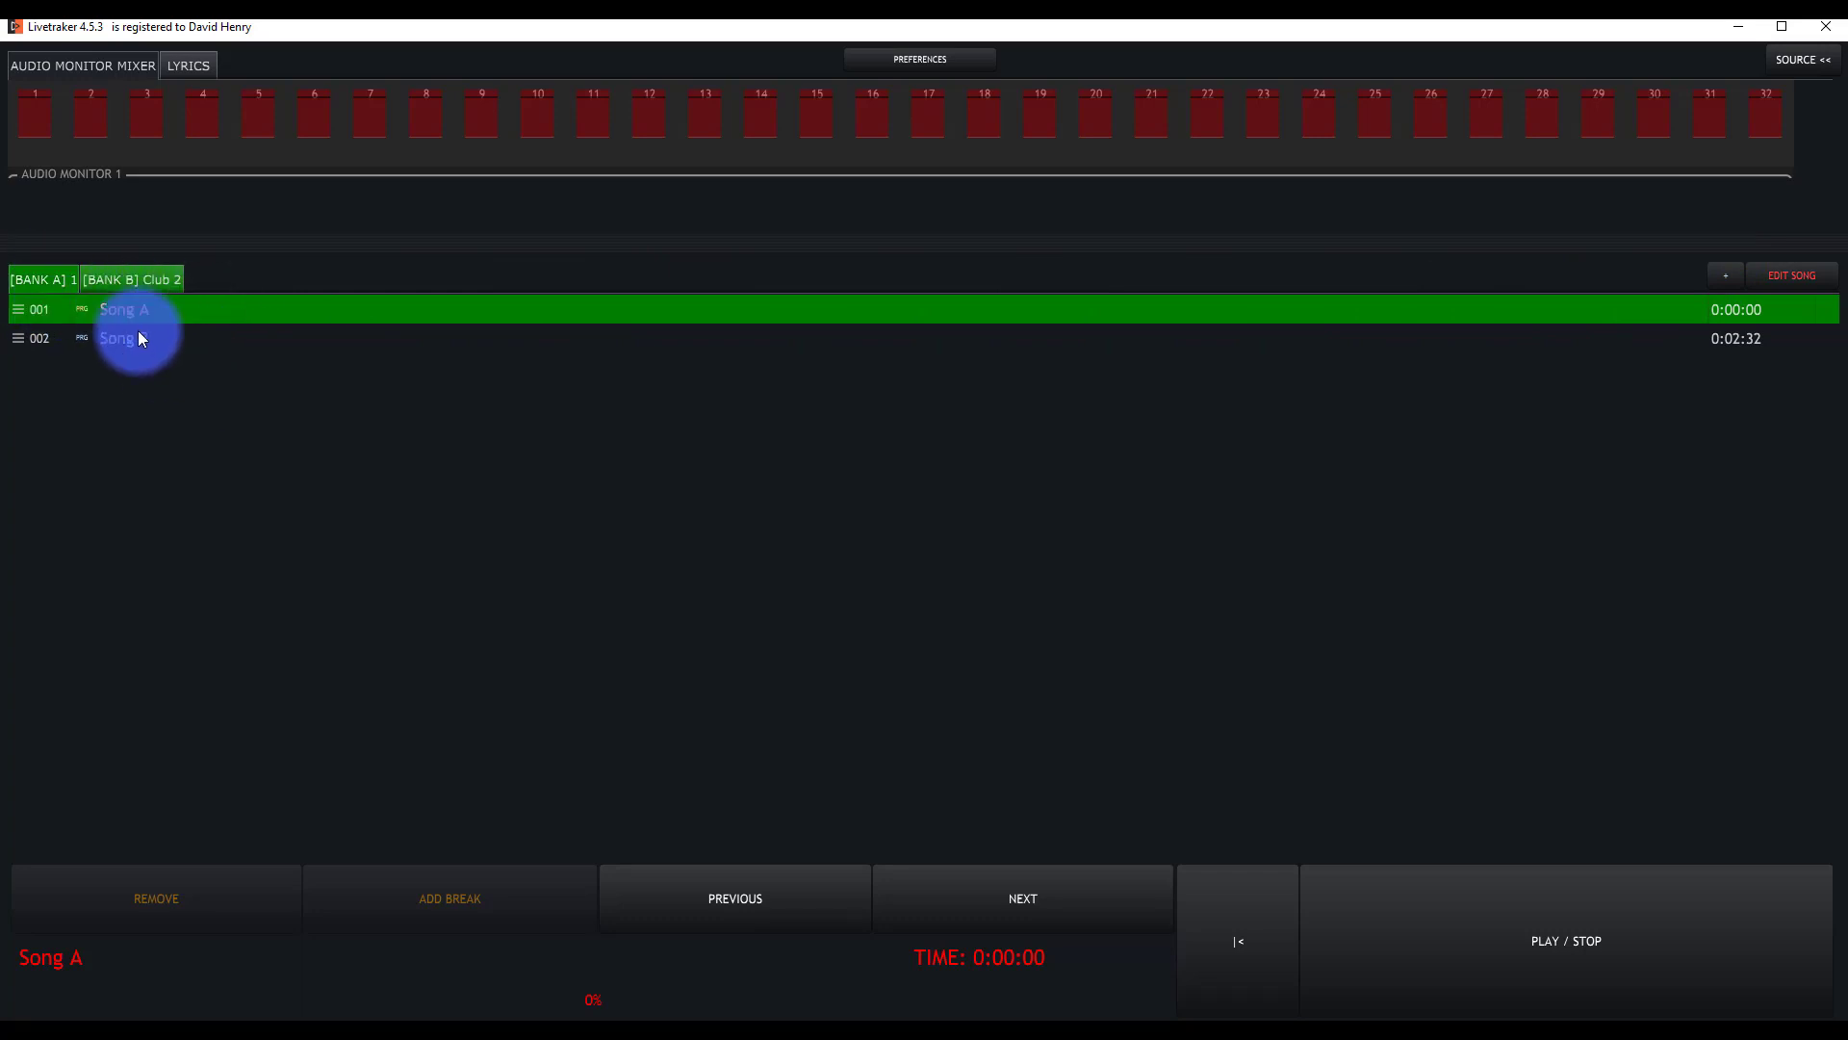
pyautogui.click(125, 337)
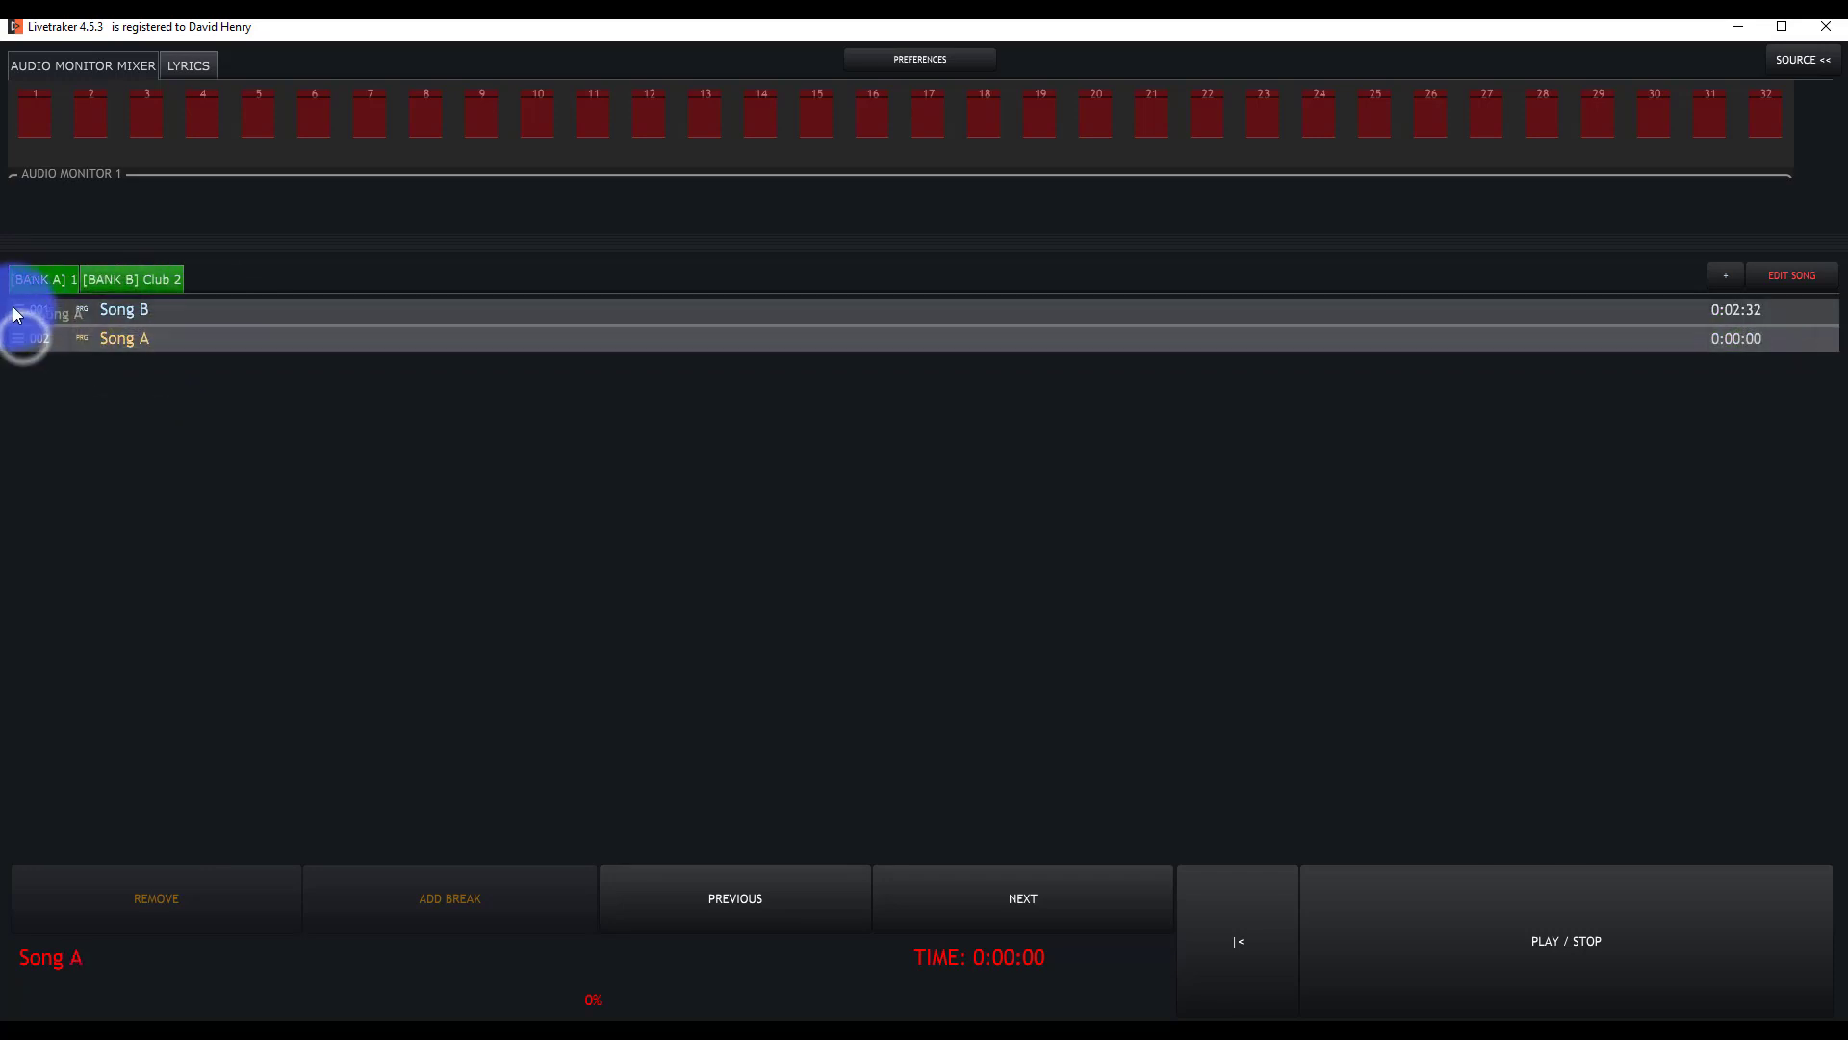
pyautogui.moveTo(23, 338); pyautogui.dragTo(24, 306)
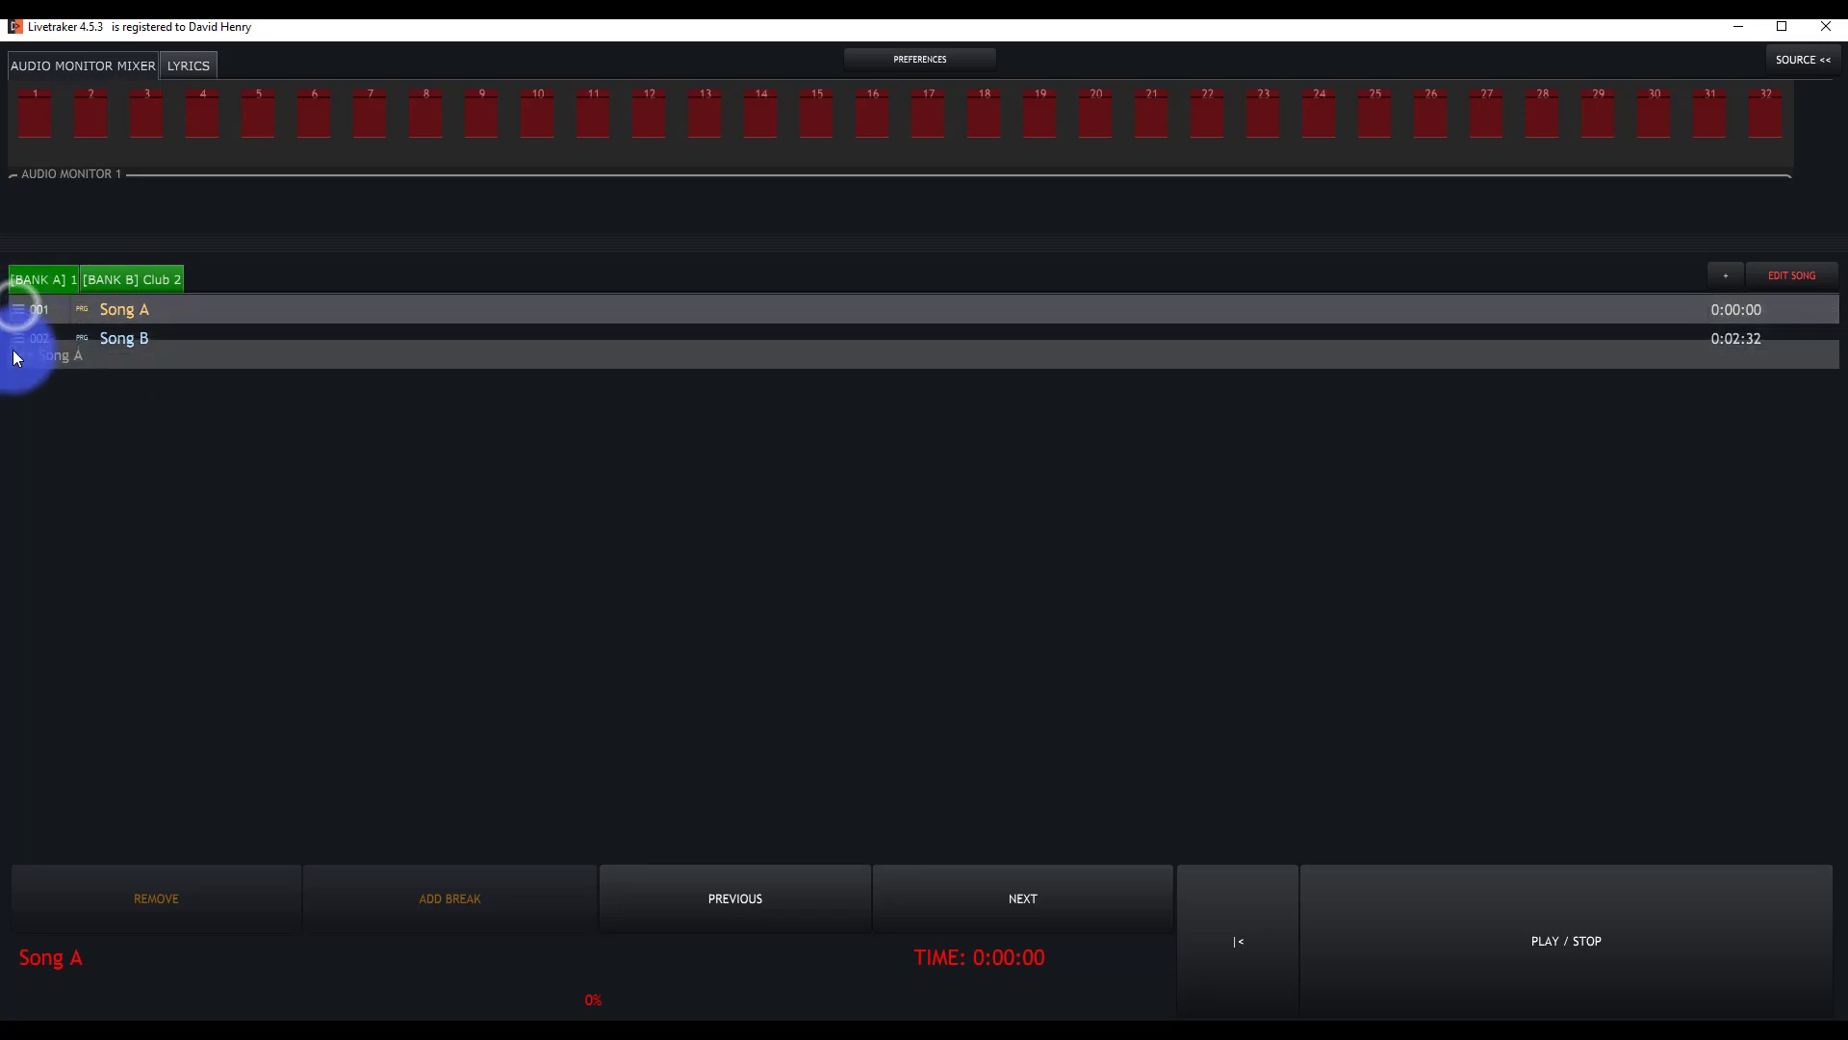
pyautogui.click(124, 308)
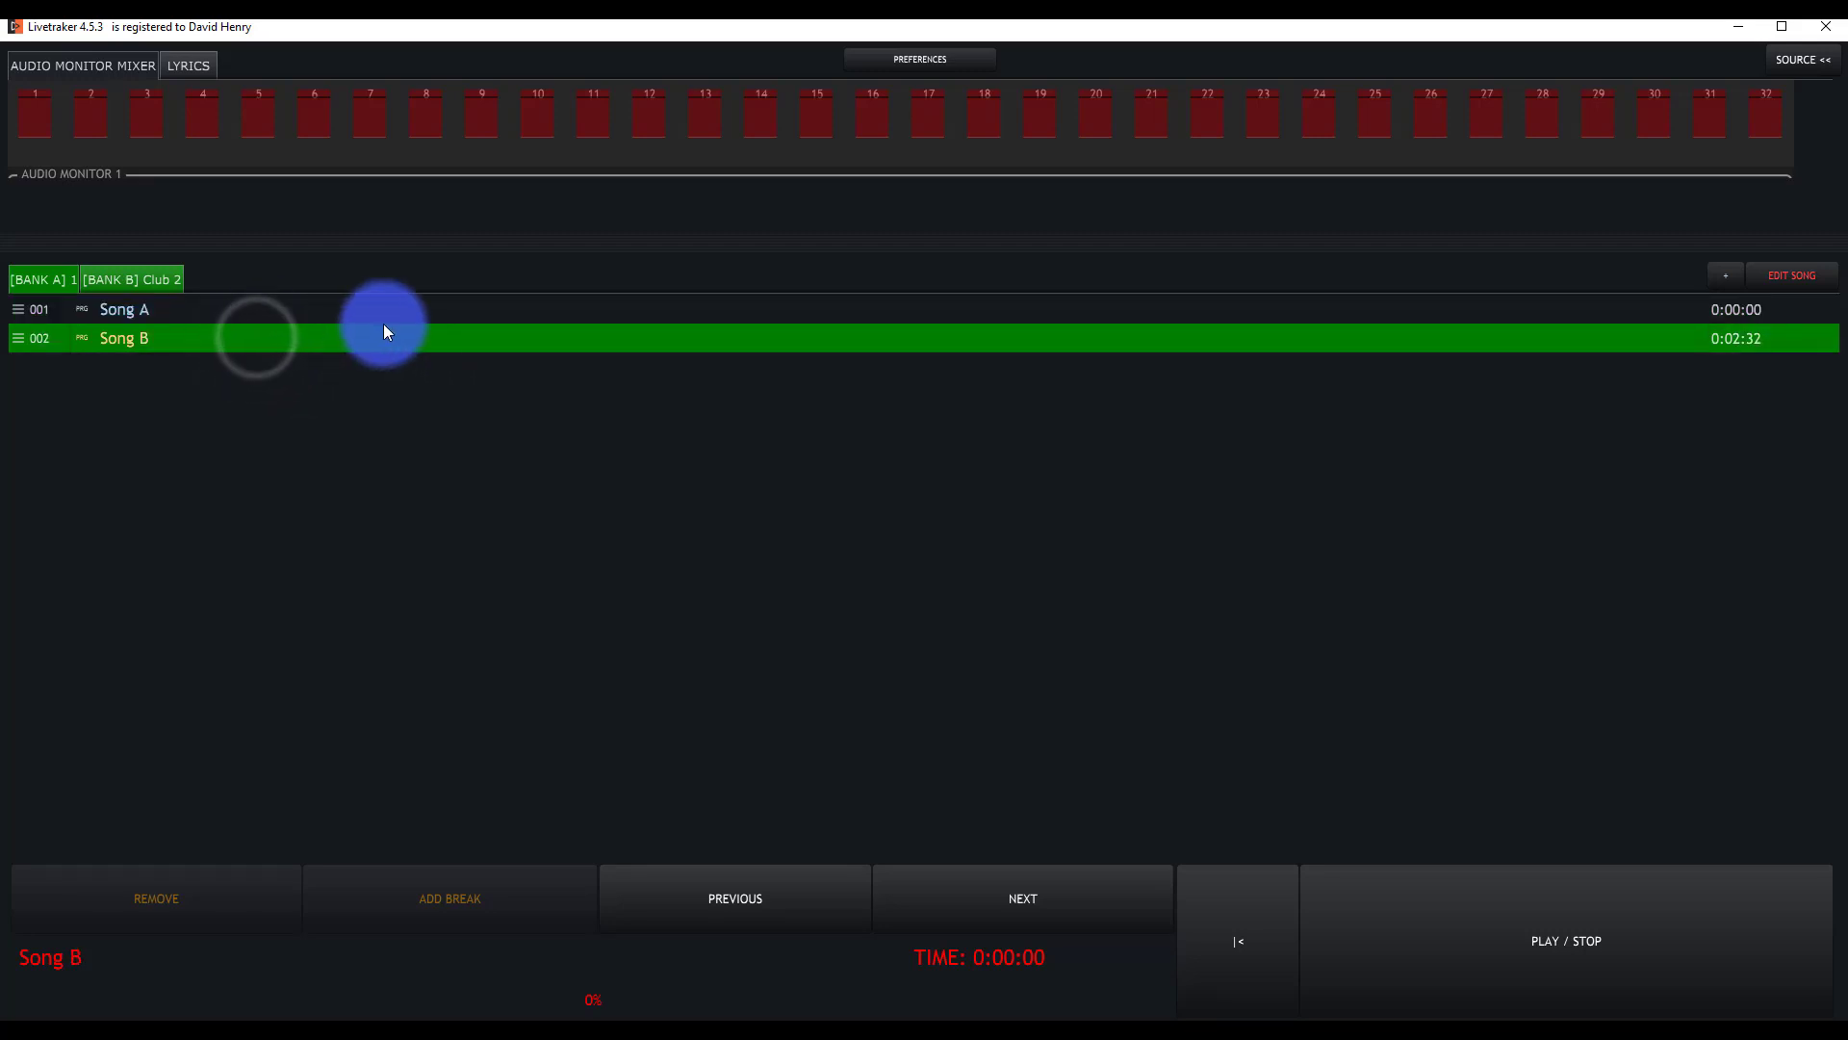
pyautogui.moveTo(1074, 499)
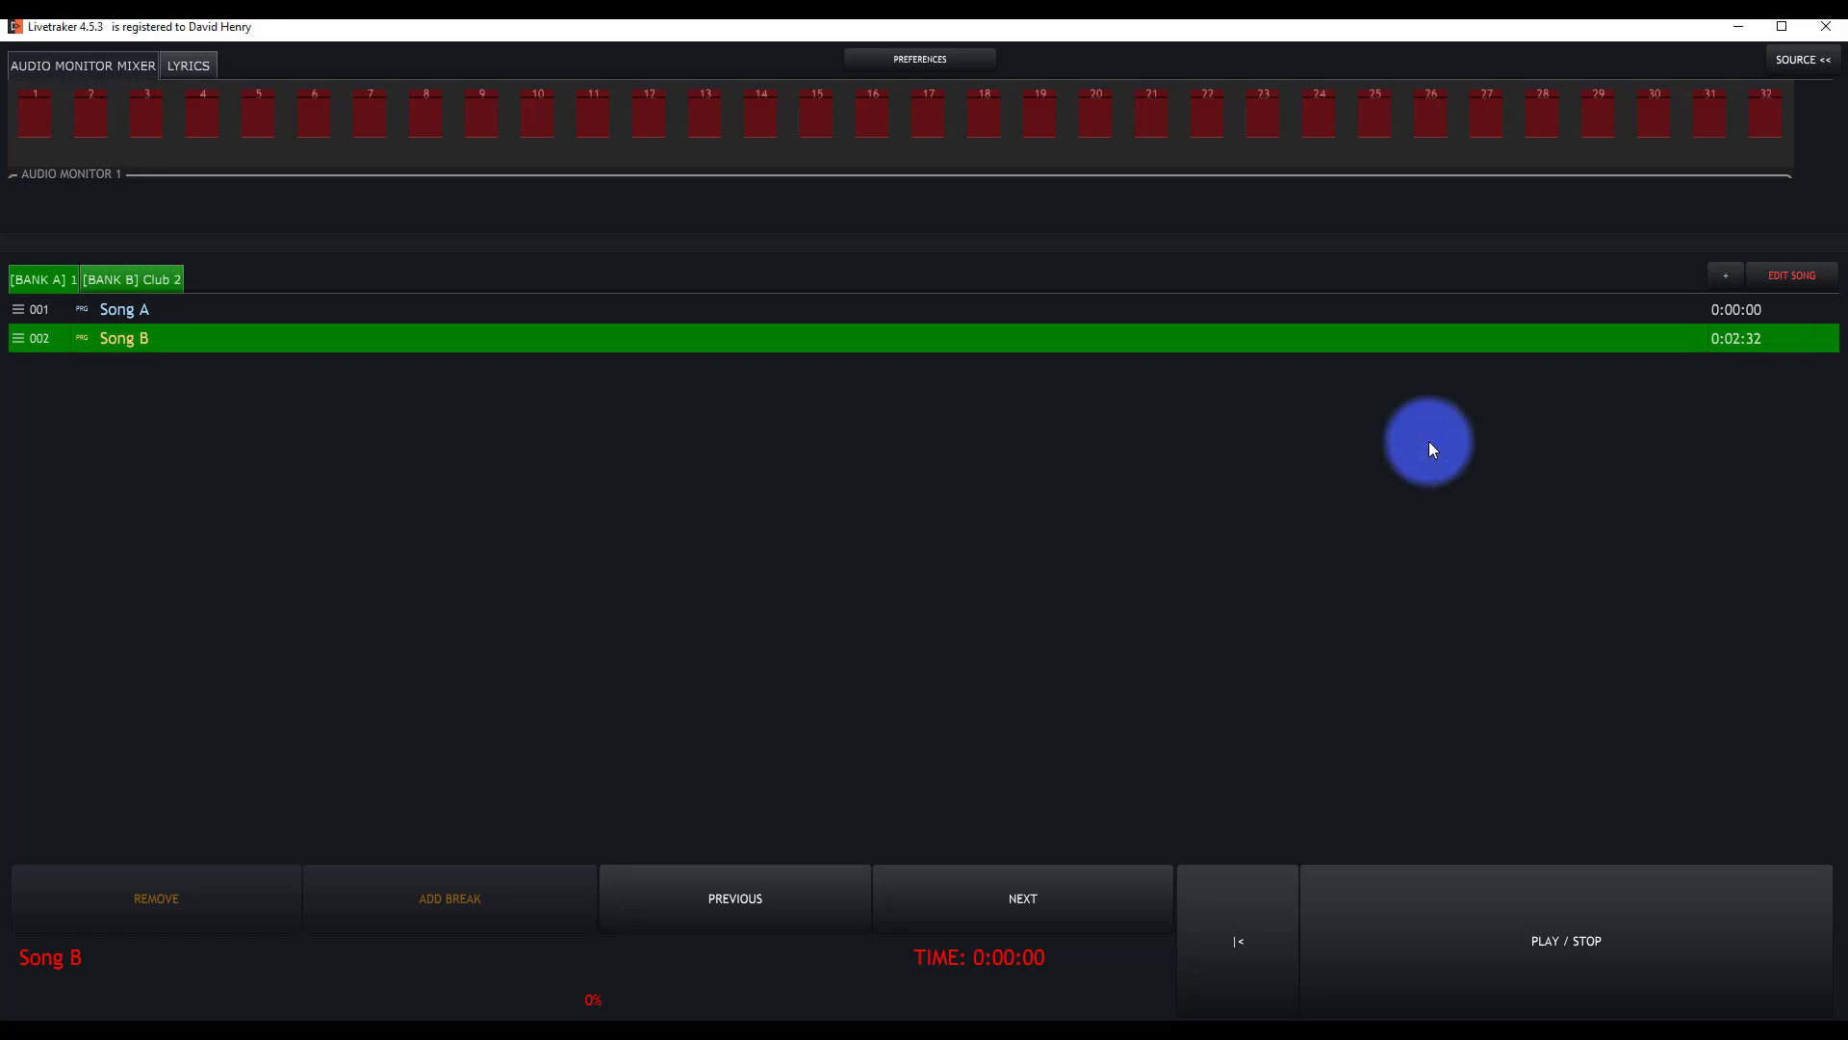
# Reopen Song B's editor, start adding another audio track and cancel the file choice.
pyautogui.click(1790, 275)
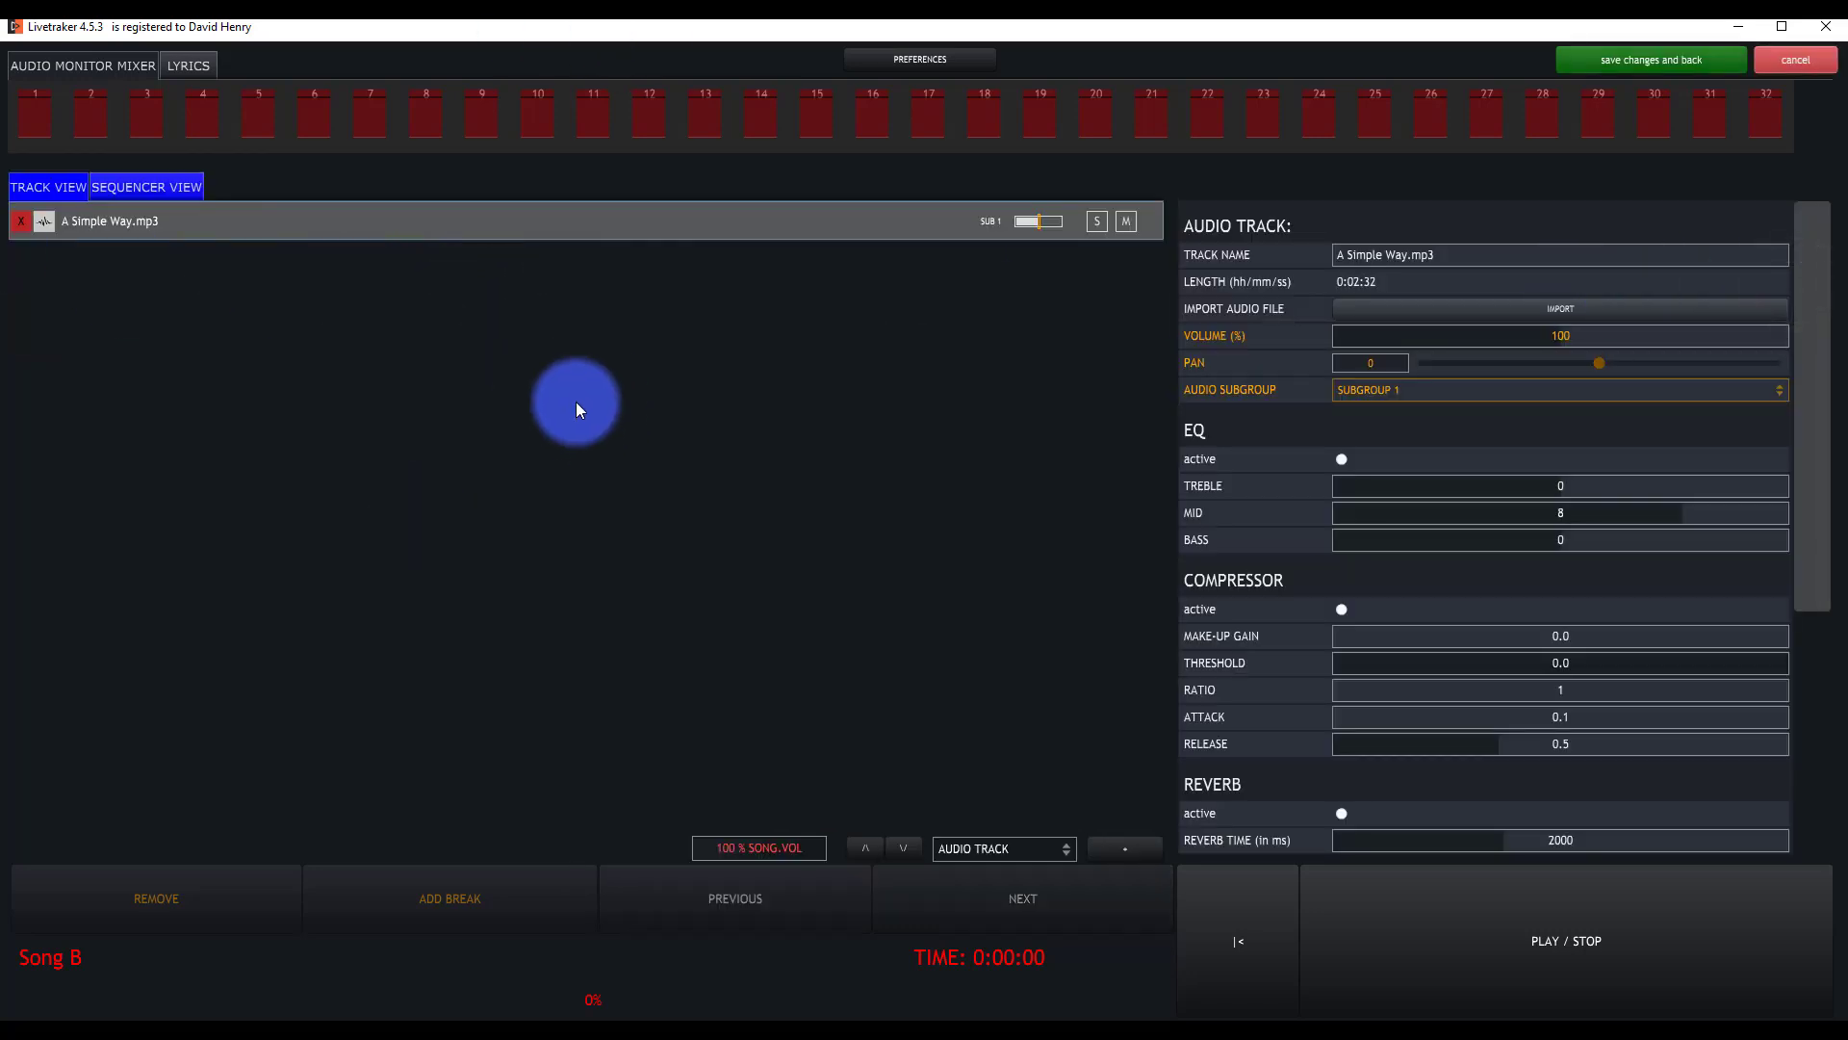
pyautogui.moveTo(1044, 231)
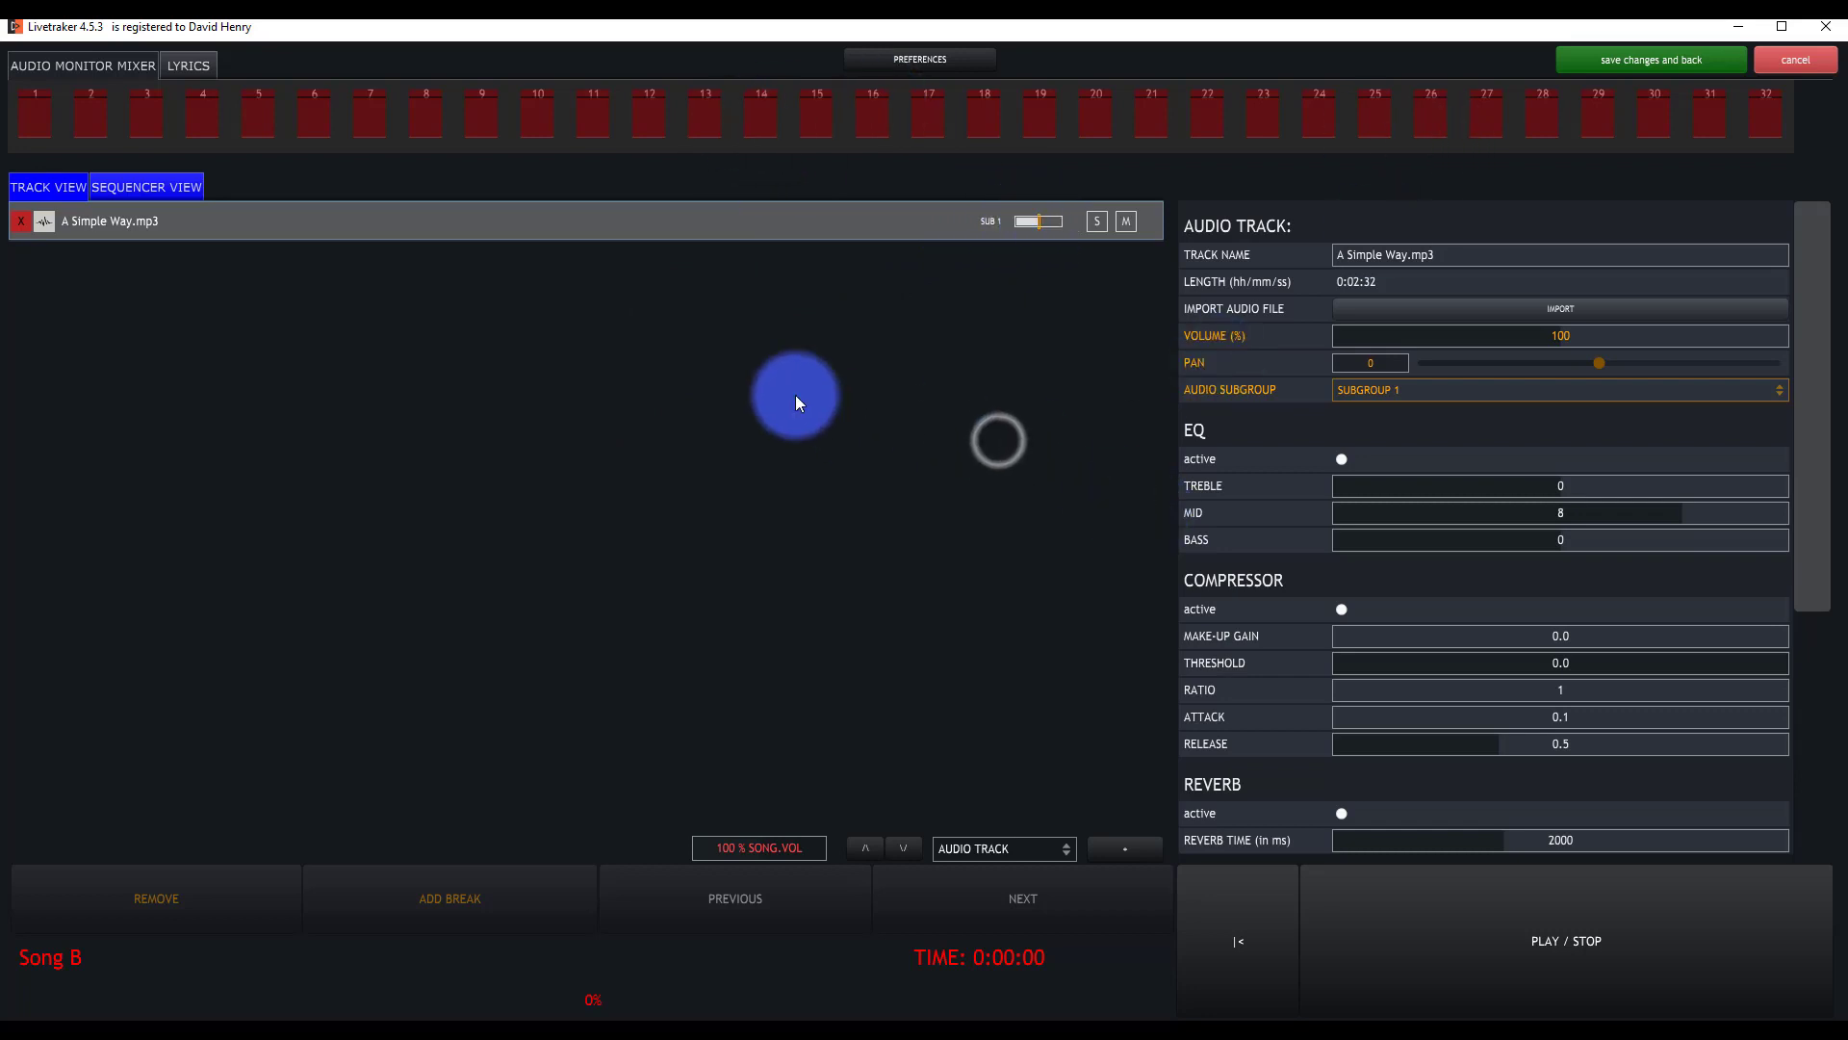
pyautogui.click(998, 847)
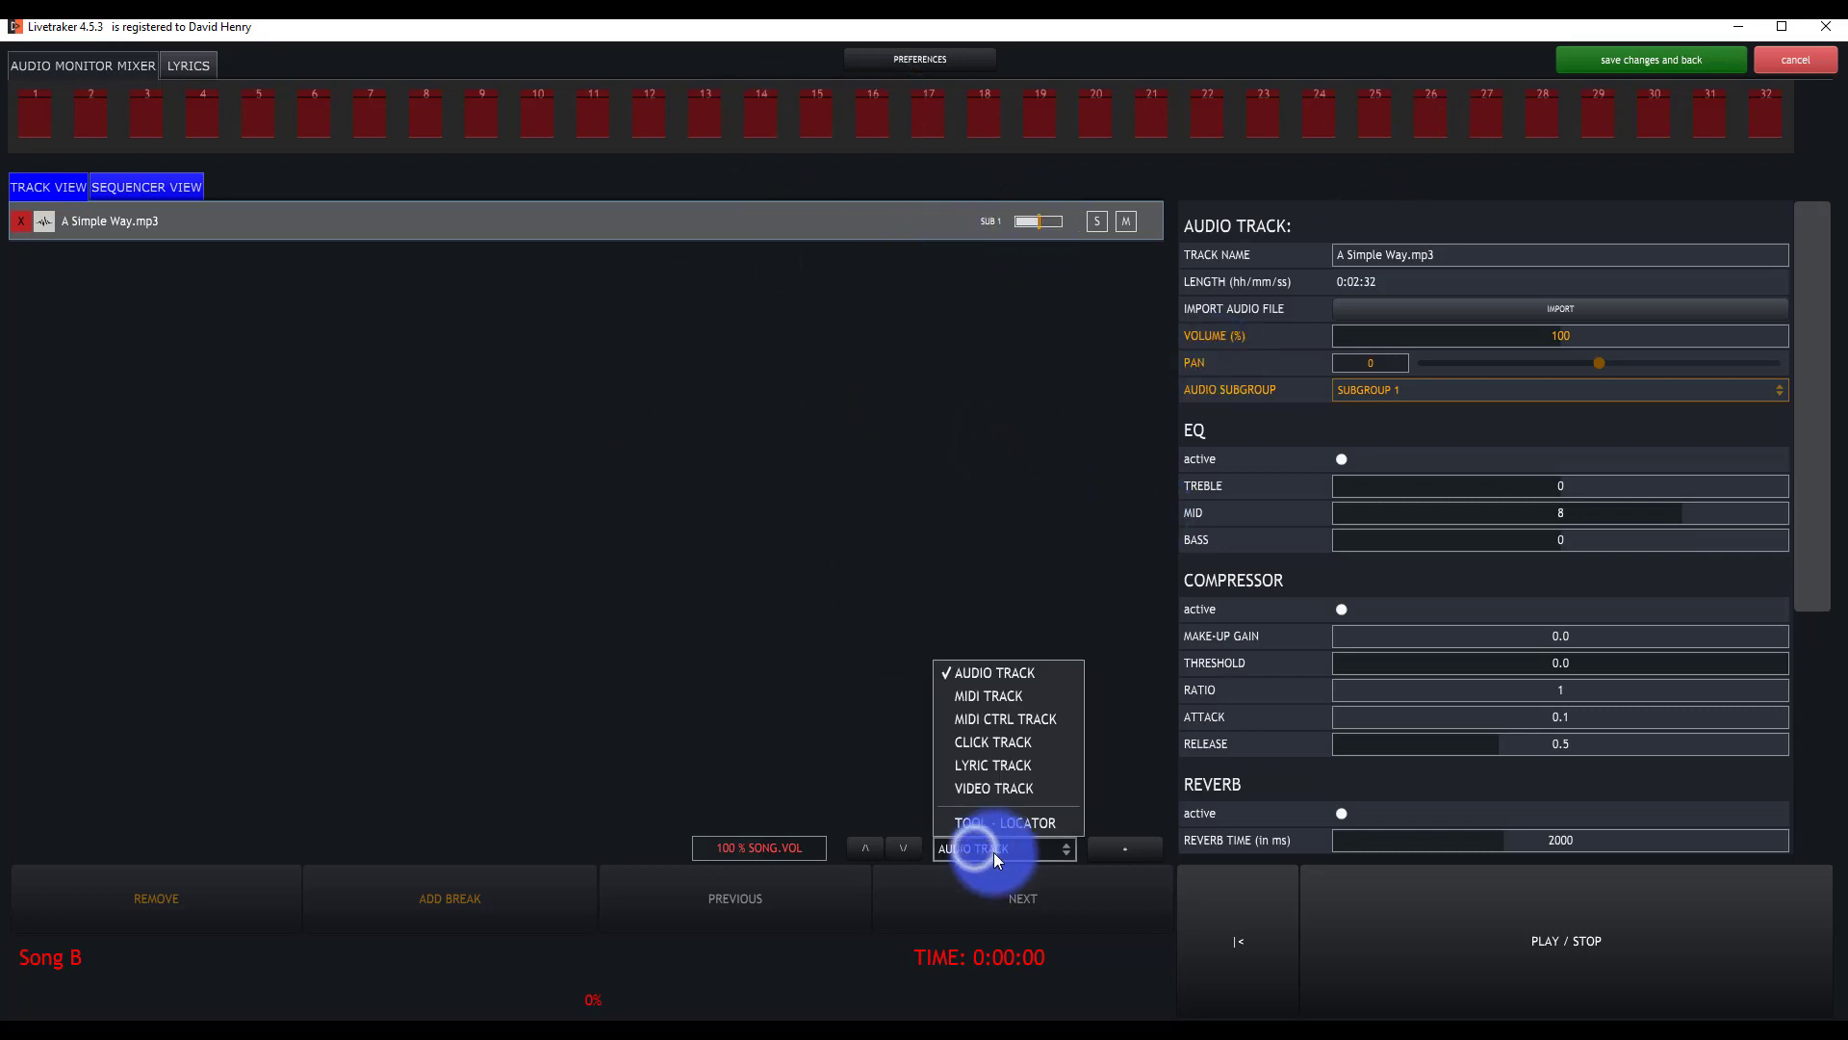
pyautogui.click(1560, 308)
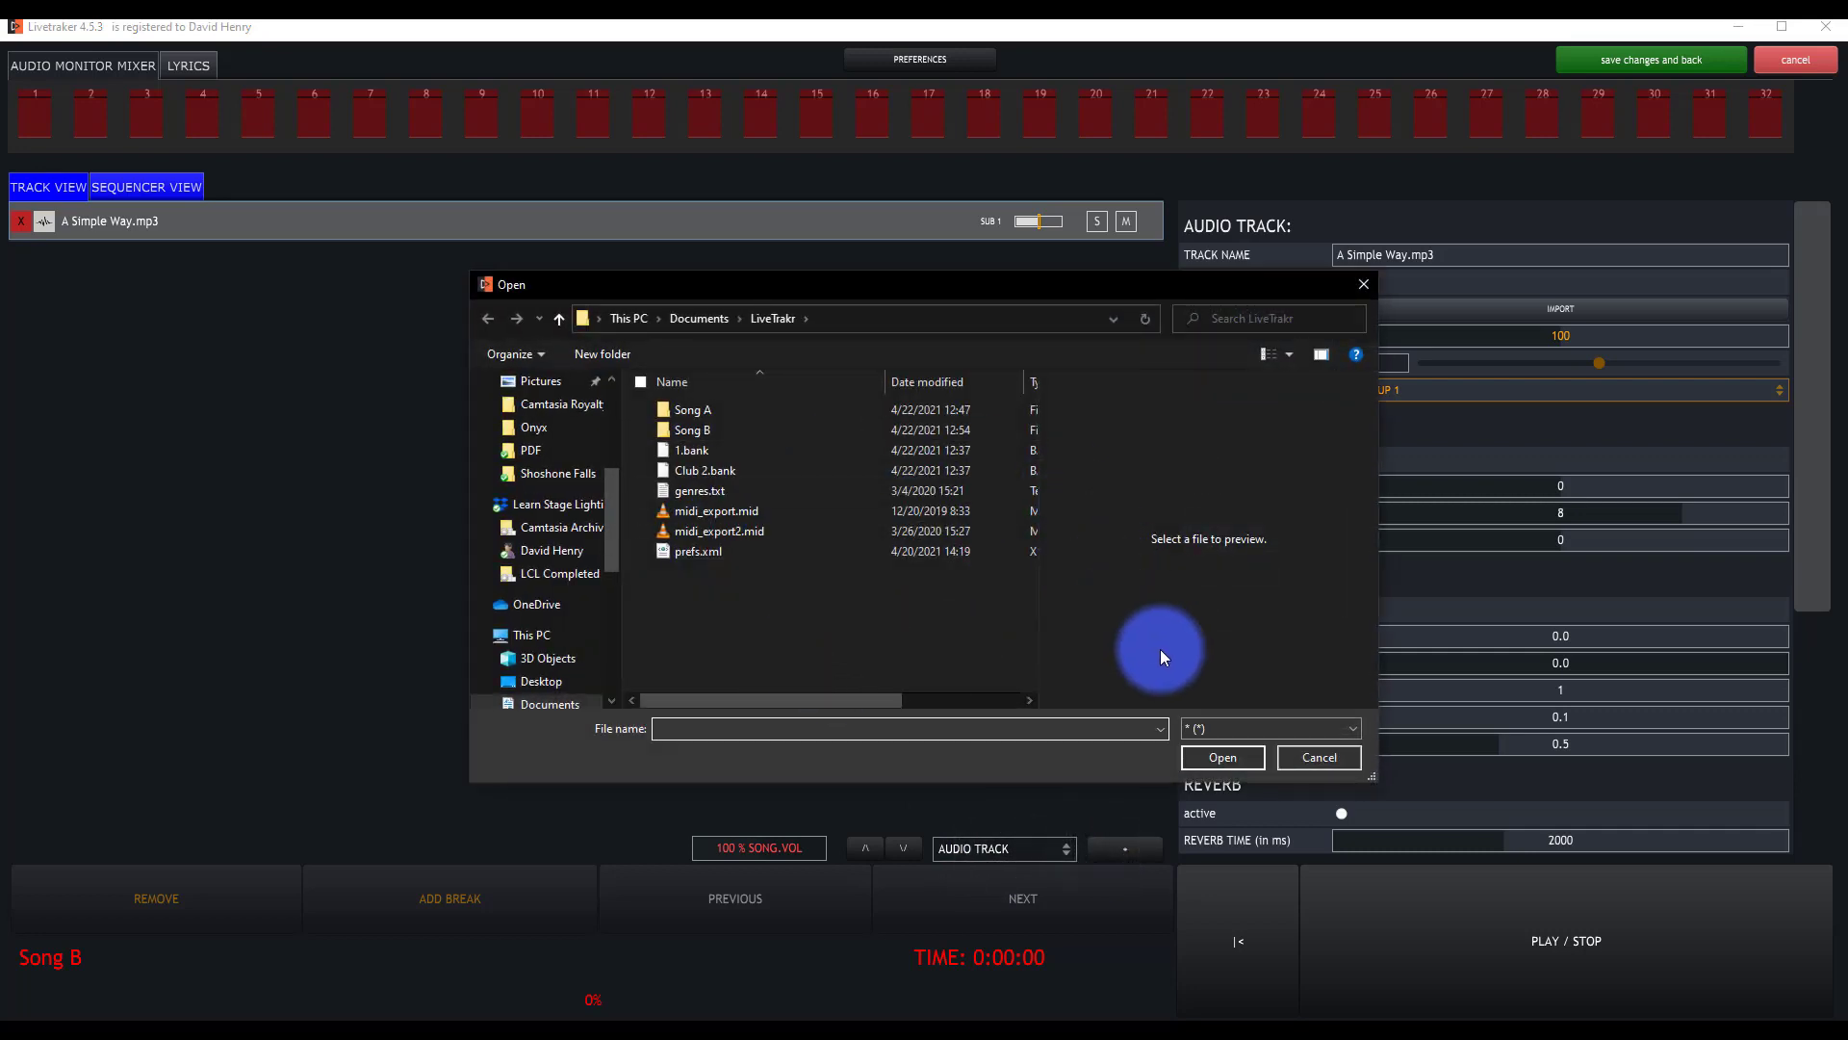
pyautogui.click(1318, 758)
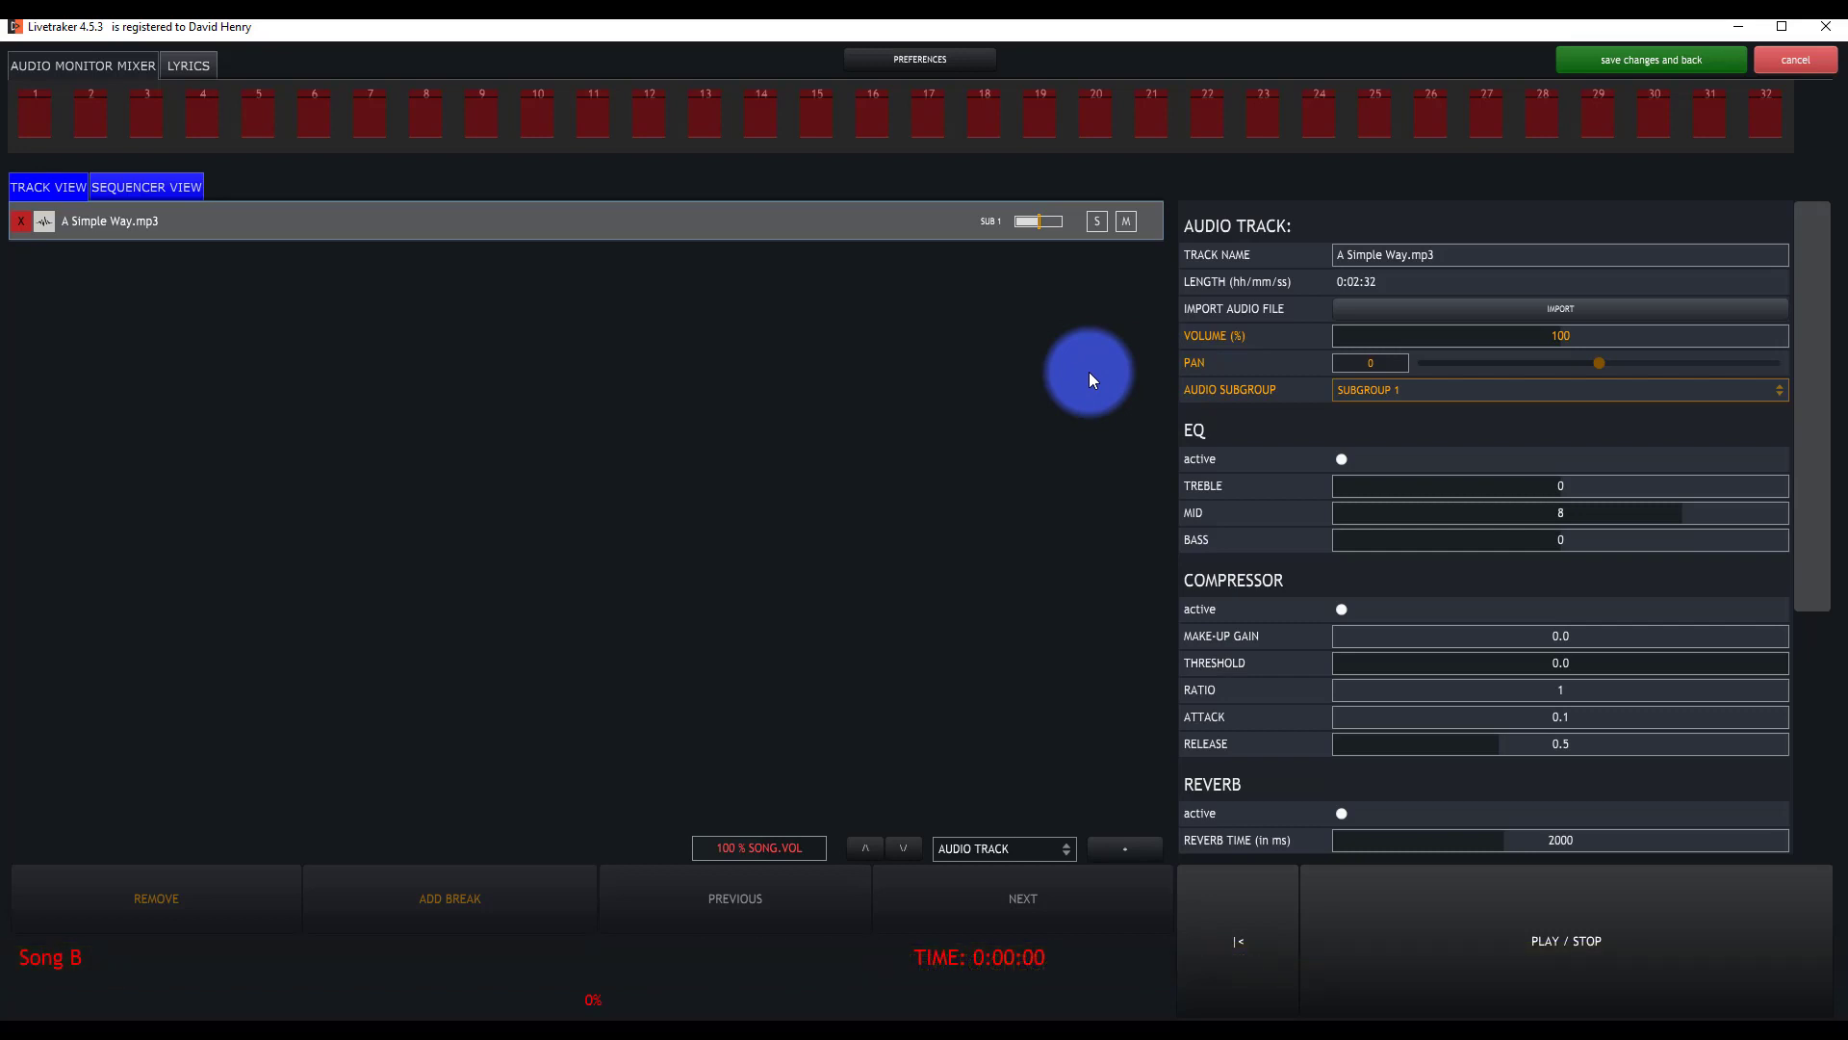
pyautogui.moveTo(447, 389)
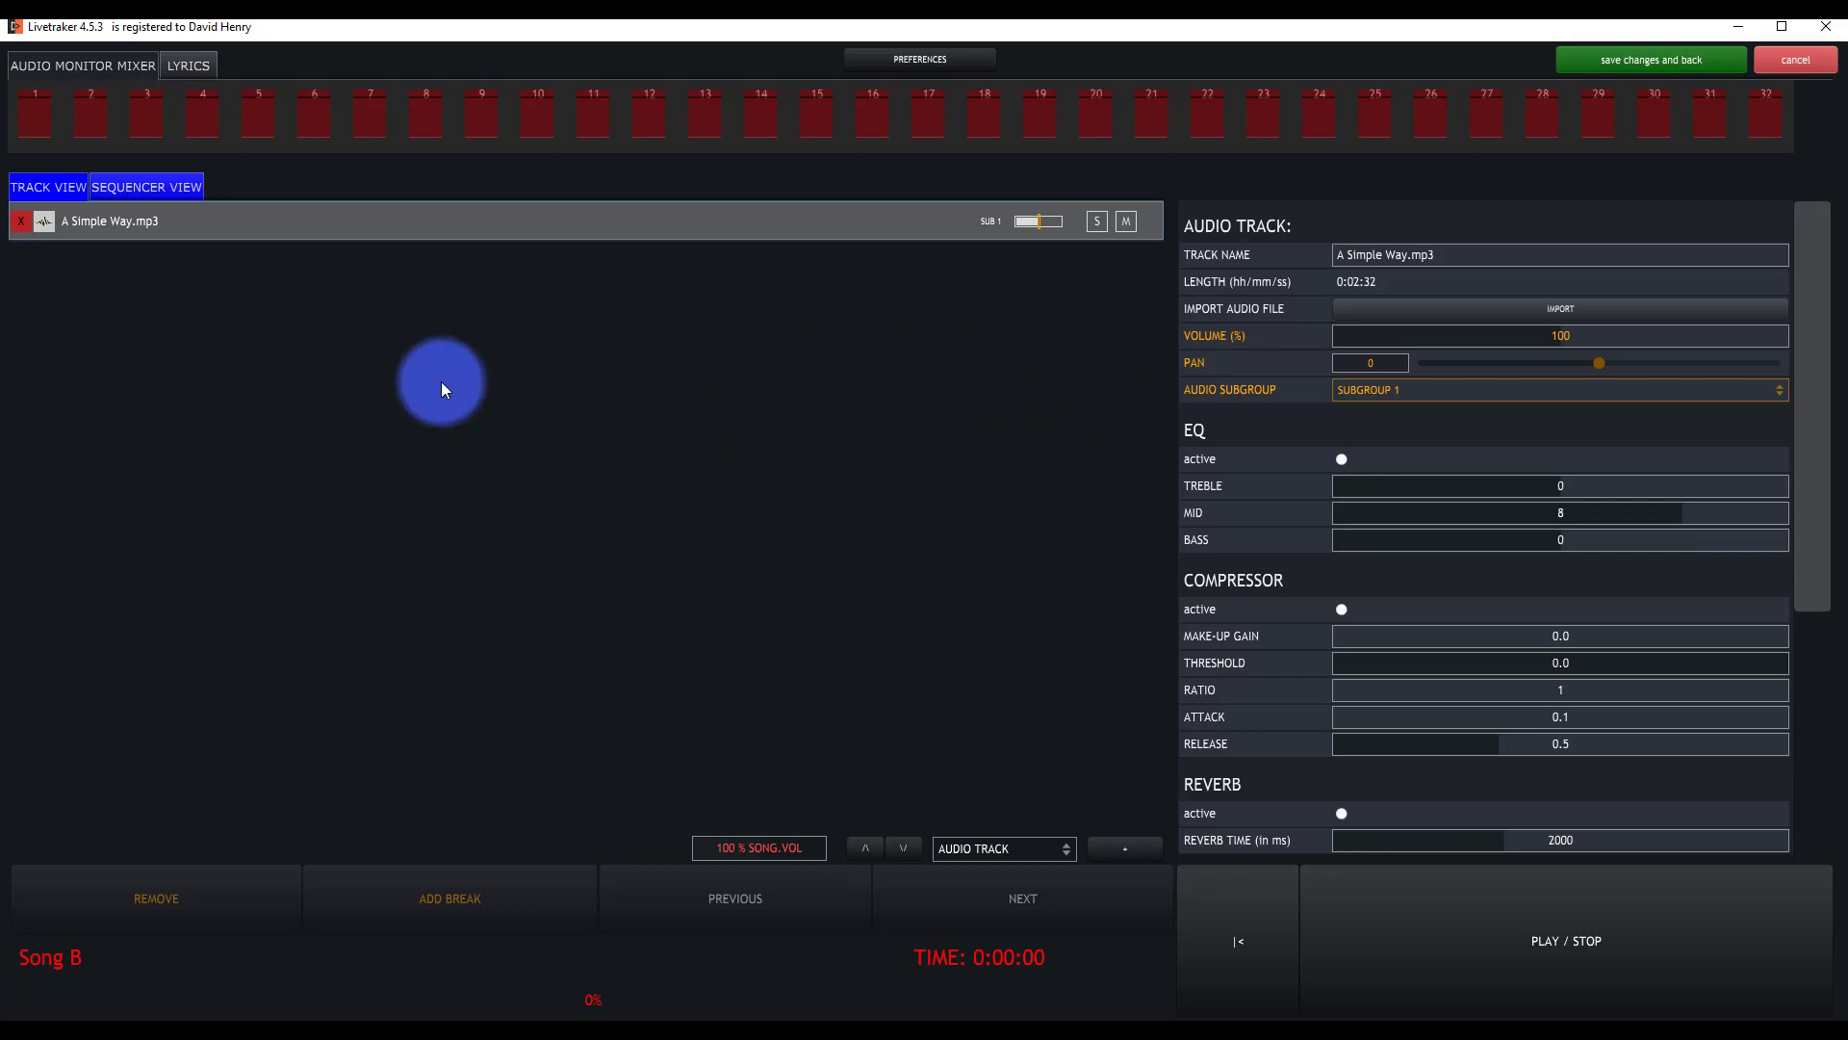
# View Song B's audio track on the sequencer timeline, then save and return to the set list.
pyautogui.click(146, 187)
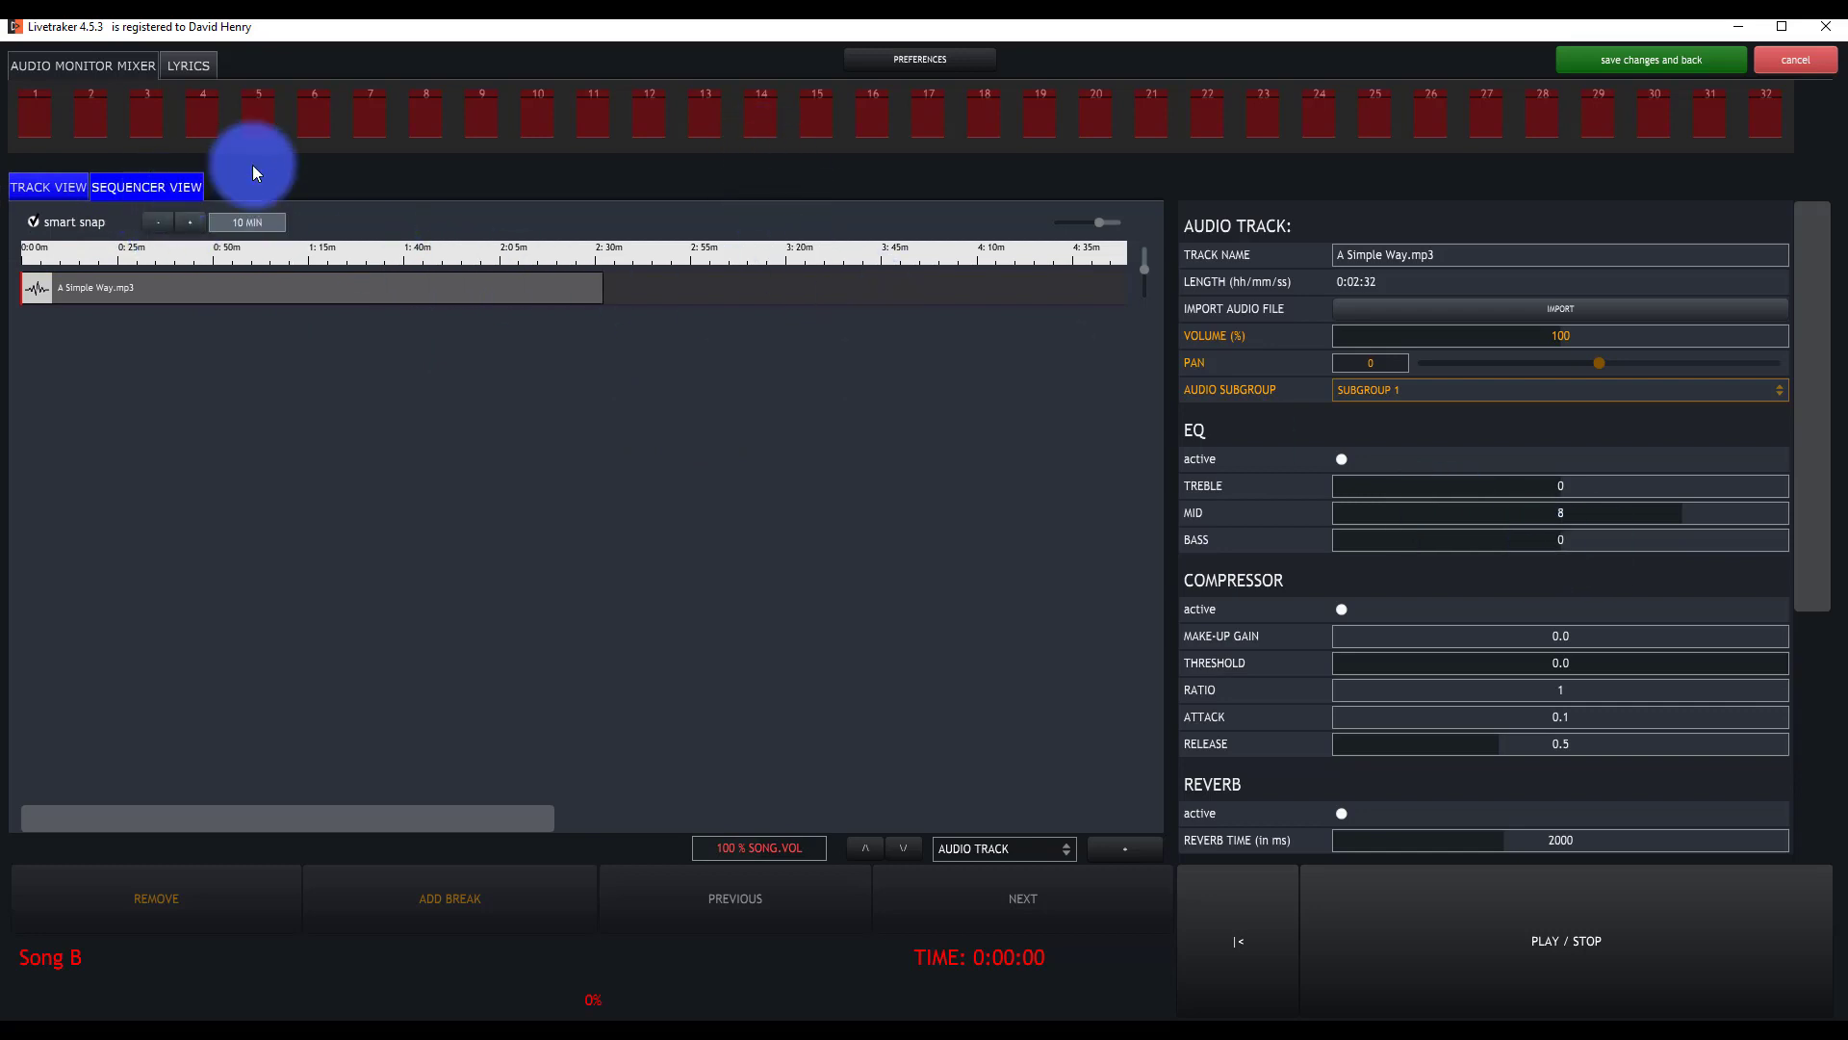
pyautogui.click(1652, 60)
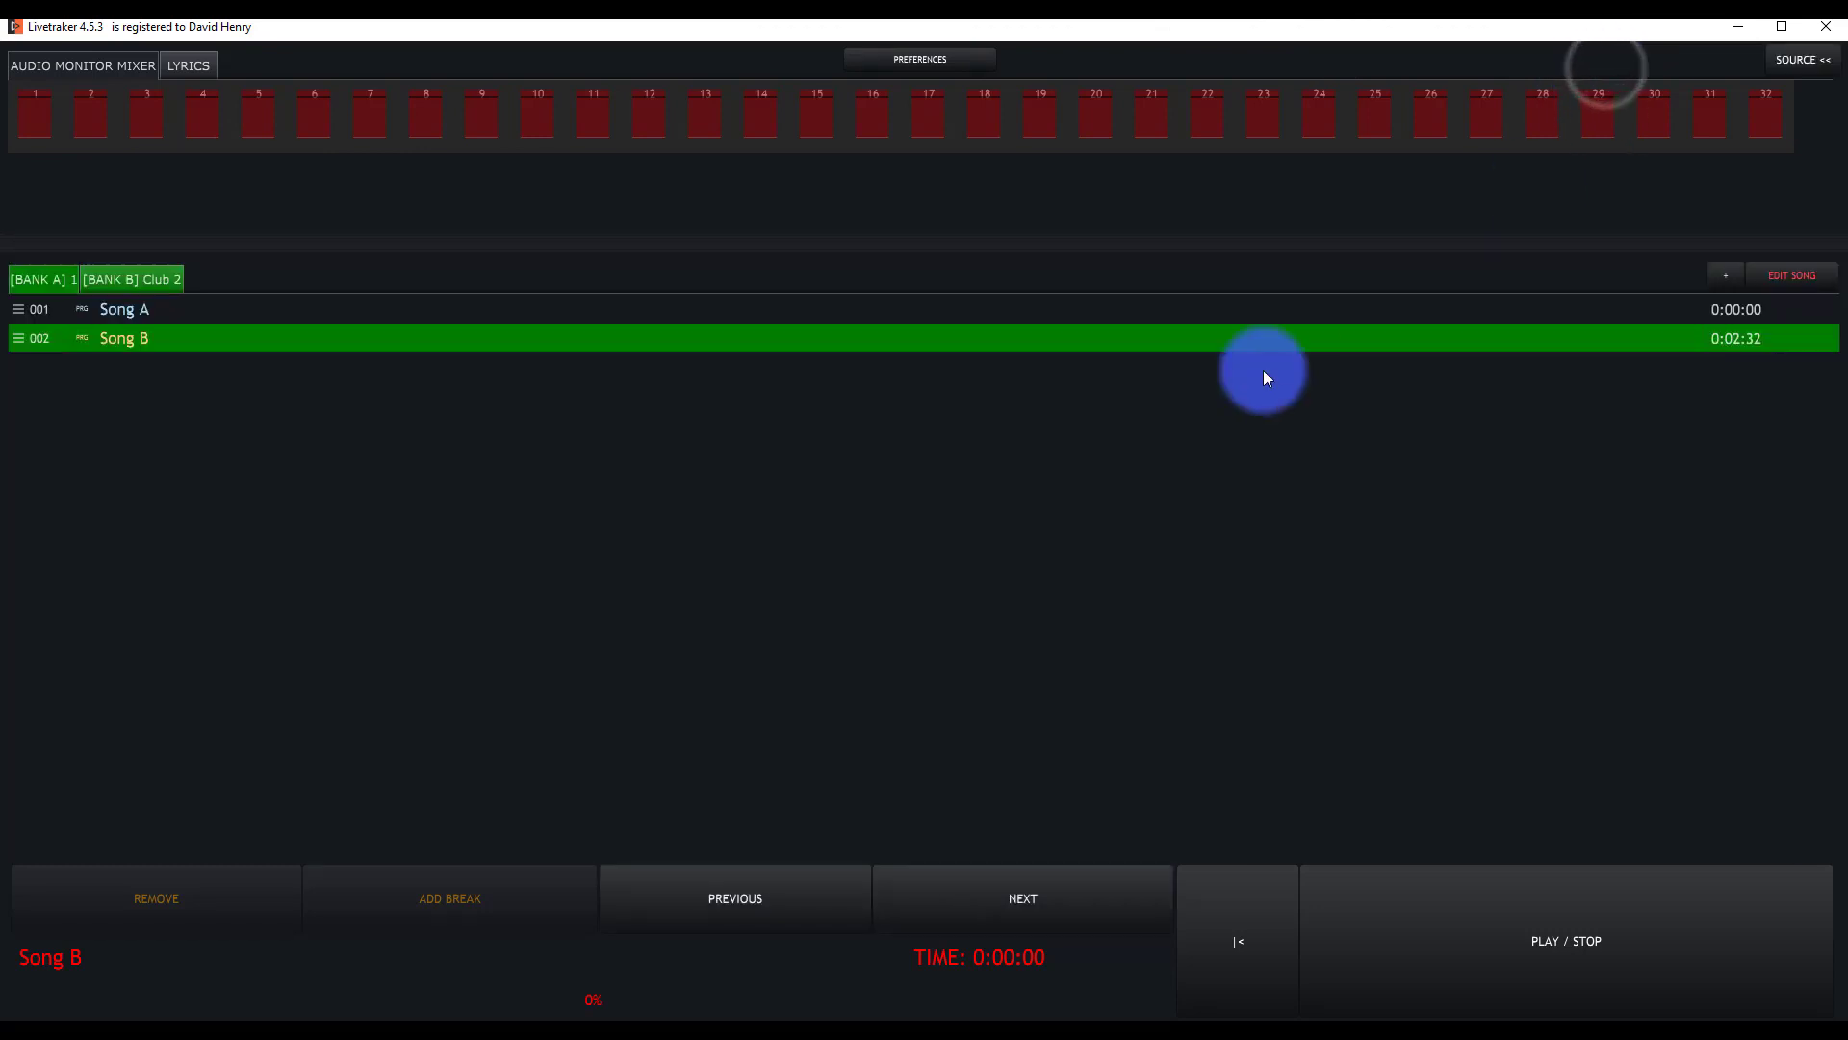
pyautogui.moveTo(1193, 520)
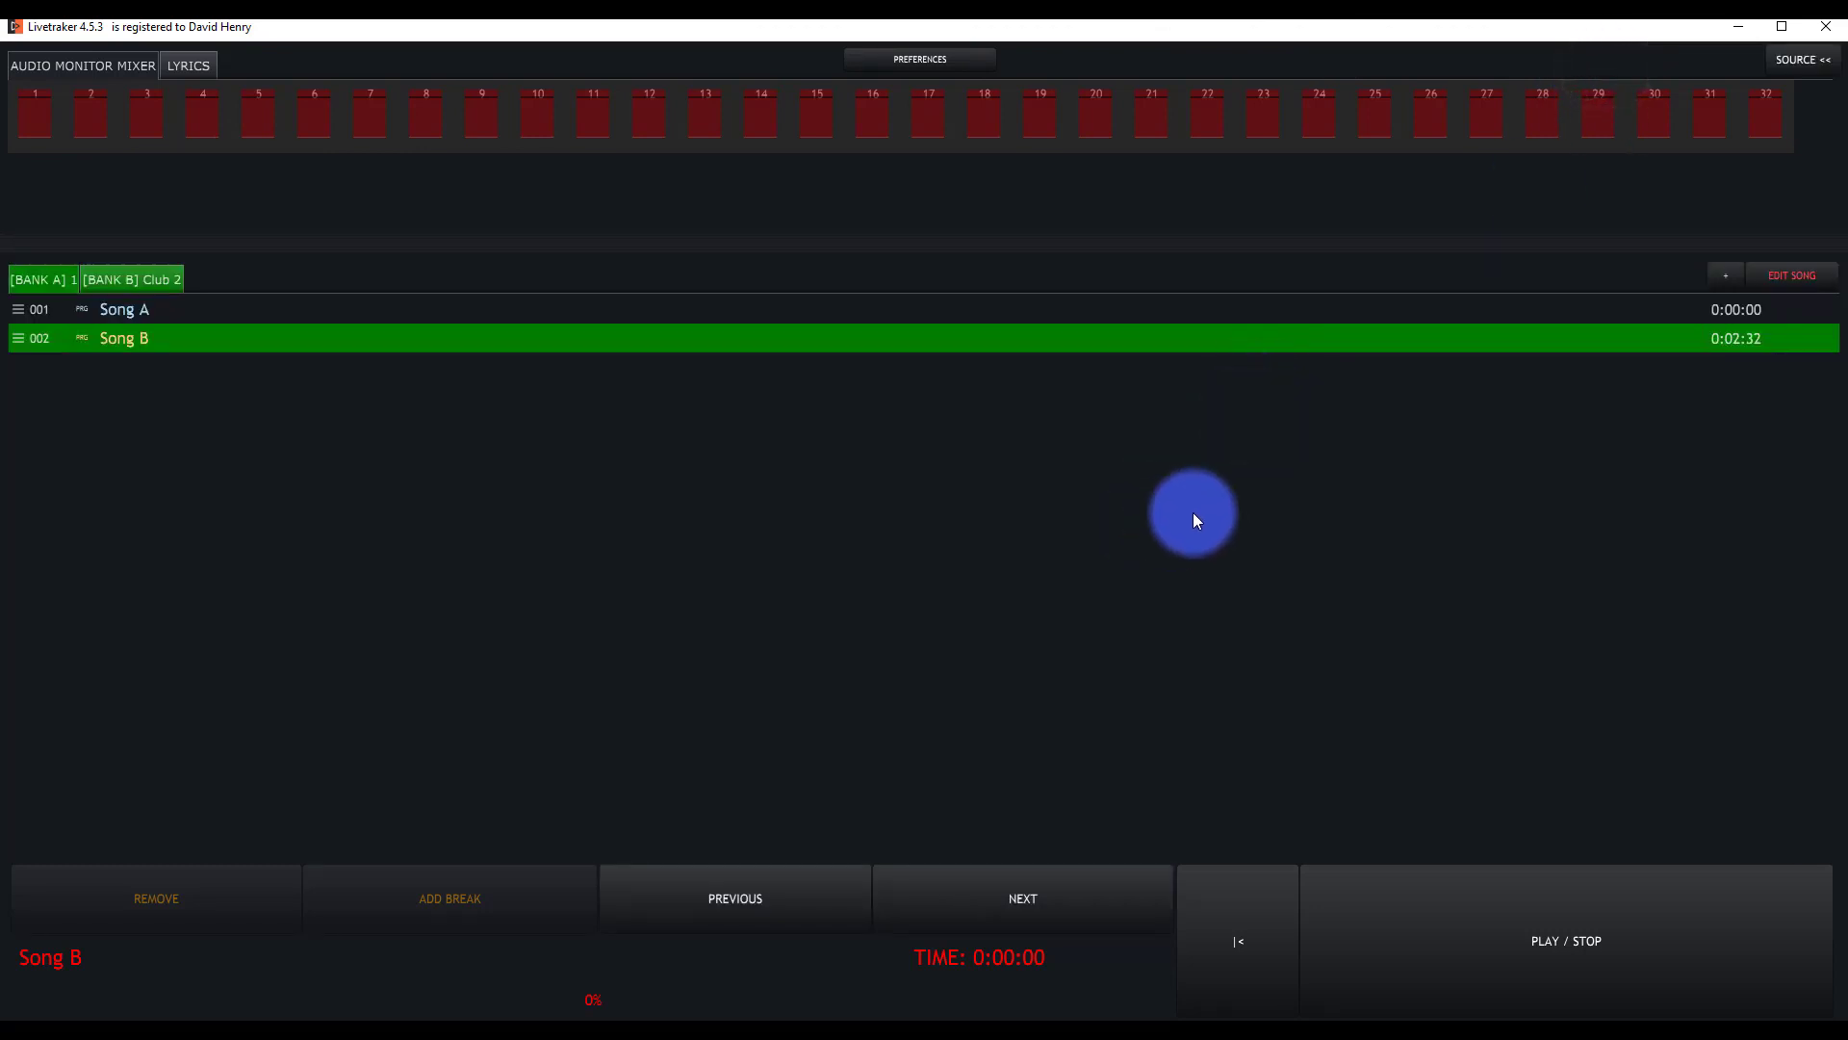